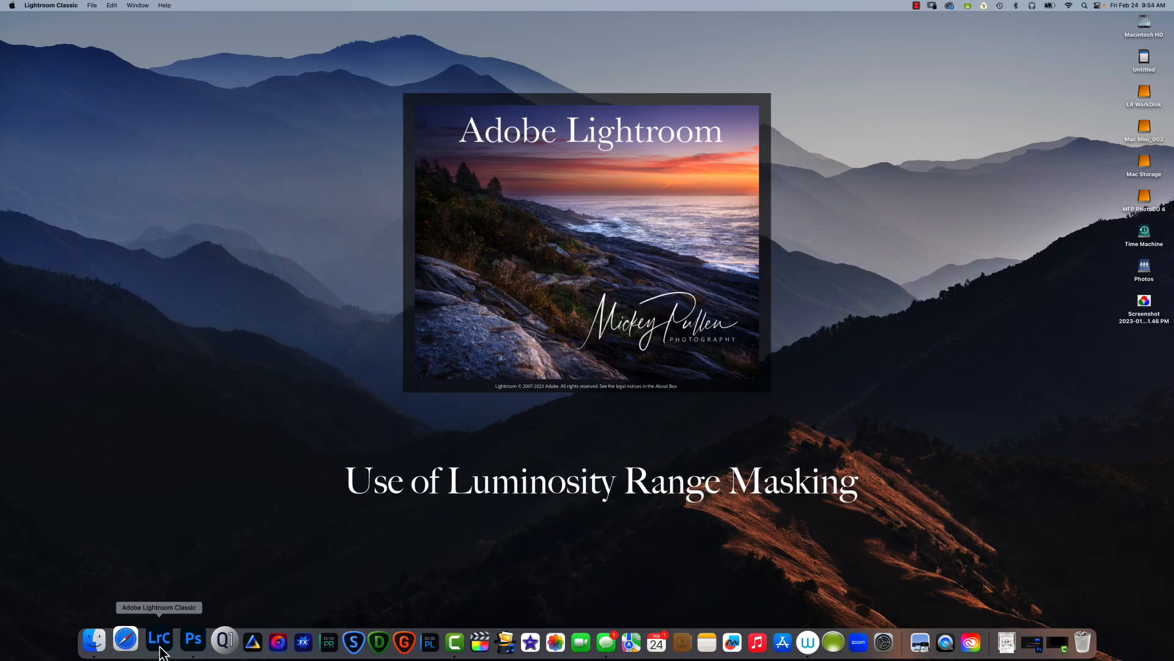
Step: Launch Lightroom Classic from its Dock icon
click(159, 640)
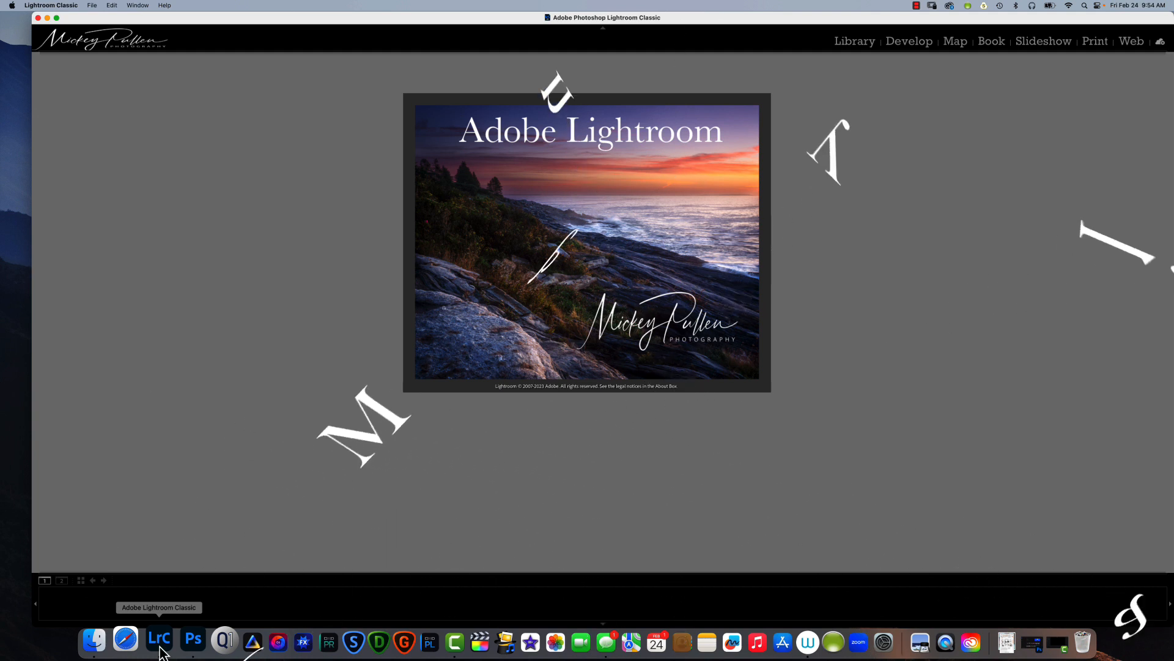
Step: Let the catalog finish loading with _DSC2736-TK8Edit.tif shown in Develop
click(160, 641)
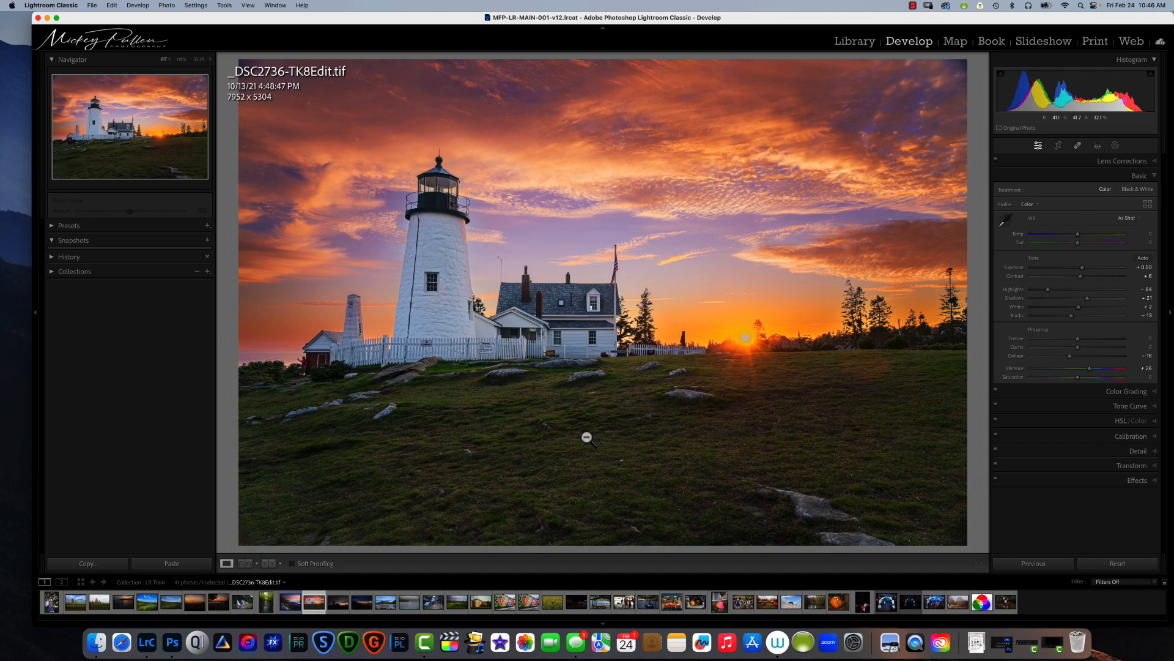
mouse_move(559, 382)
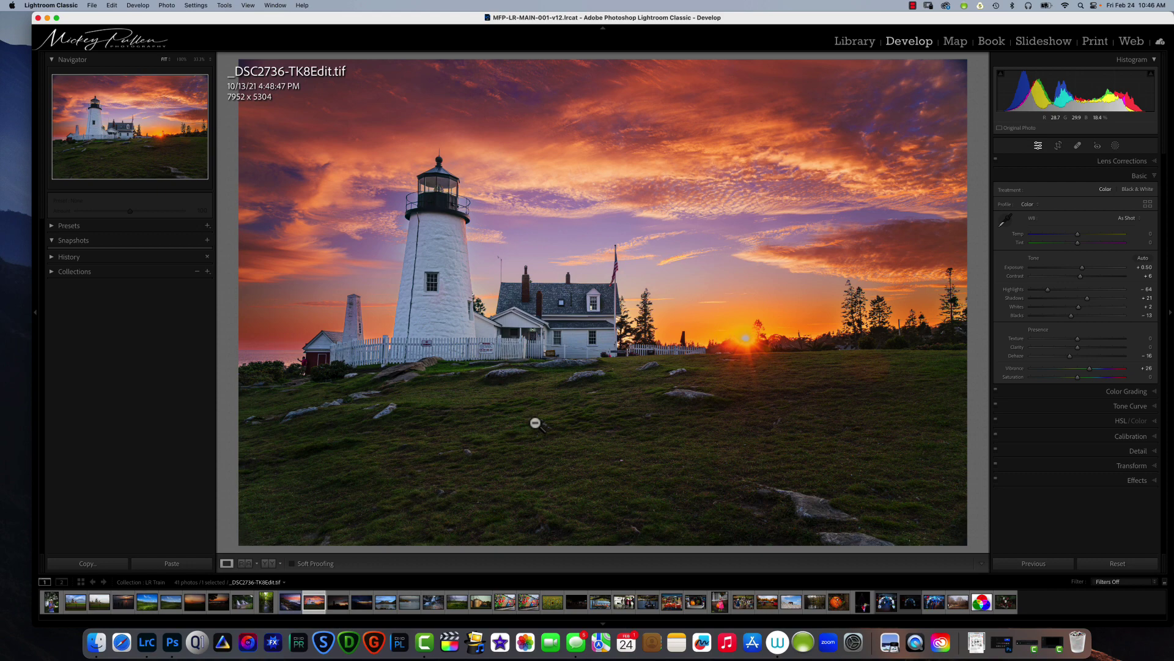
mouse_move(577, 405)
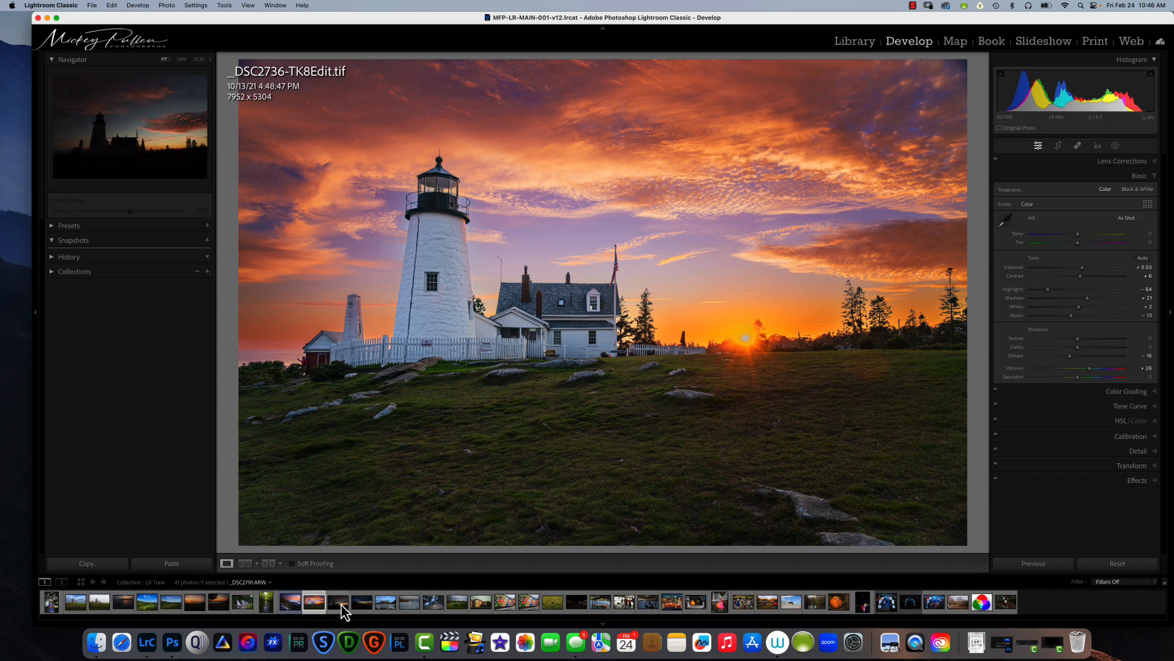
Step: Select _DSC2791.ARW and raise its exposure to +0.70
click(337, 603)
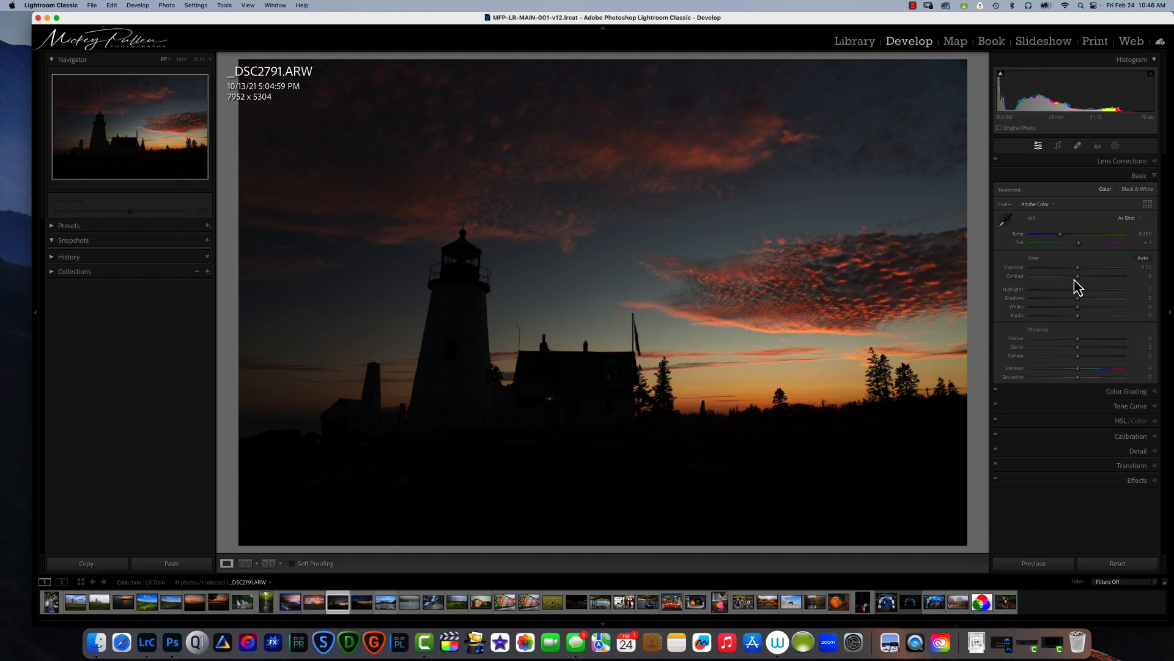
drag(1078, 267, 1089, 267)
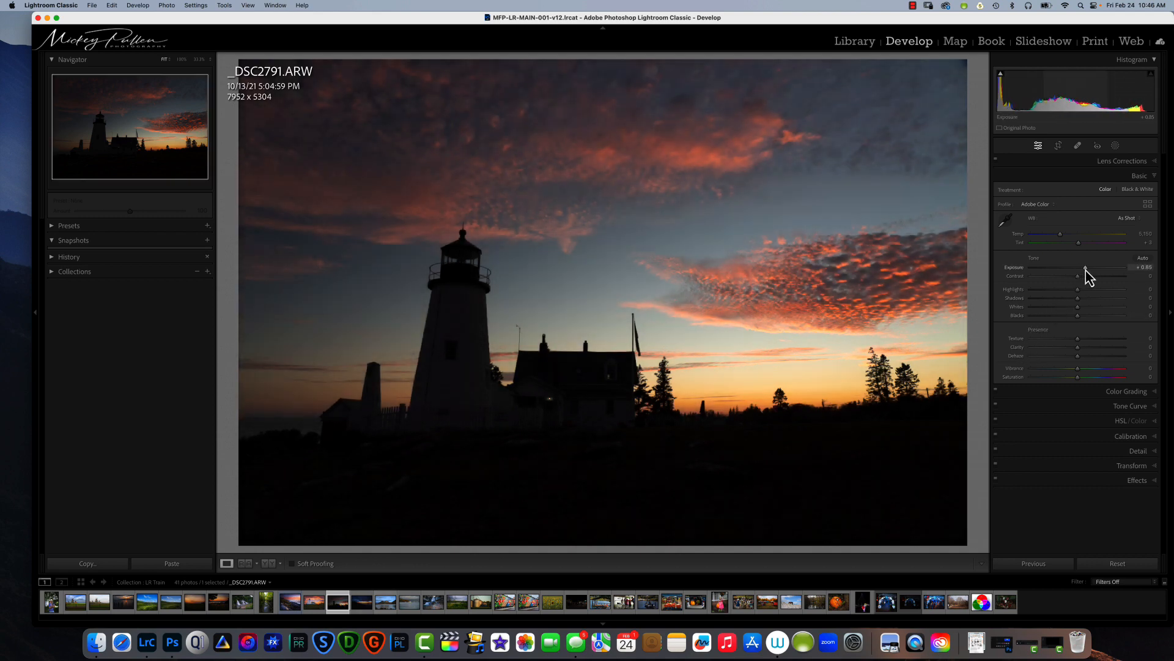
drag(1104, 267, 1100, 267)
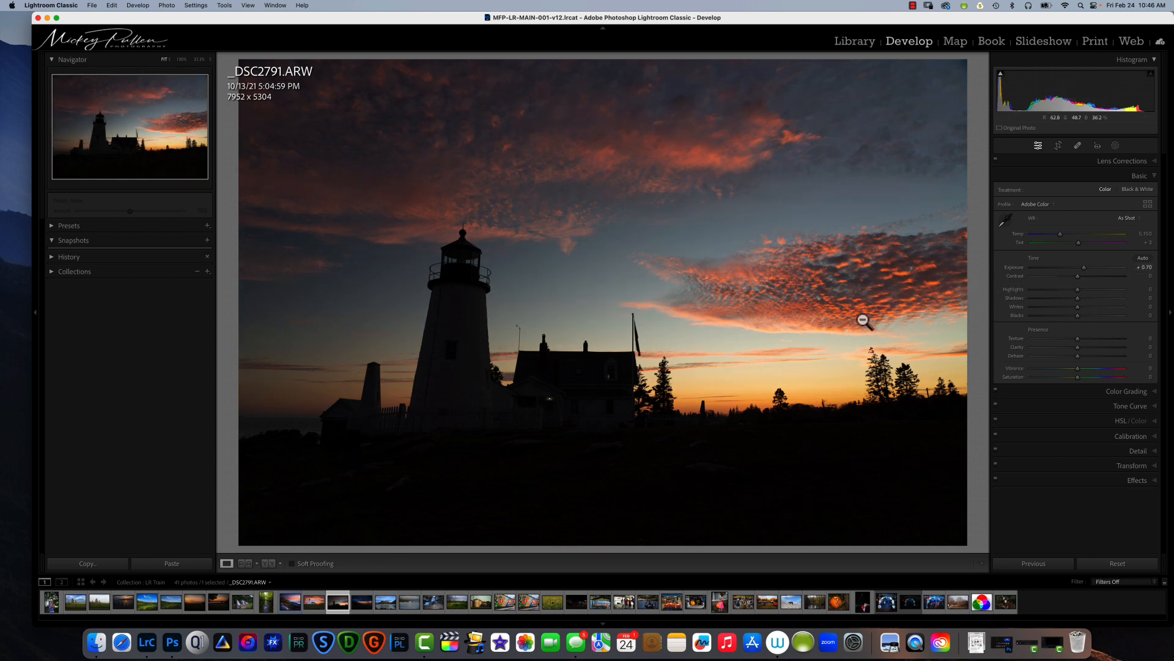
mouse_move(720, 349)
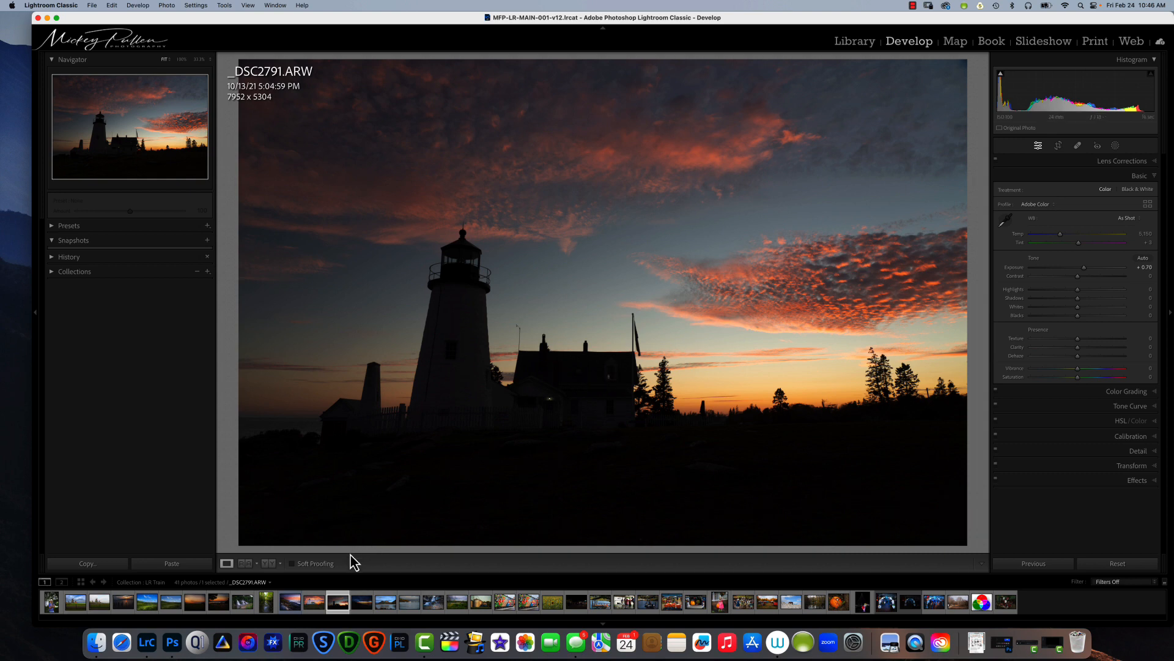
Step: Compare the sunrise and sunset edits, then return to _DSC2791.ARW
click(290, 602)
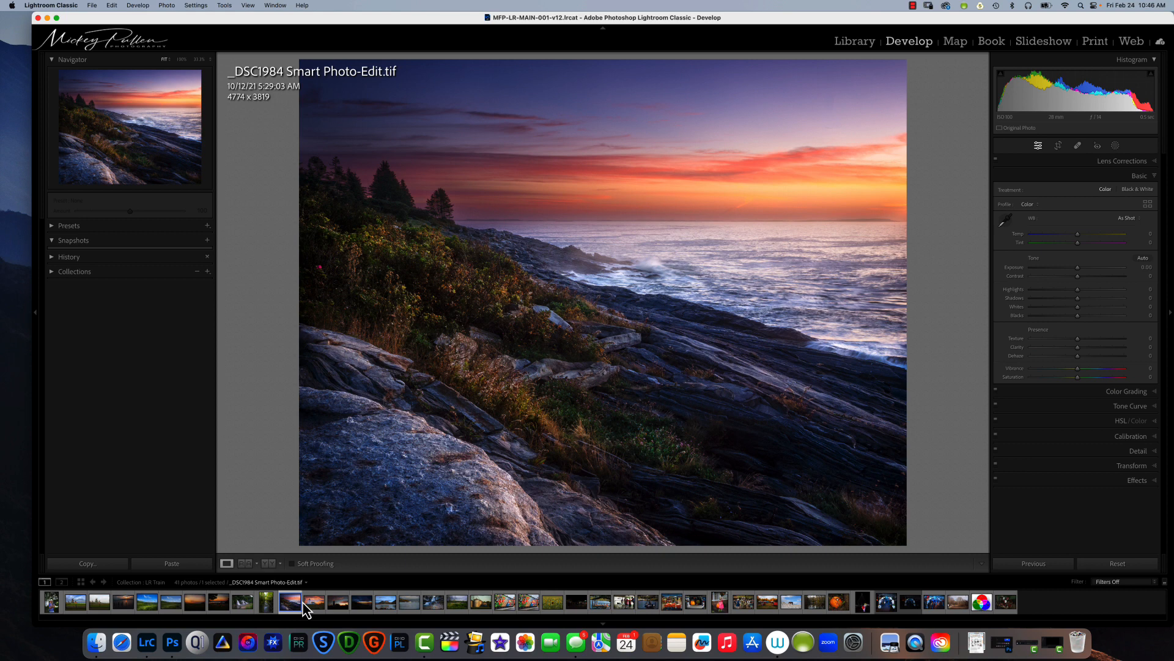
click(314, 602)
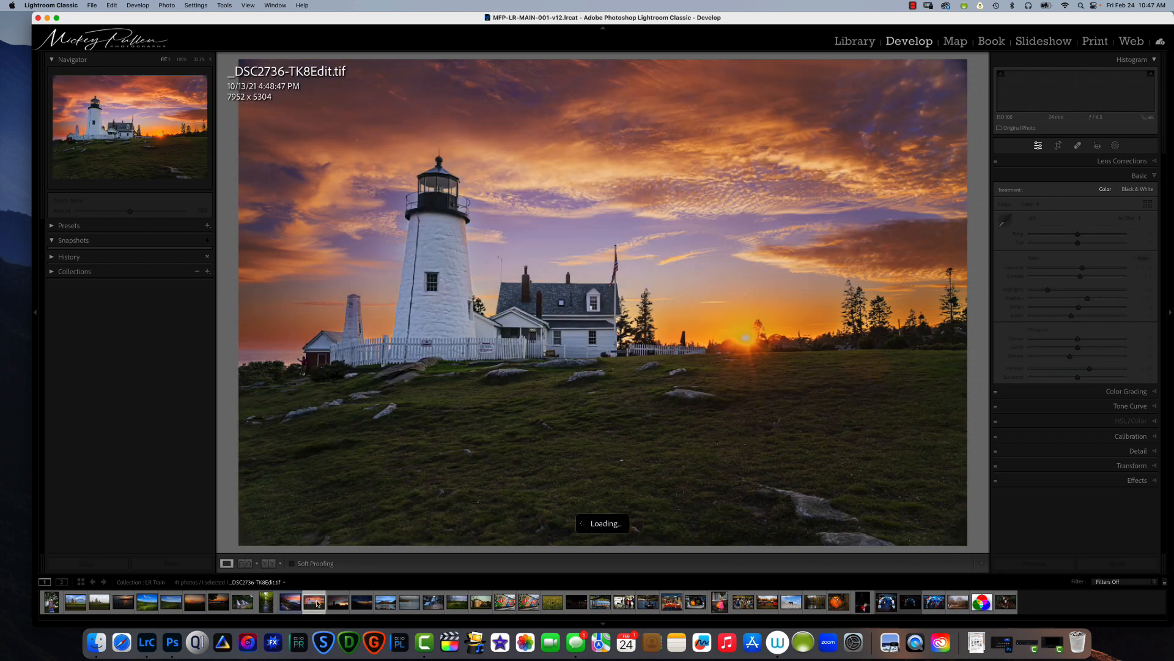
click(290, 603)
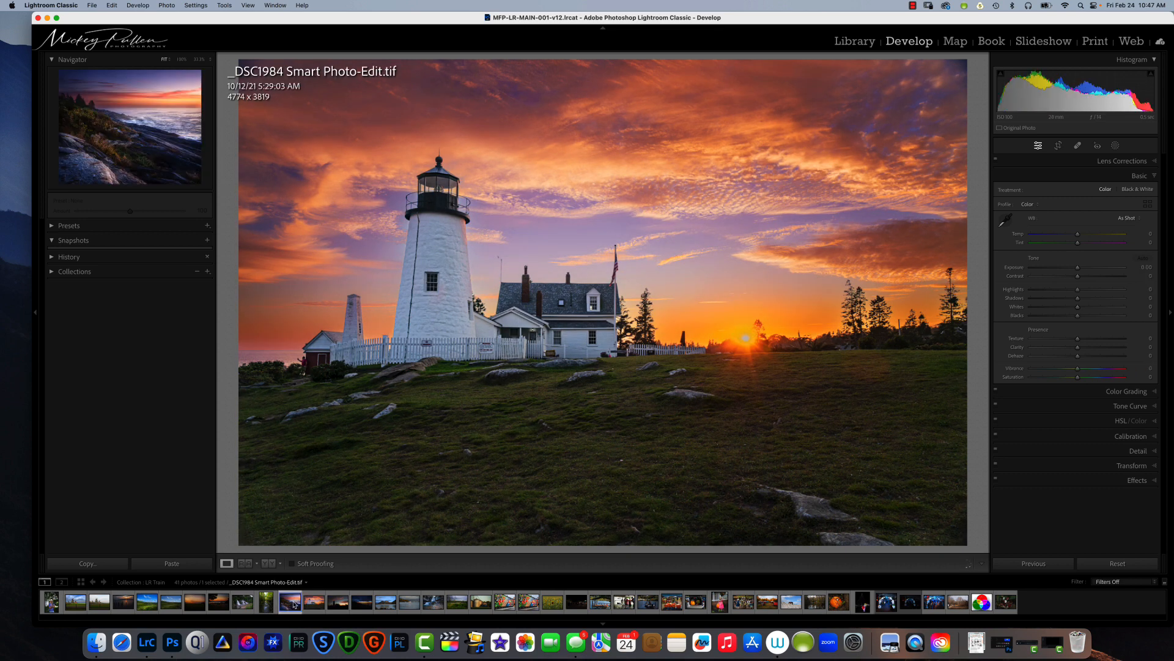
click(290, 601)
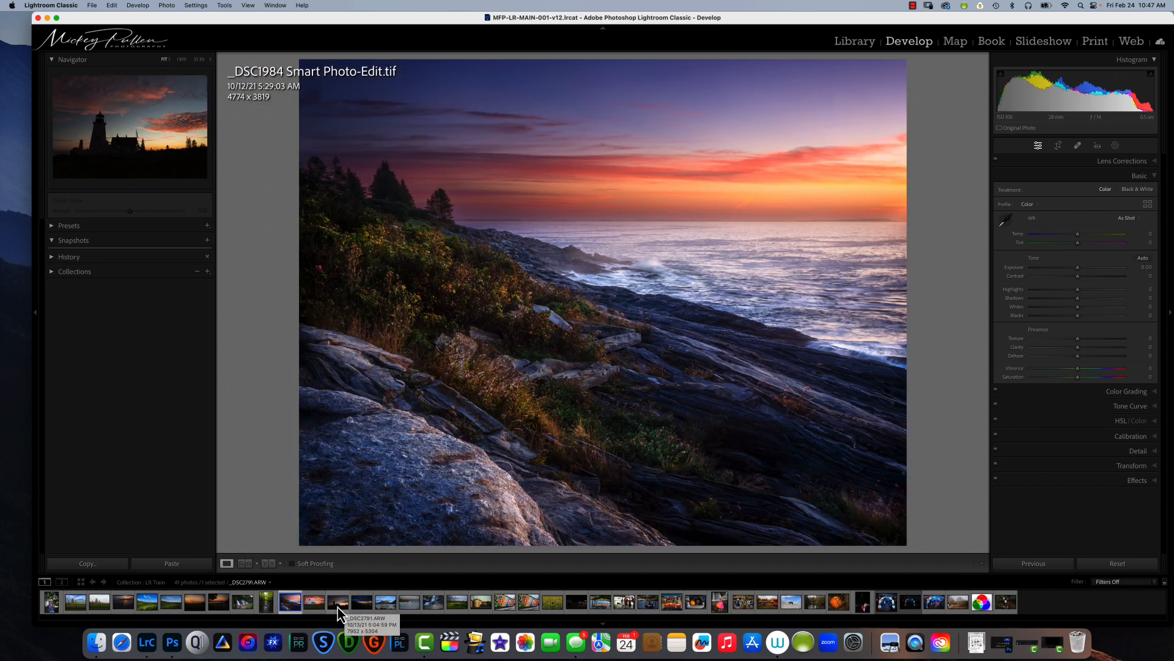
click(338, 602)
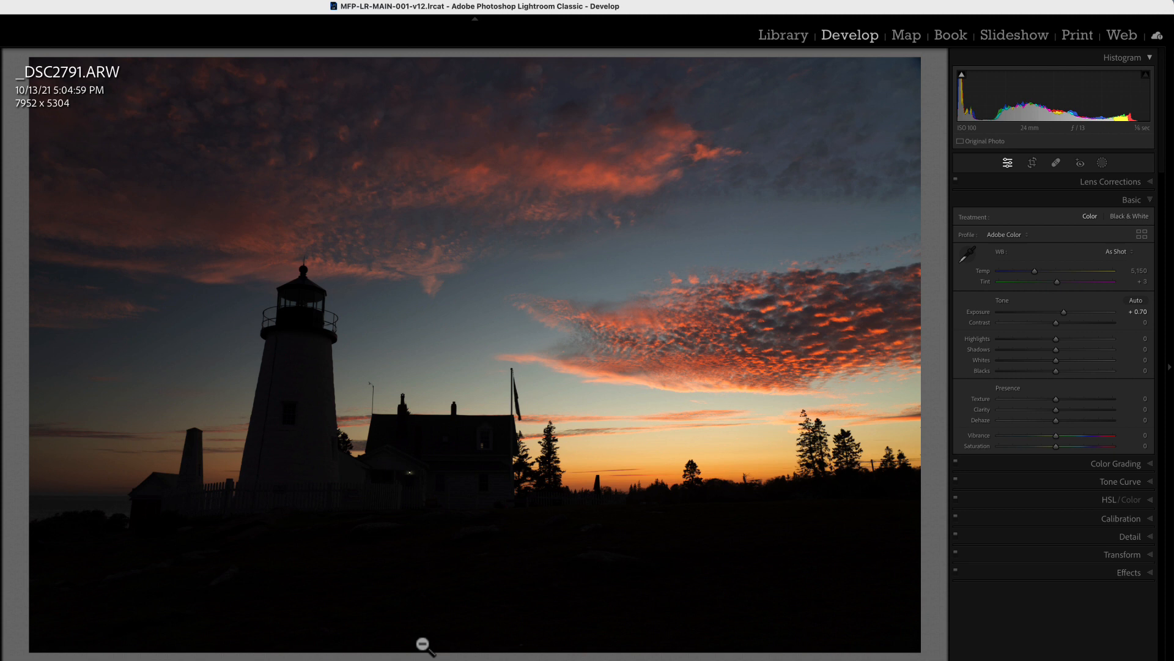
mouse_move(1106, 192)
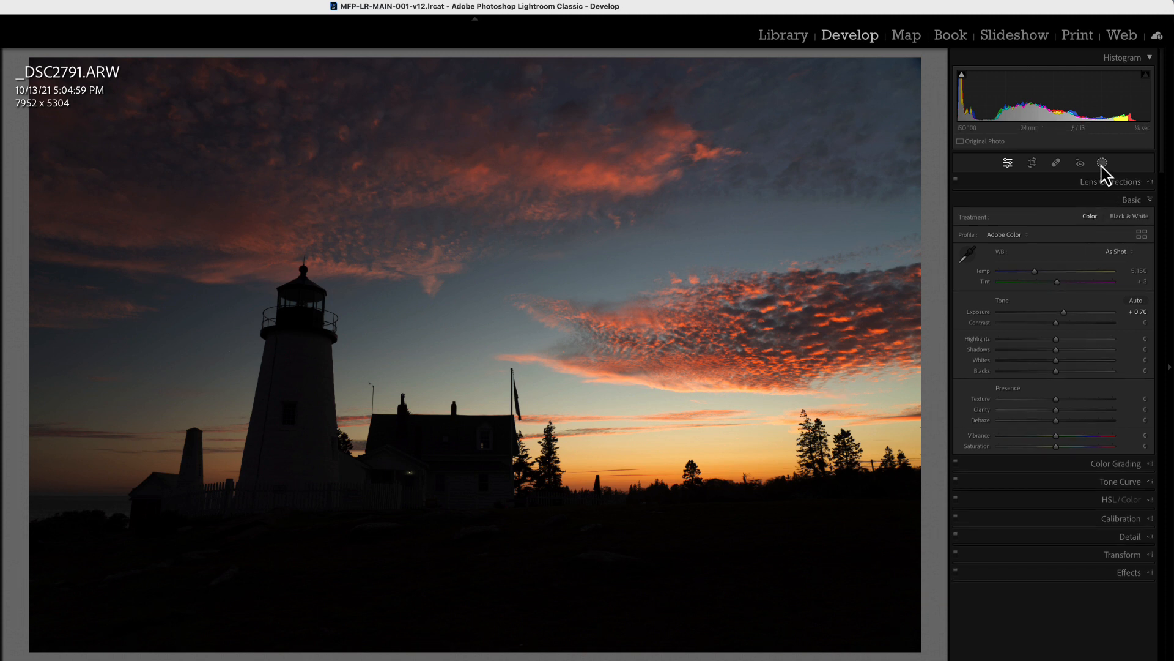
Step: Create a new Luminance Range mask and show the Masks list
click(1101, 162)
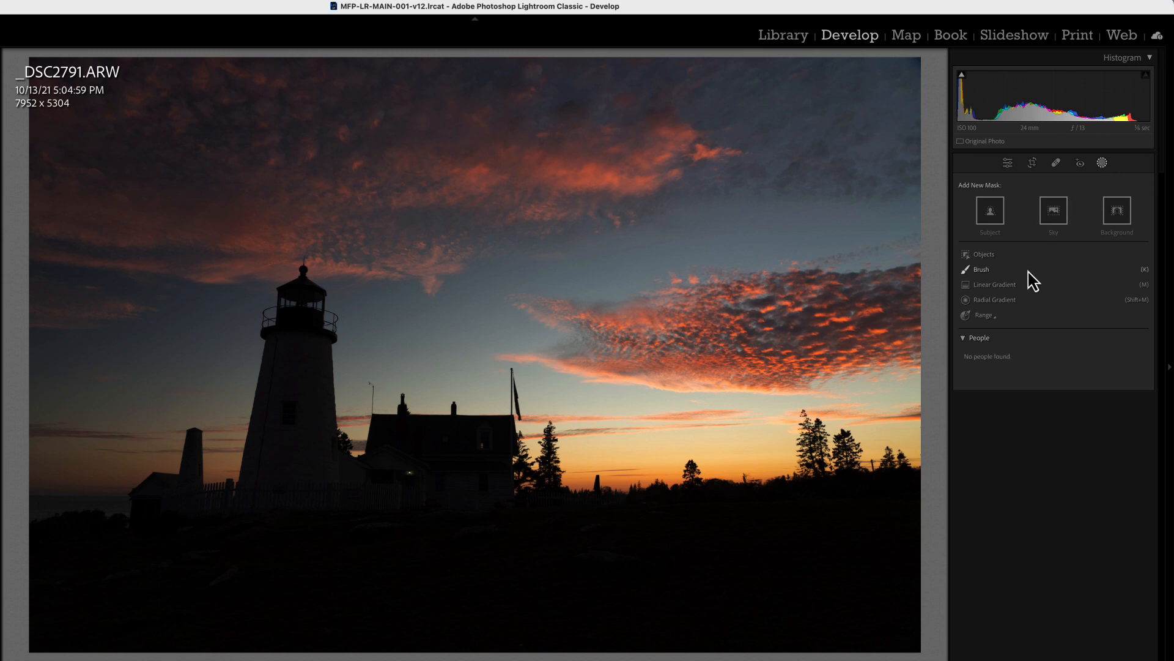
click(984, 315)
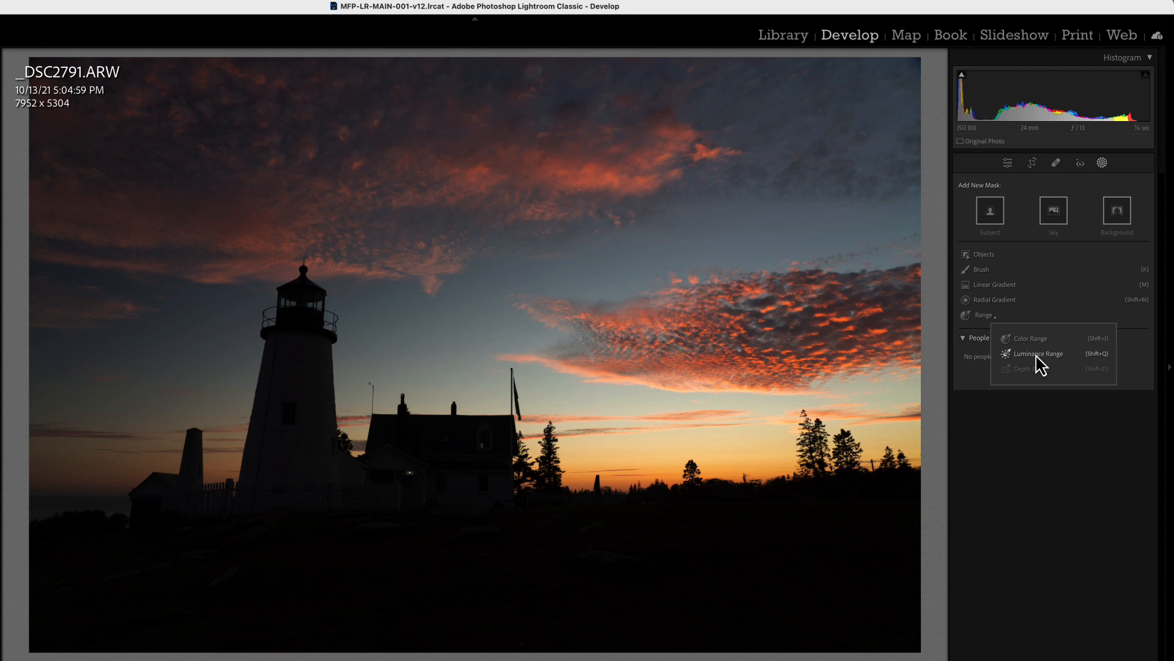
mouse_move(1095, 360)
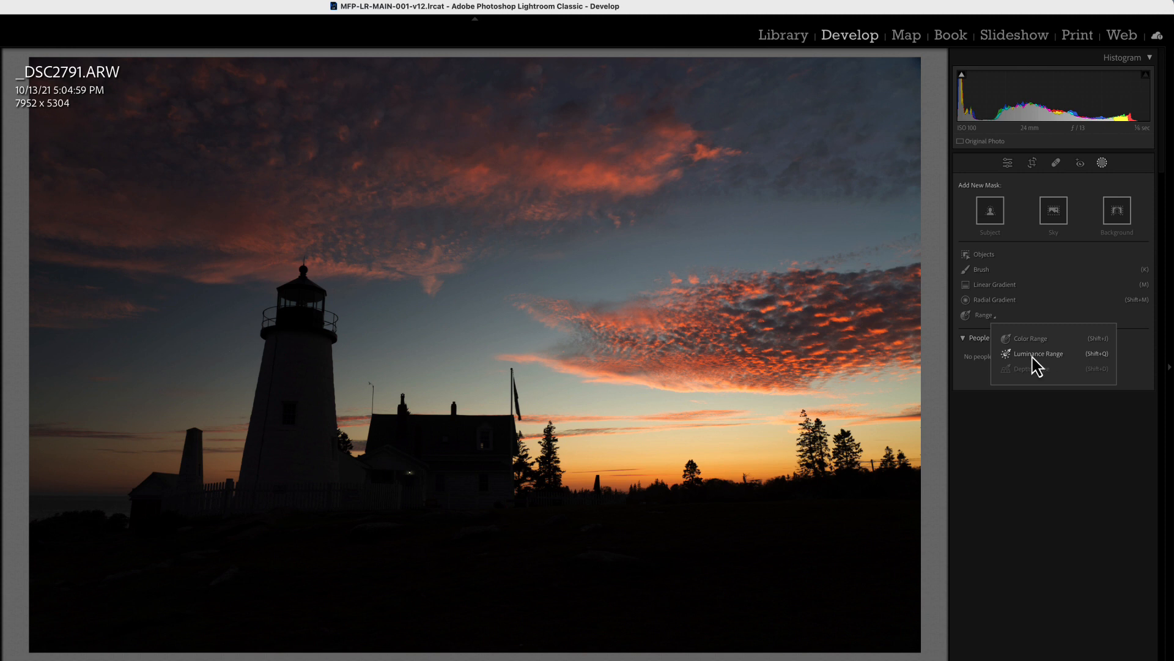
click(1038, 353)
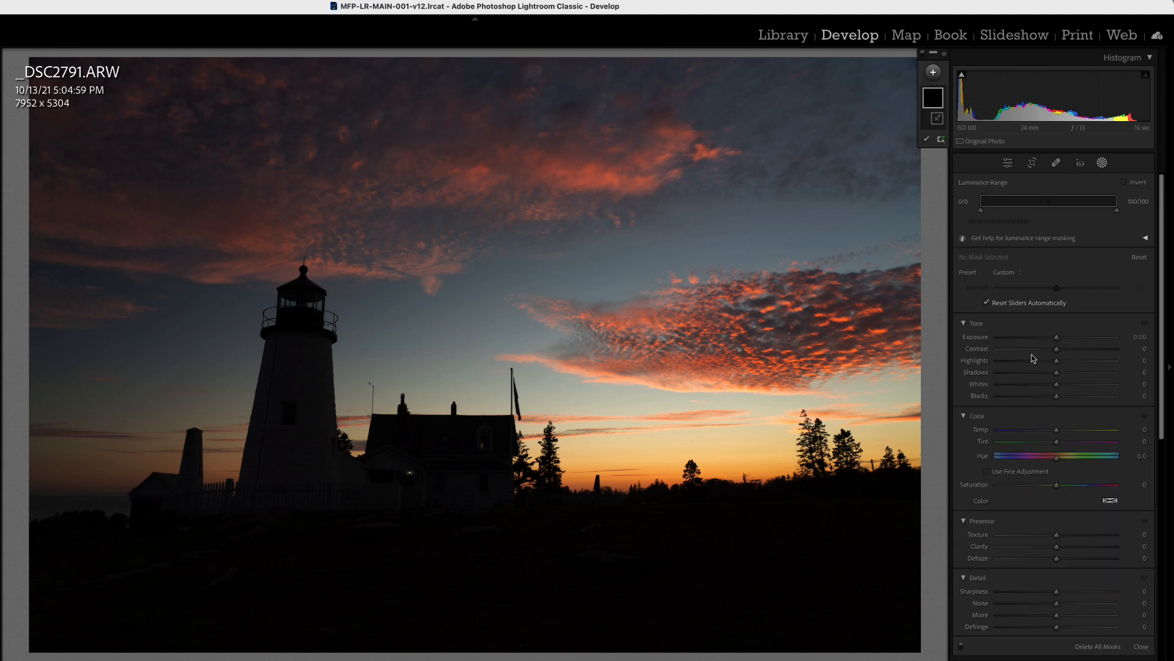
click(931, 72)
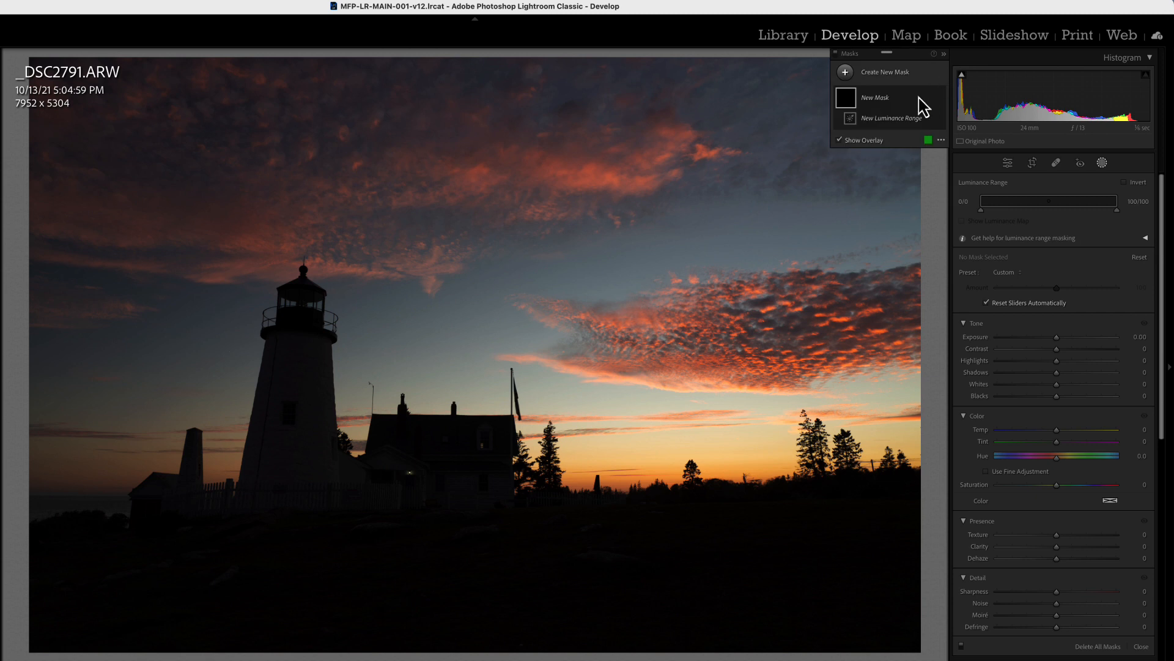
Step: Activate the luminance range picker on Mask 1 for sampling the sky
click(891, 118)
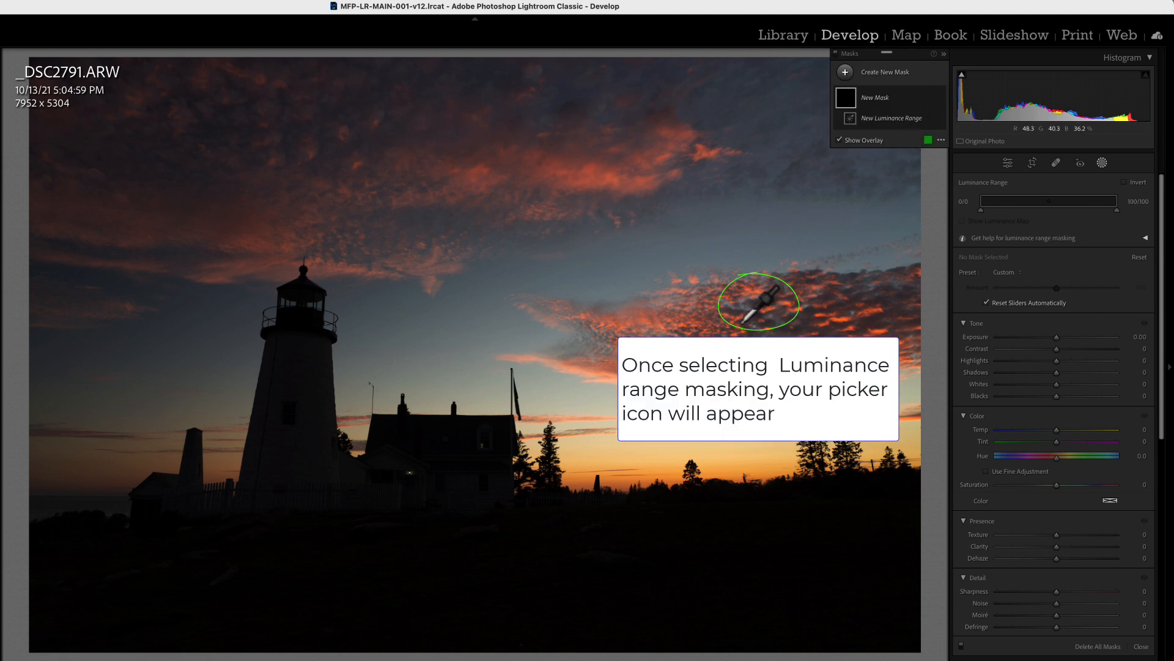
mouse_move(757, 305)
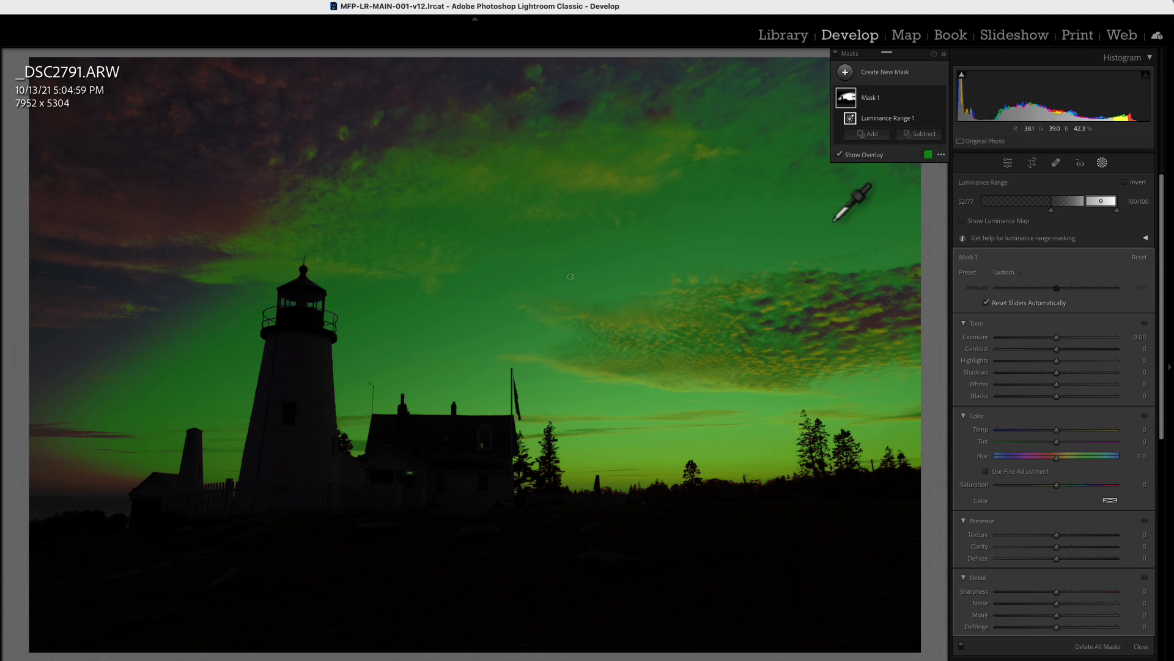
mouse_move(570, 277)
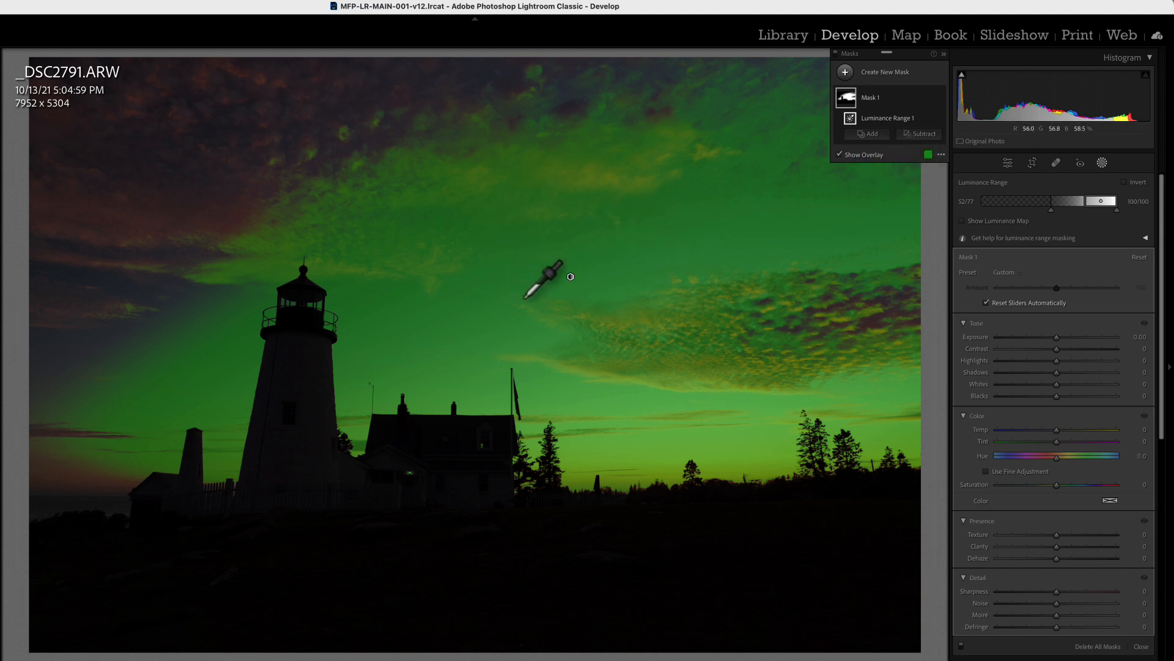
mouse_move(568, 293)
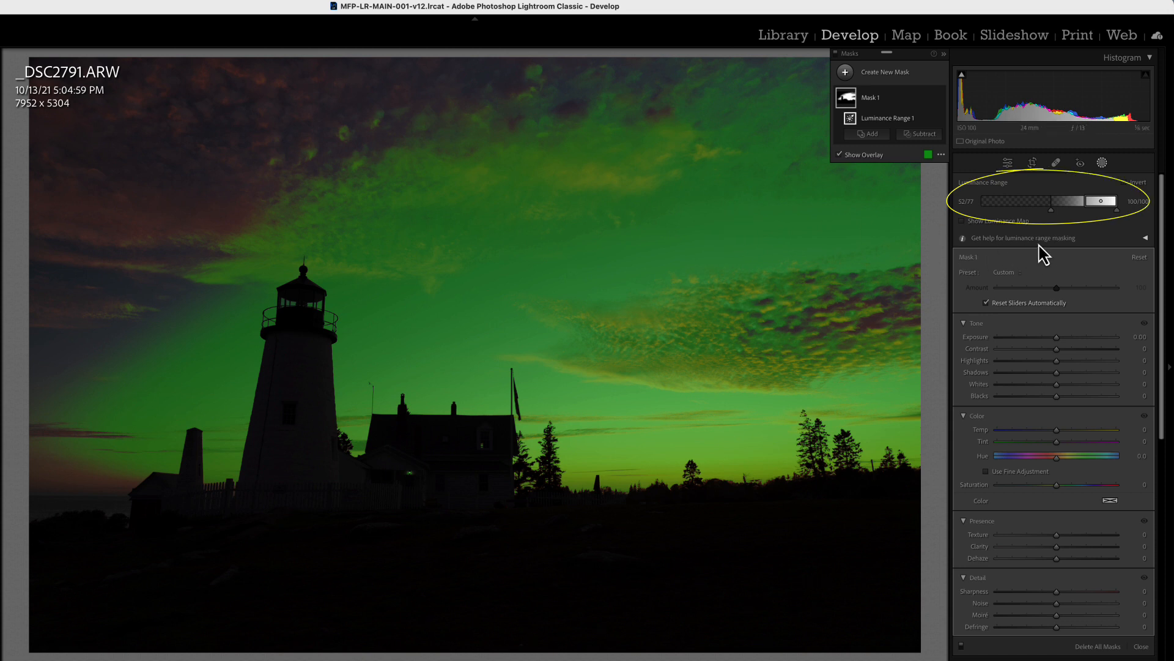
mouse_move(1102, 231)
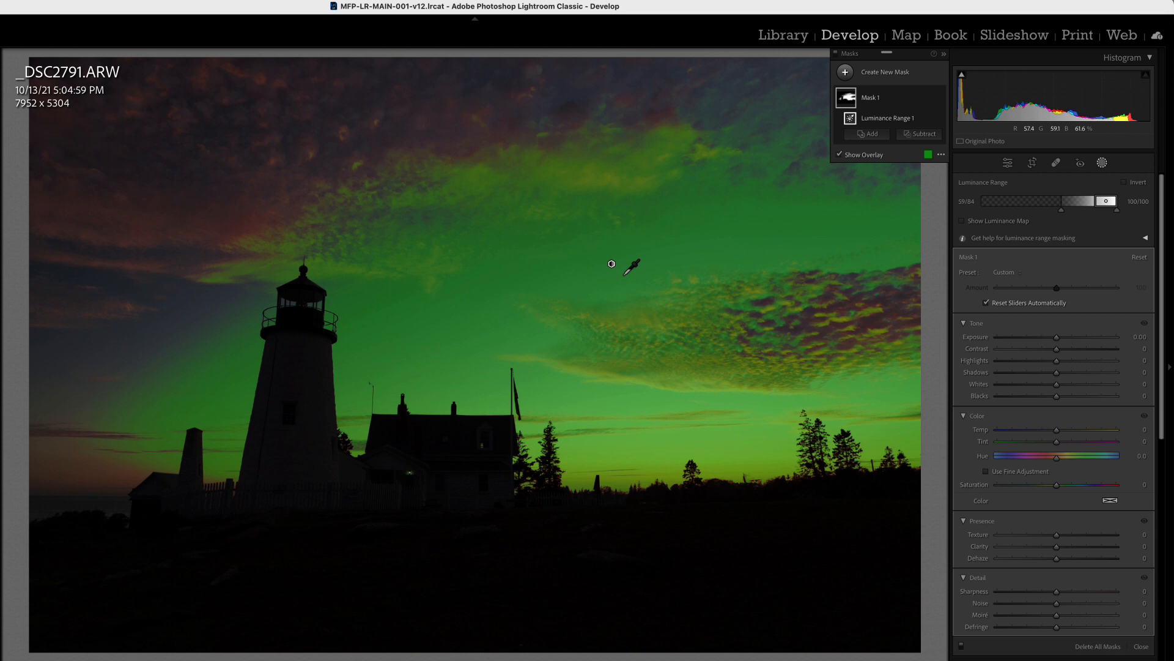
mouse_move(288, 358)
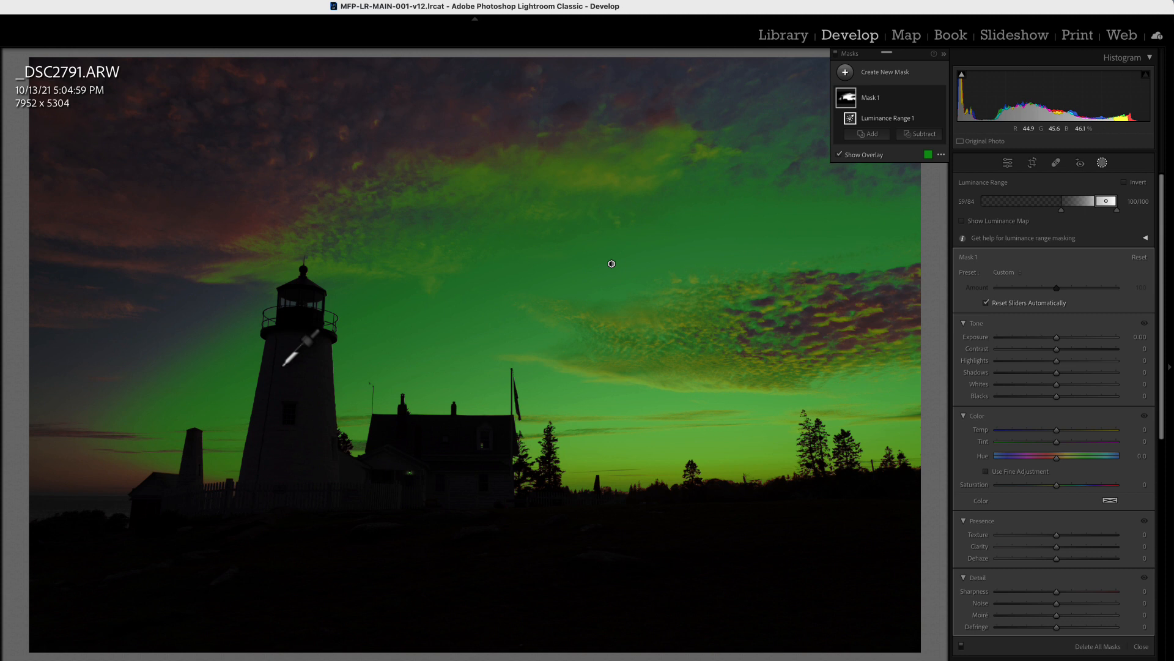
mouse_move(684, 320)
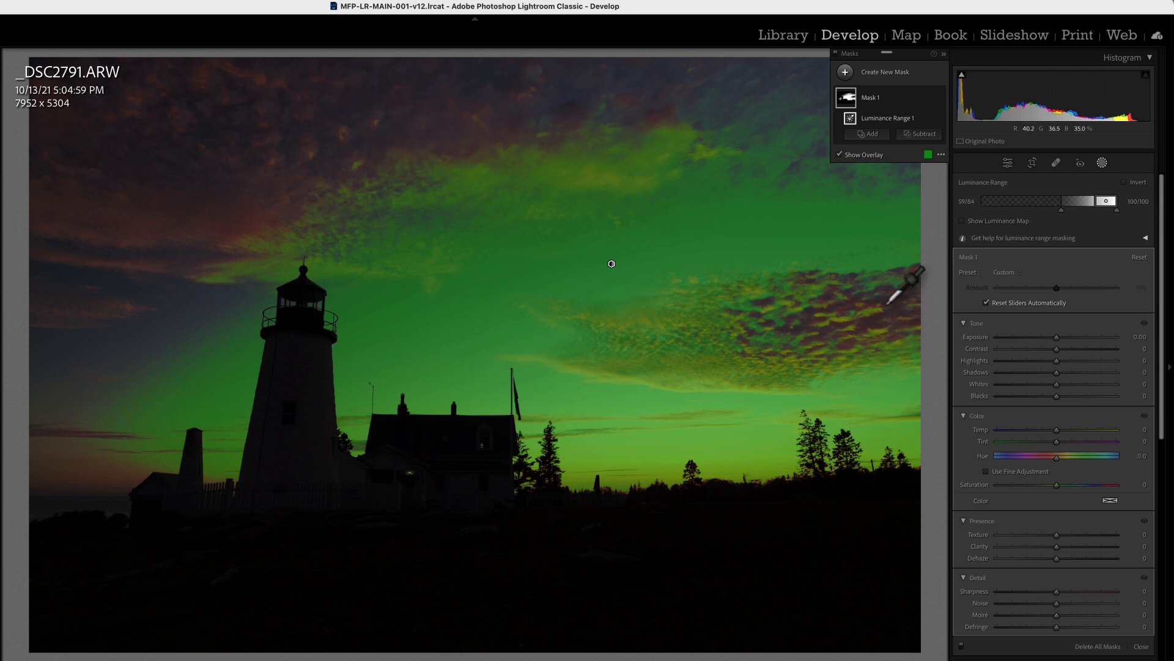
mouse_move(806, 348)
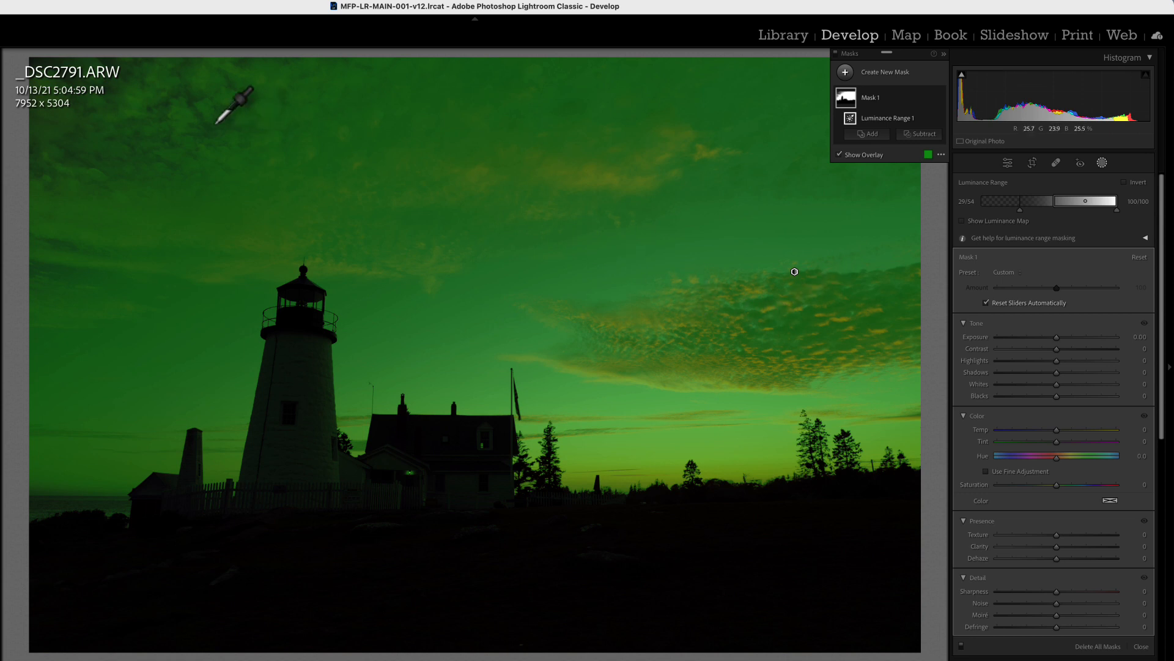
mouse_move(792, 358)
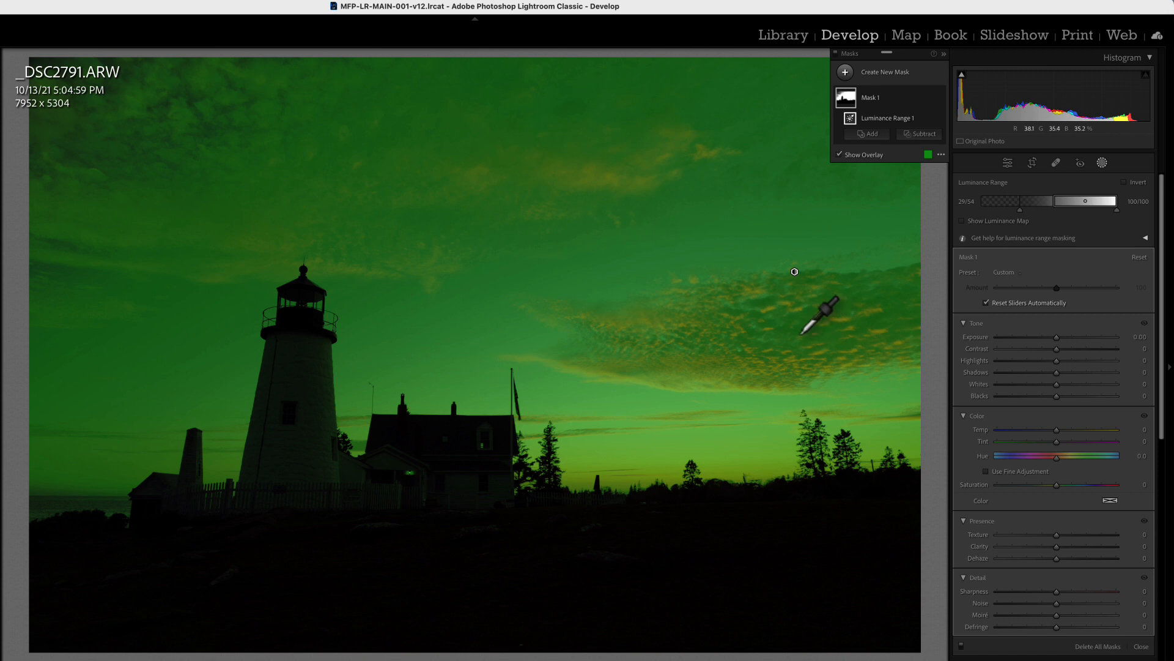
Step: Hide the green mask overlay to view the sunset
click(839, 154)
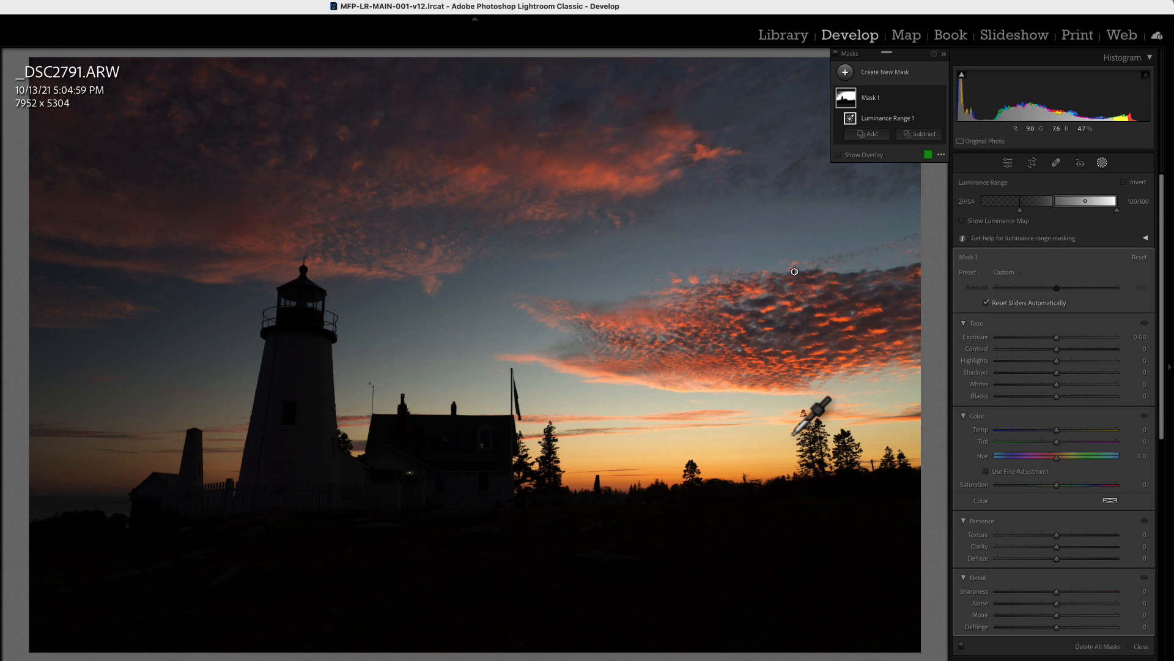
mouse_move(300, 189)
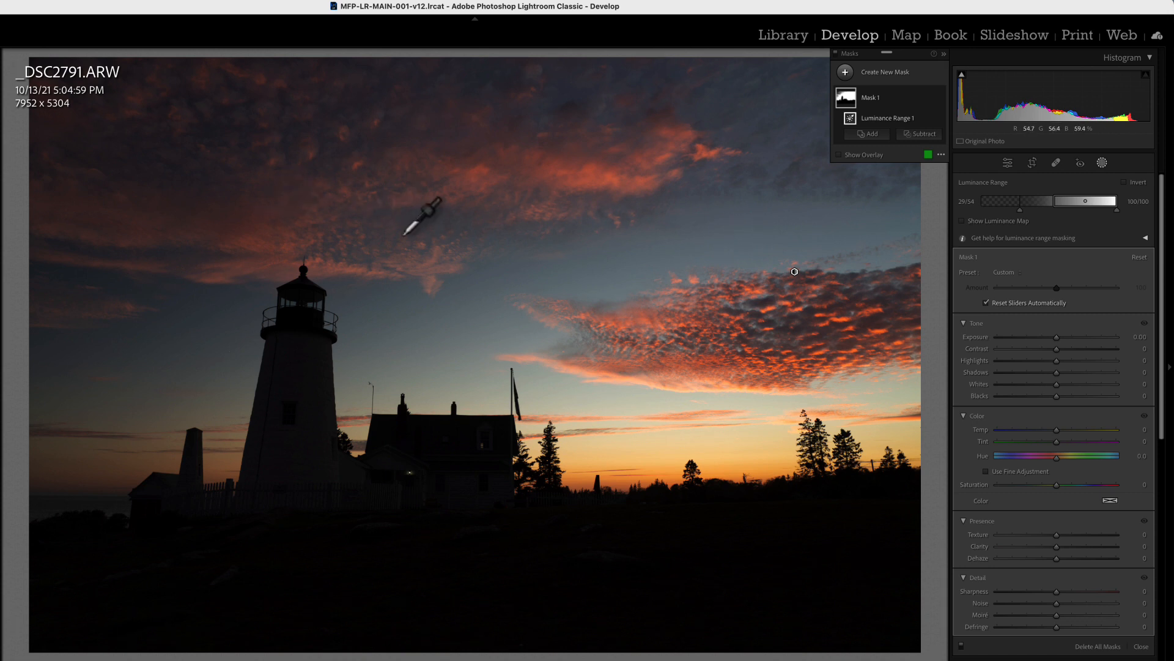
mouse_move(819, 151)
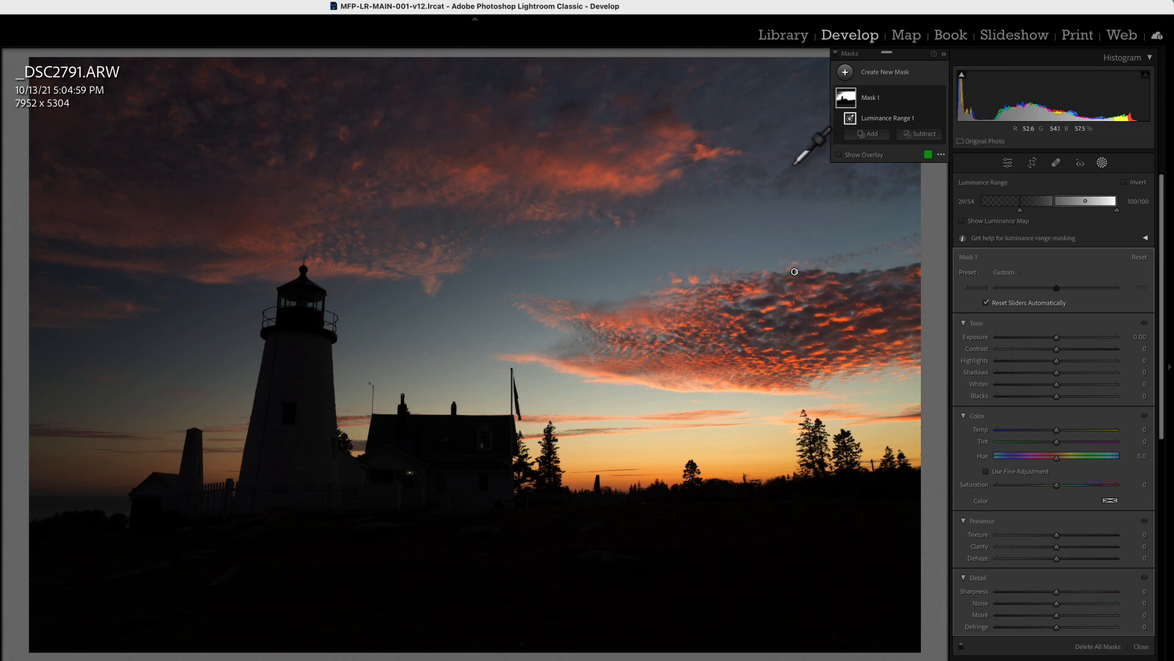
mouse_move(734, 138)
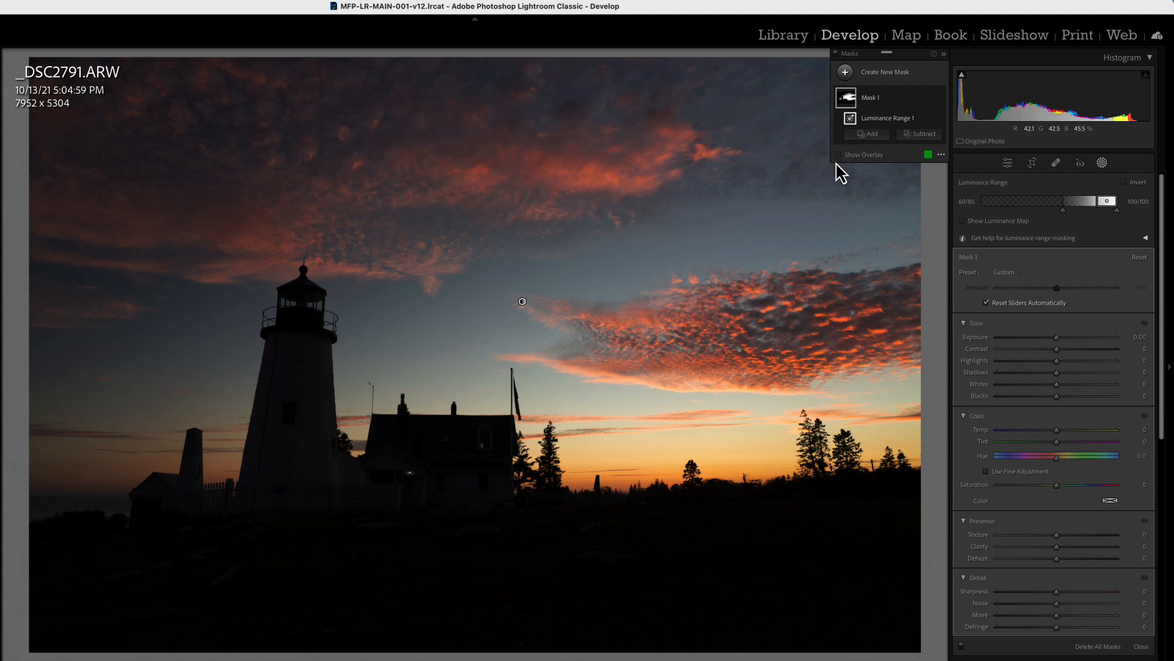
Step: Turn the sky mask's overlay back on
click(839, 155)
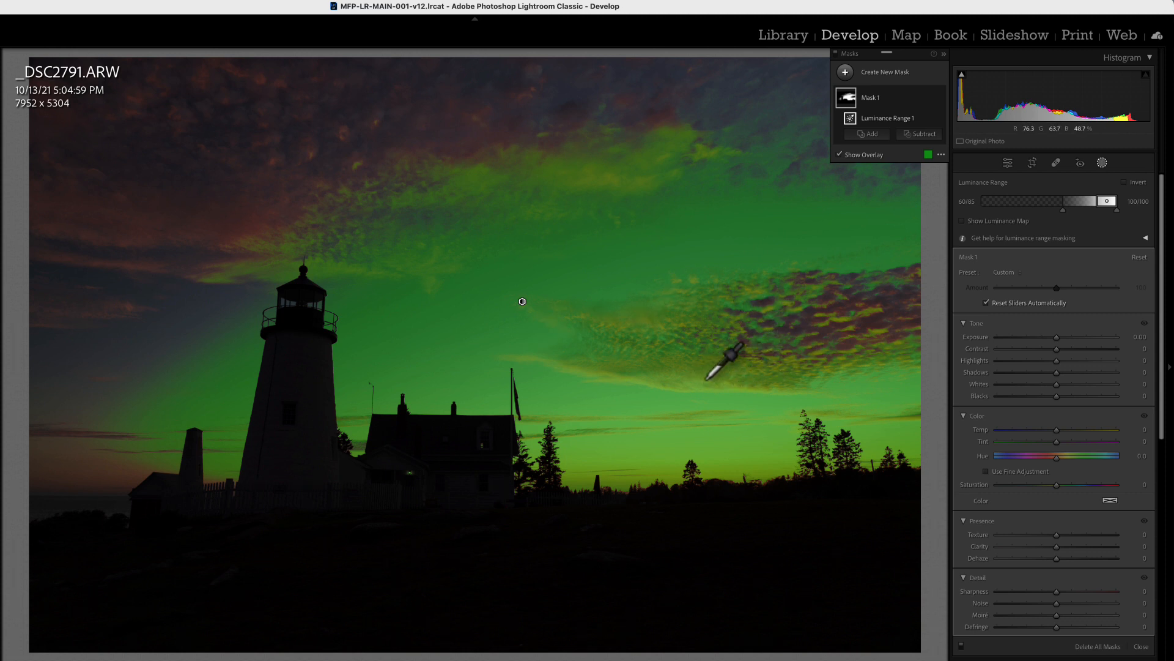
mouse_move(695, 321)
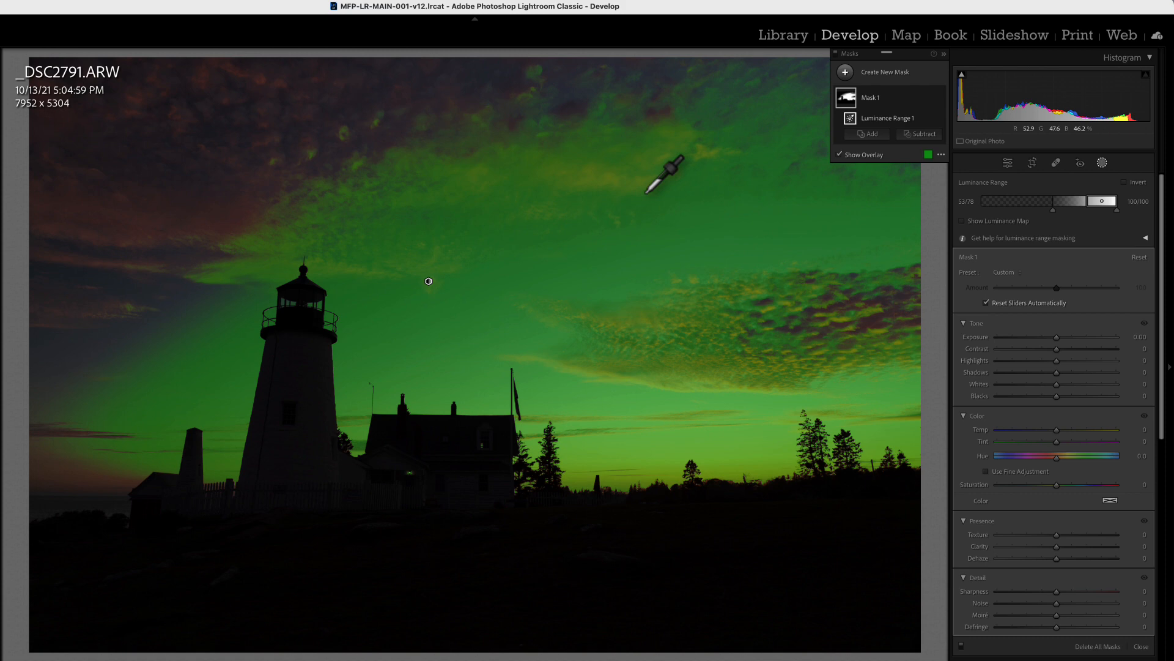
mouse_move(611, 199)
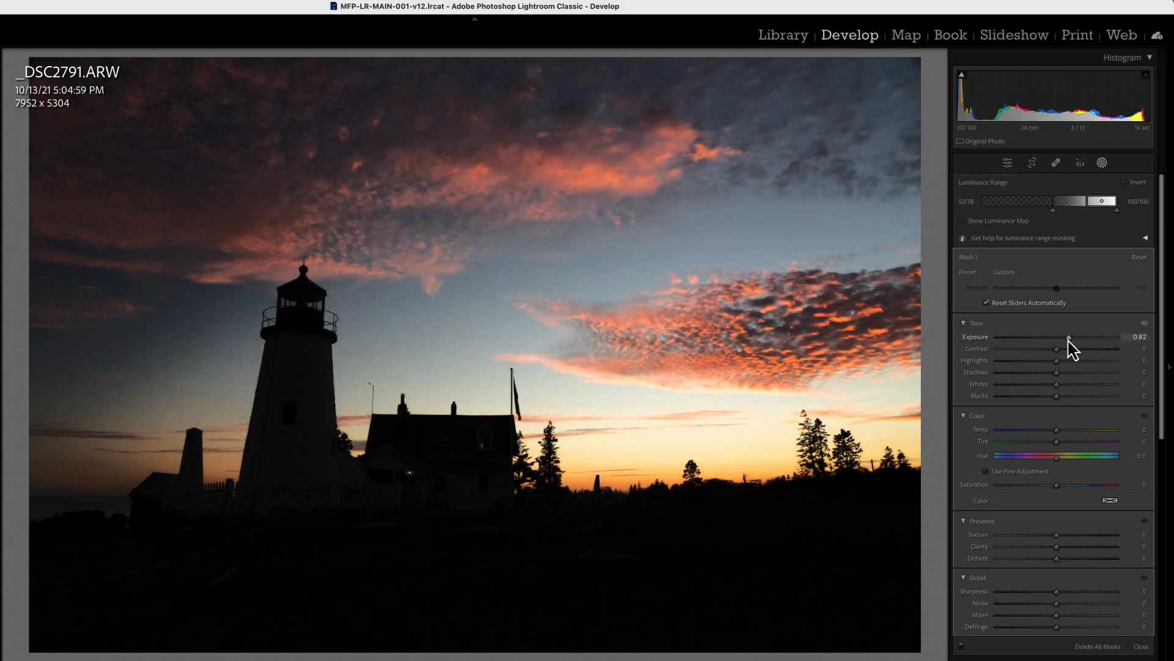
Step: Set the masked sky's exposure to +0.25, checking coverage with the overlay
drag(1069, 336, 1081, 336)
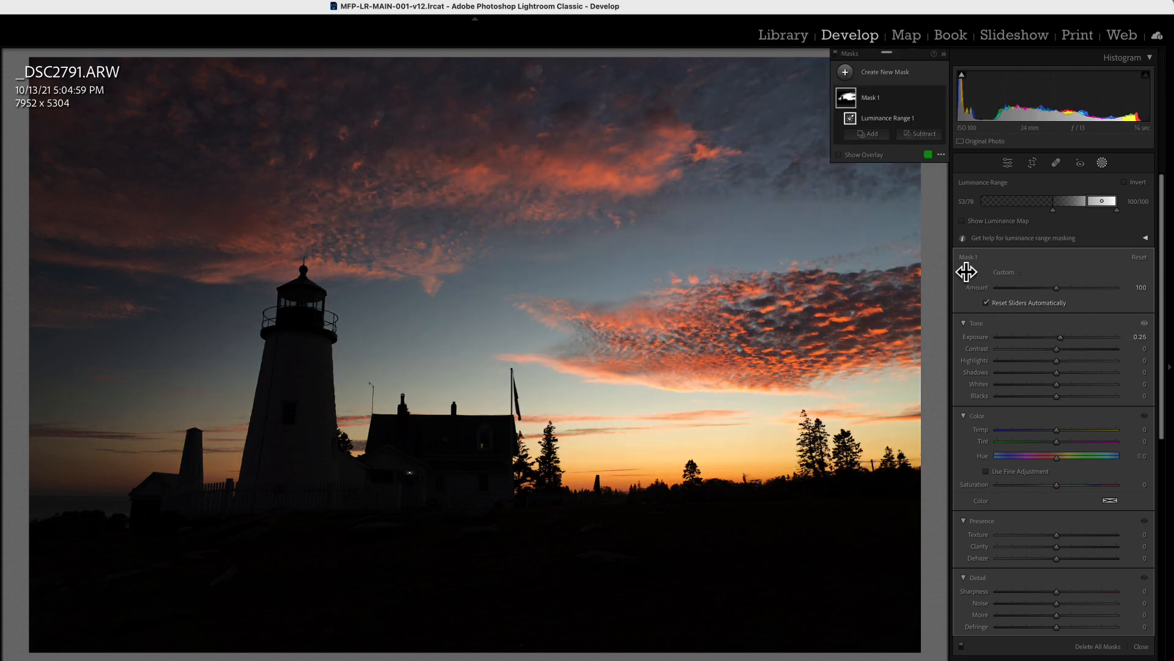
click(839, 154)
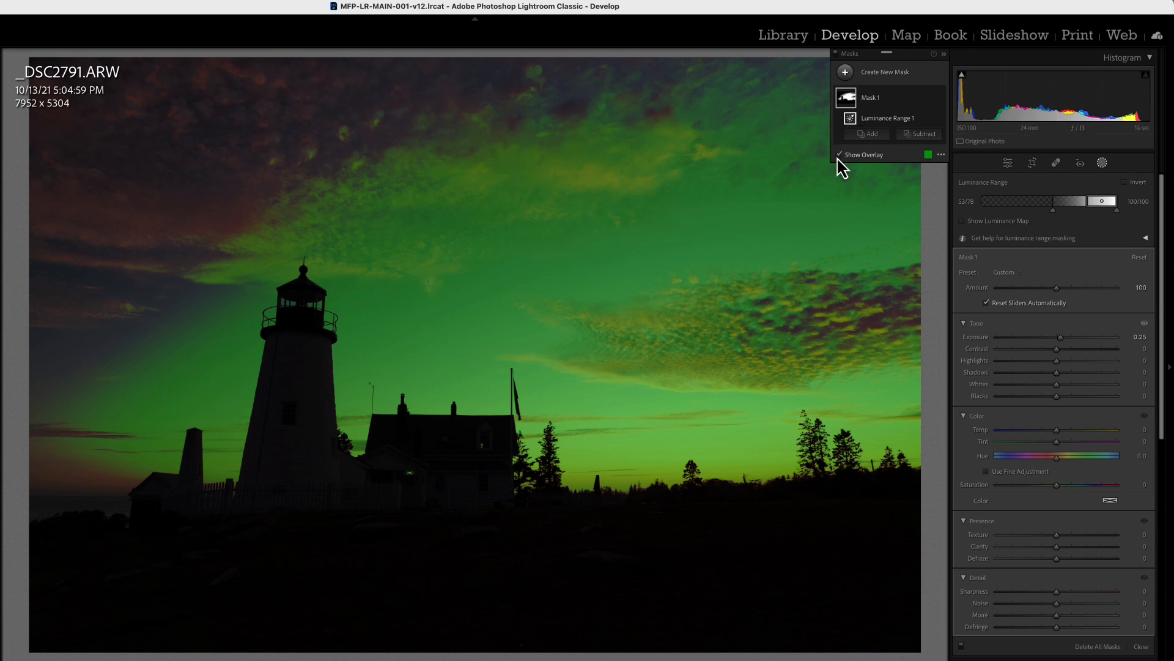
click(839, 154)
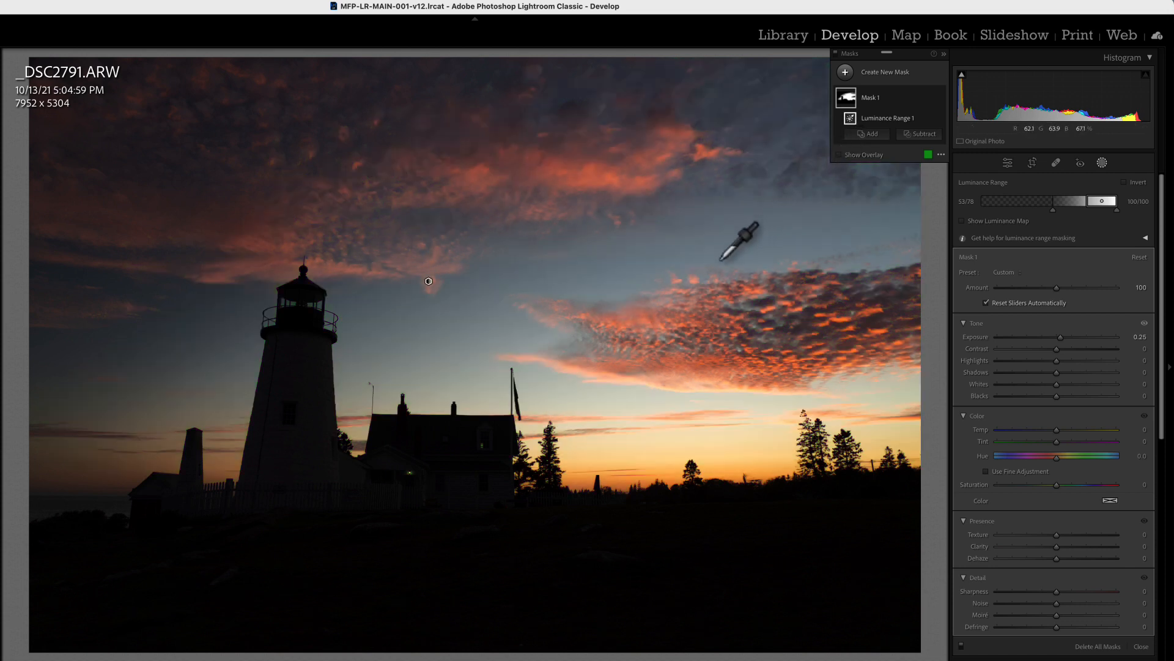
mouse_move(618, 332)
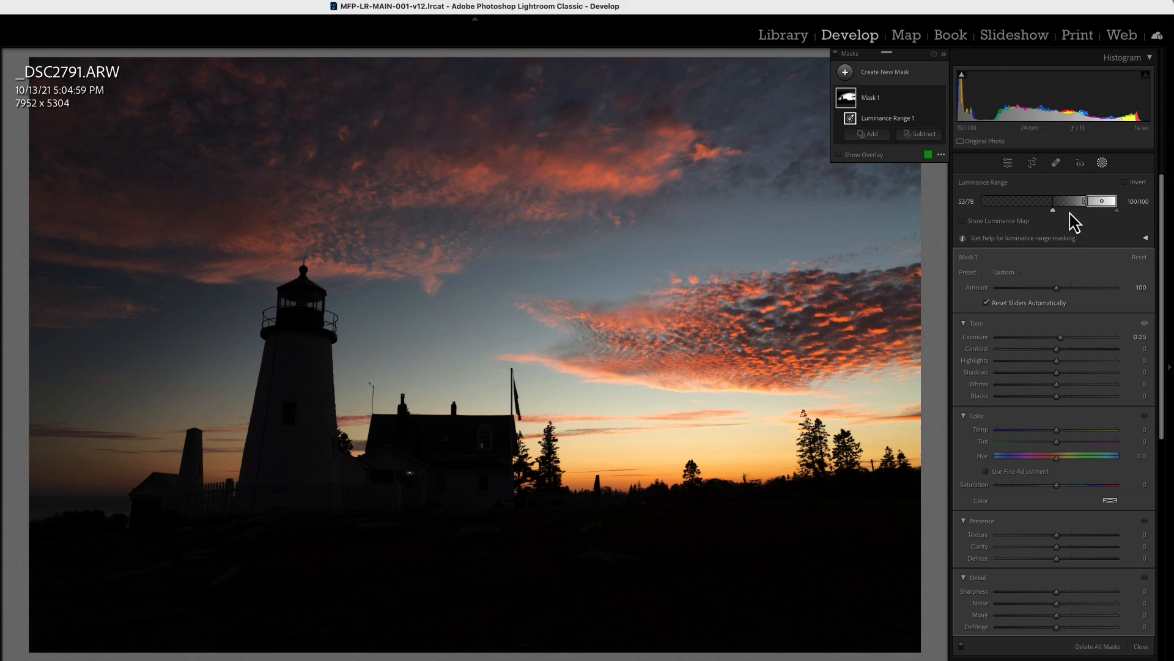
mouse_move(1048, 264)
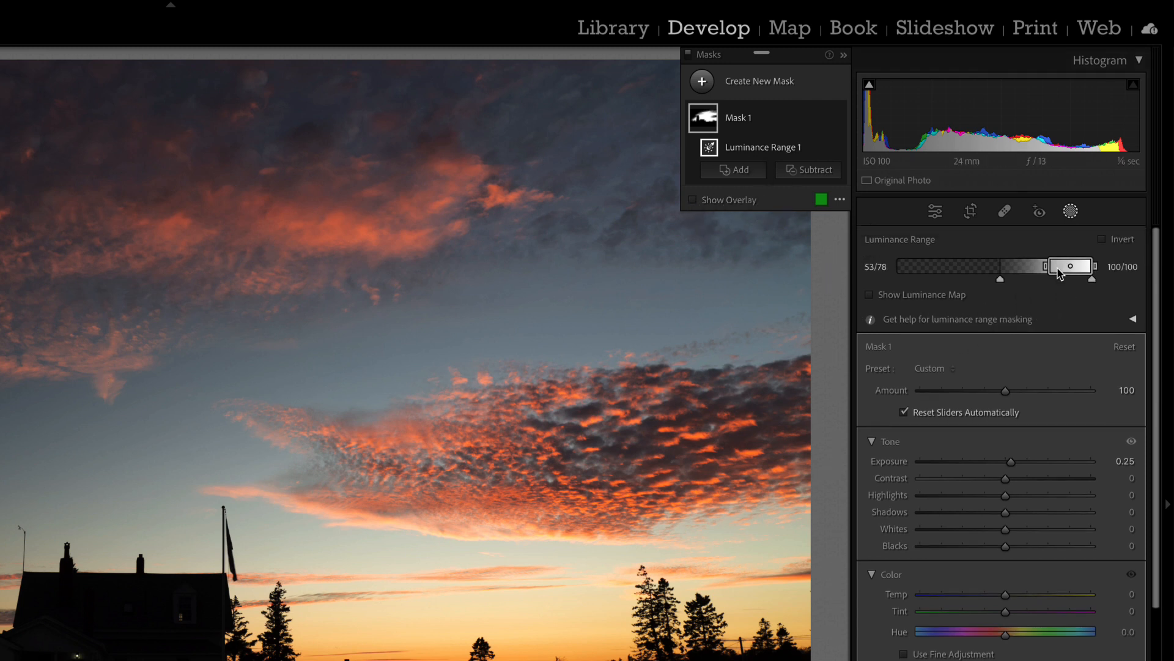
mouse_move(1070, 266)
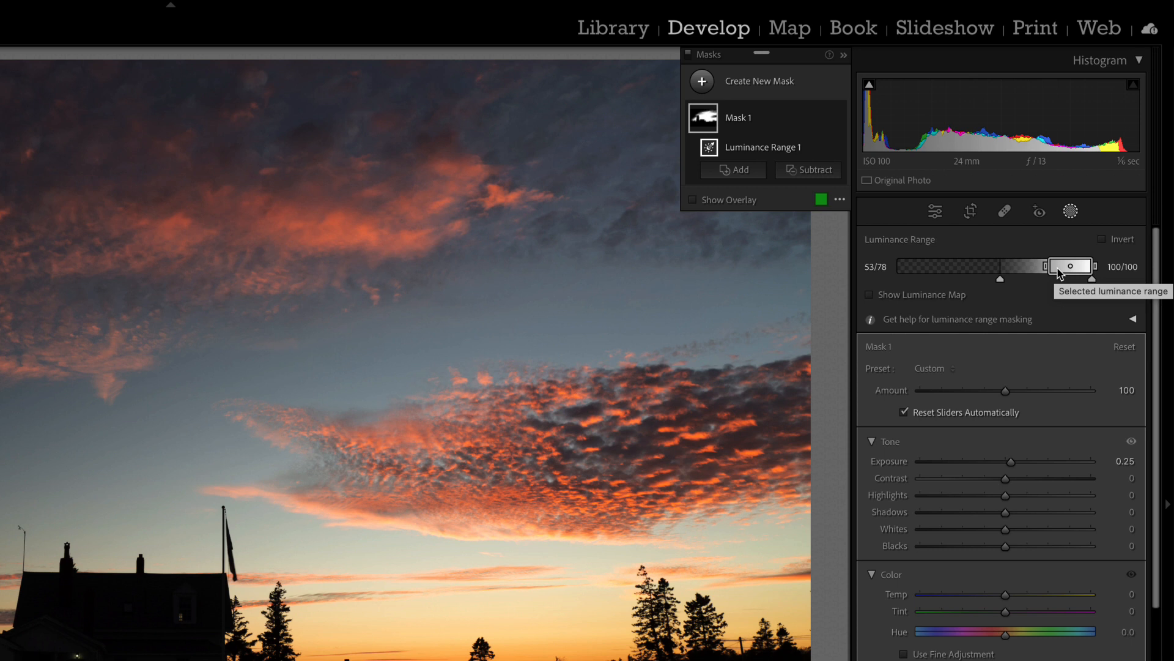
mouse_move(1046, 287)
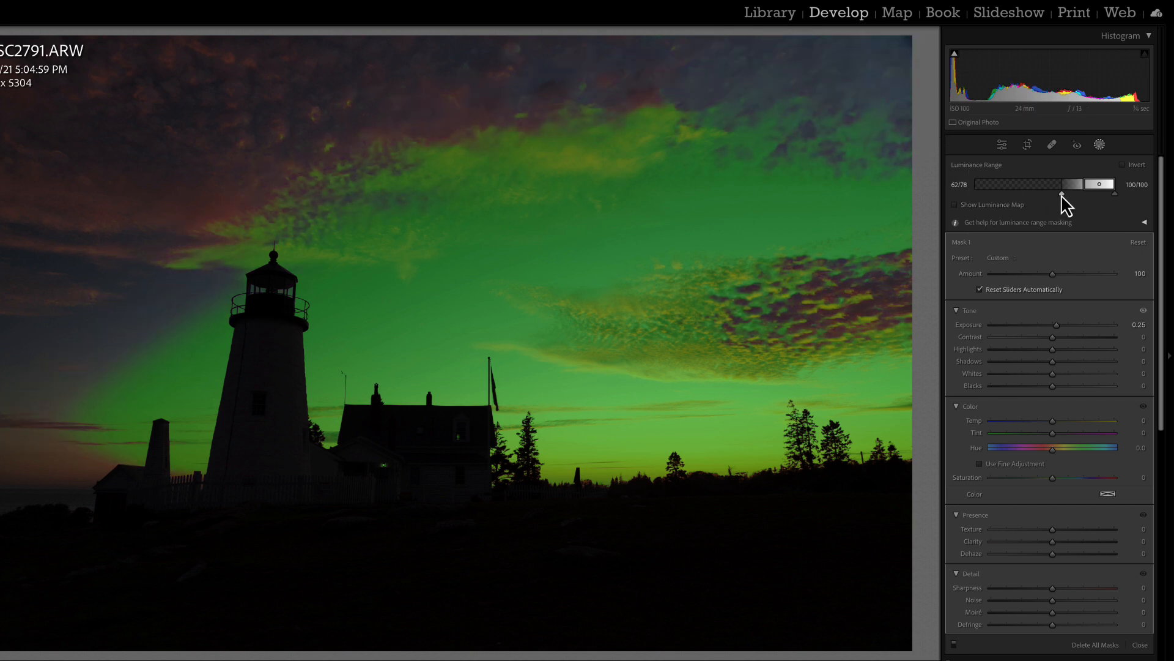
Step: Lower the luminance range's dark limit to 14 and nudge mask exposure to +0.31
drag(1062, 193, 1056, 193)
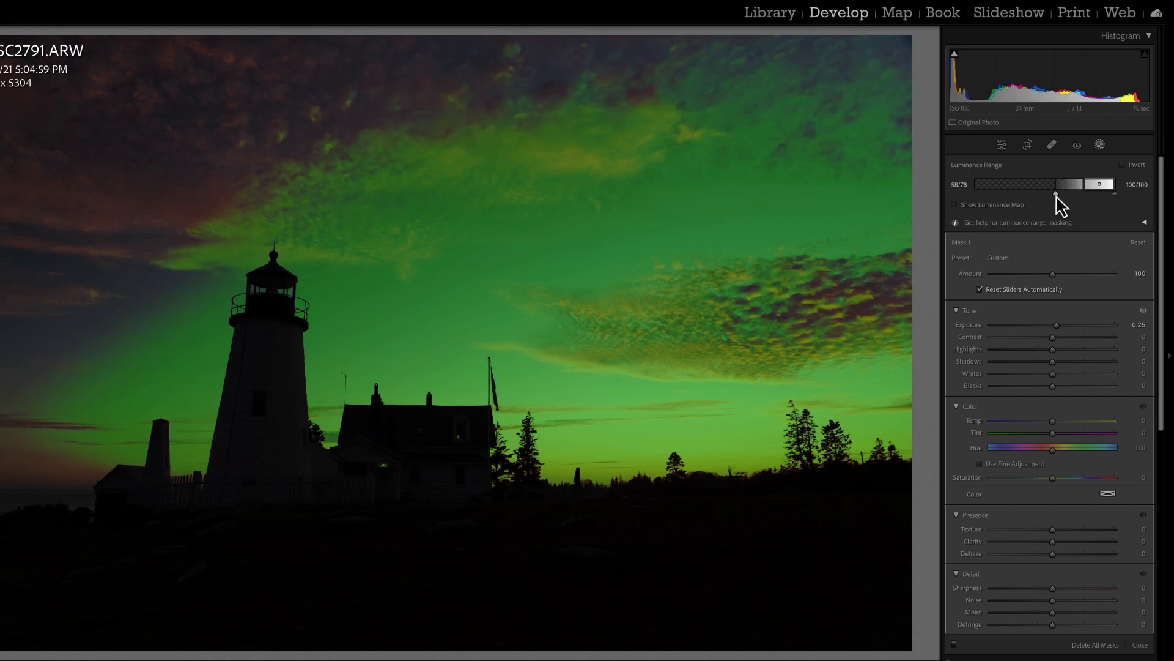
drag(1057, 193, 1034, 193)
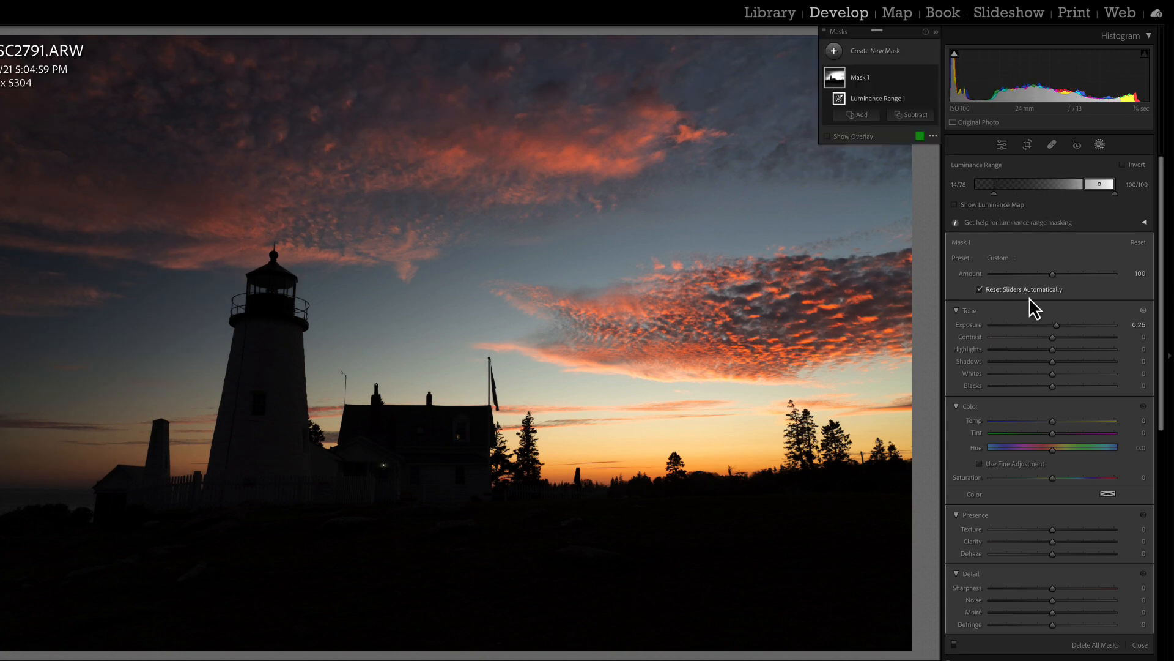
drag(1053, 324, 1059, 324)
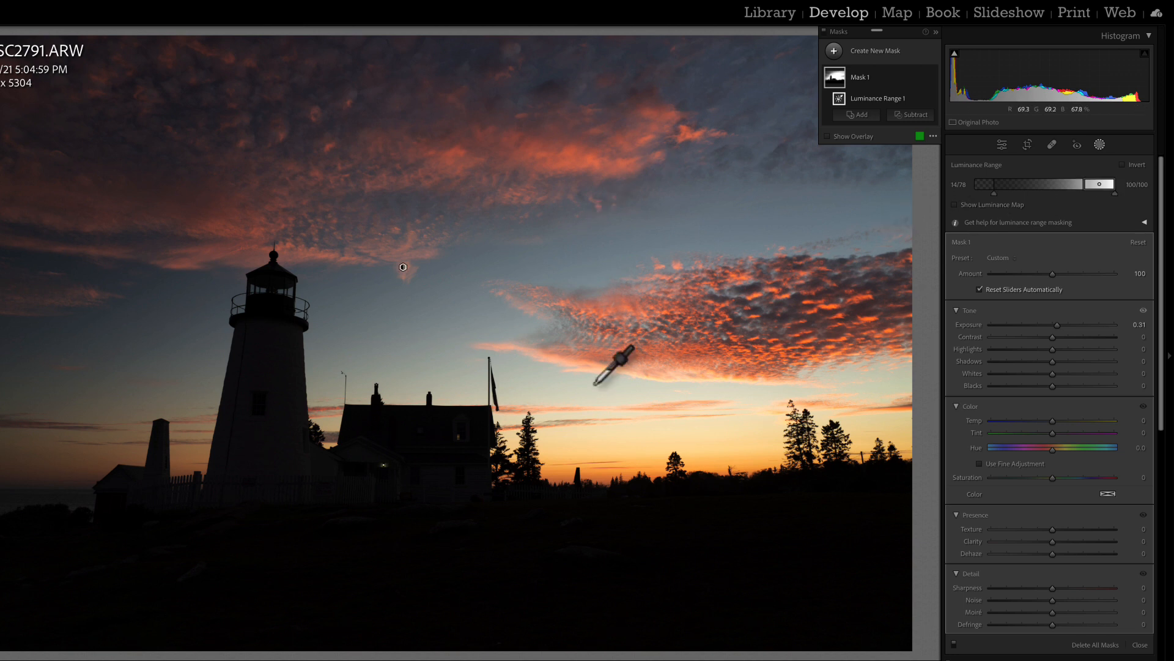
mouse_move(696, 253)
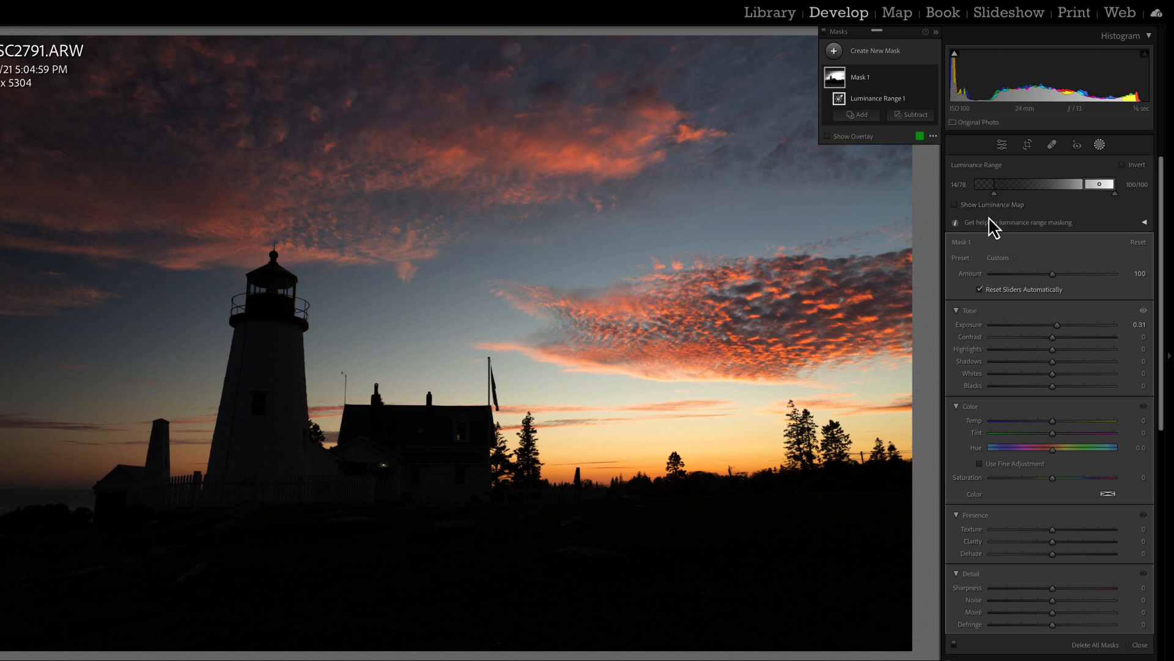
mouse_move(985, 211)
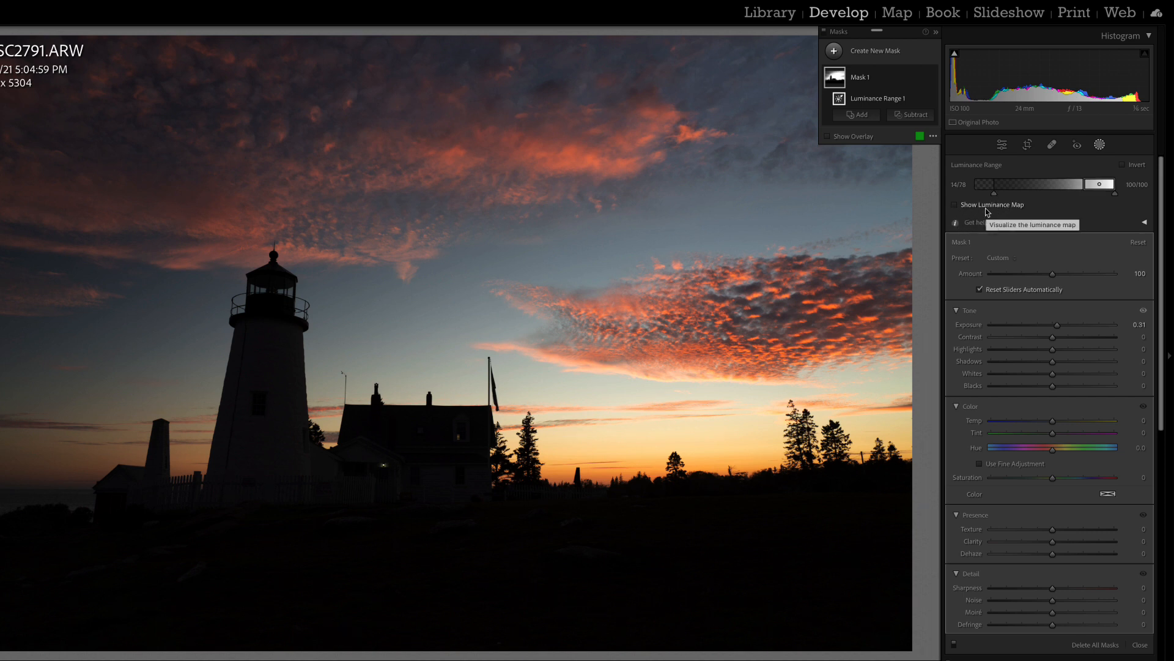
Step: Set the luminance range's lower limit to 26 using the luminance map
click(954, 204)
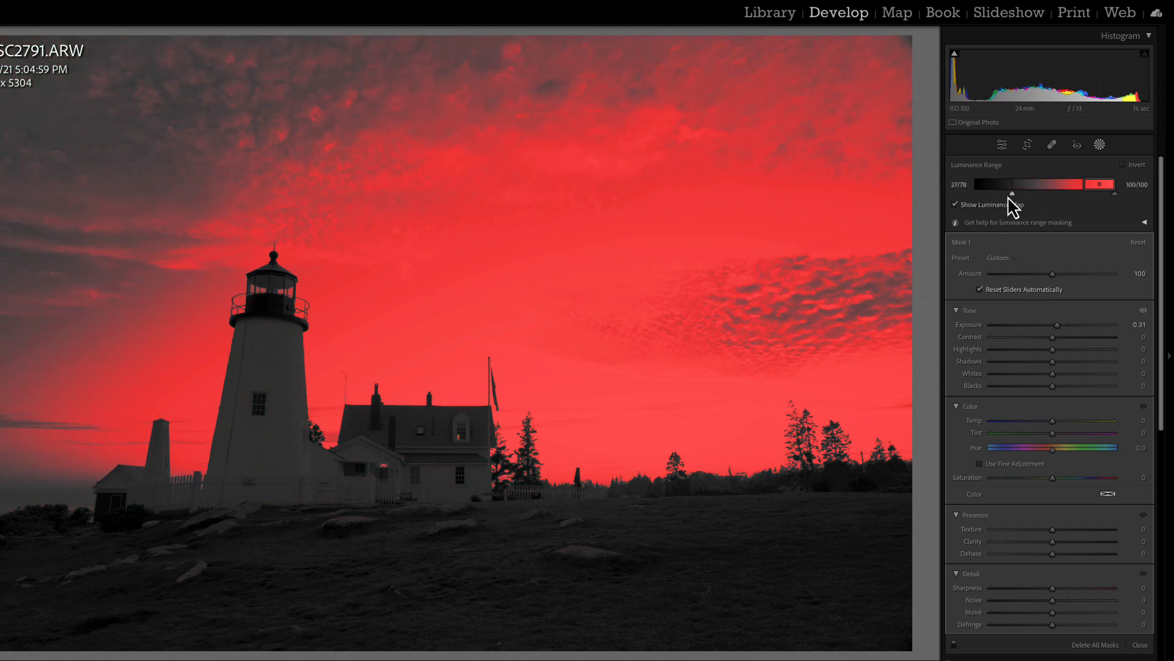
drag(1010, 194, 1008, 193)
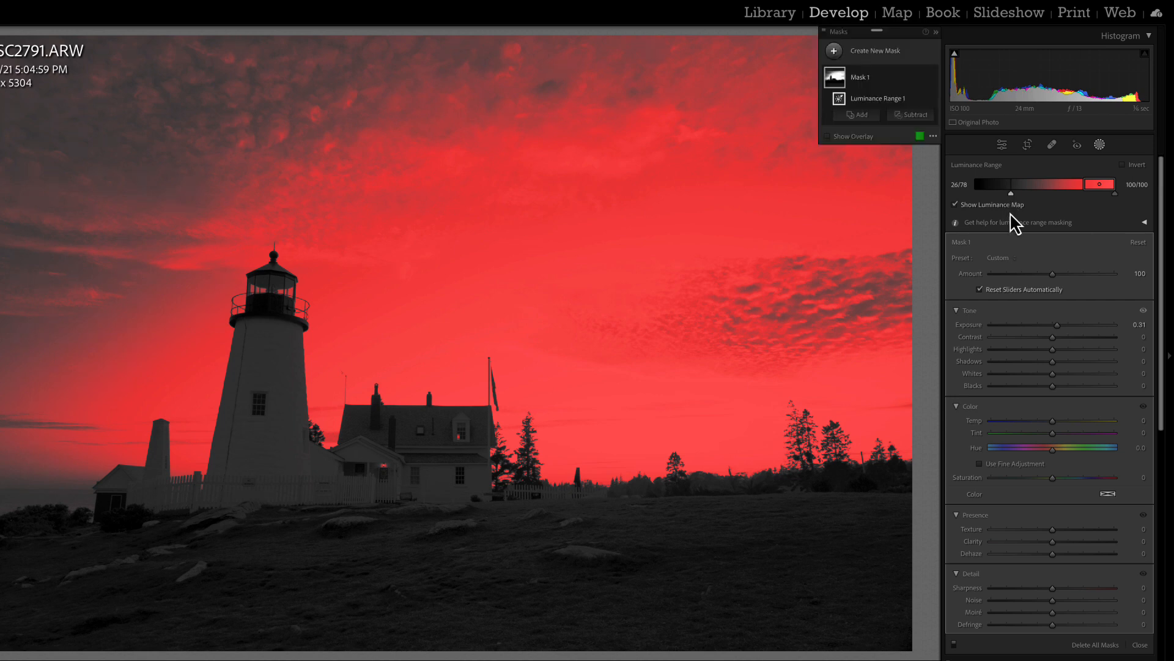
click(955, 204)
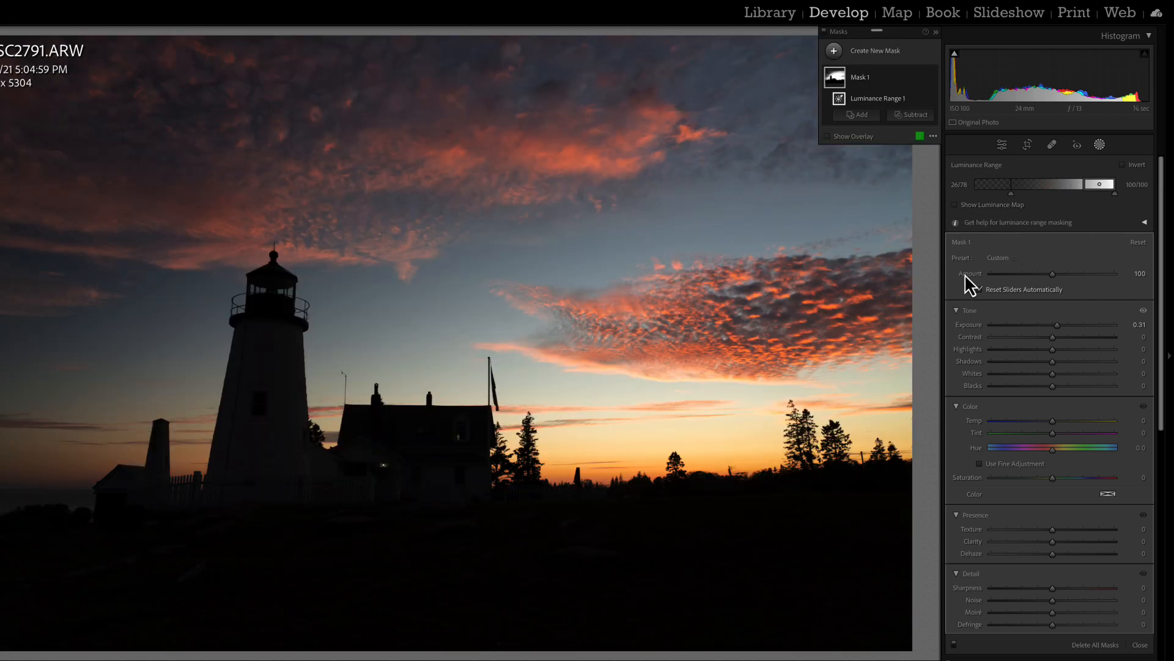
Step: Set the sky mask to highlights -60, shadows 43, whites 8, saturation 21, clarity 24, tint 42
drag(1059, 324, 1064, 324)
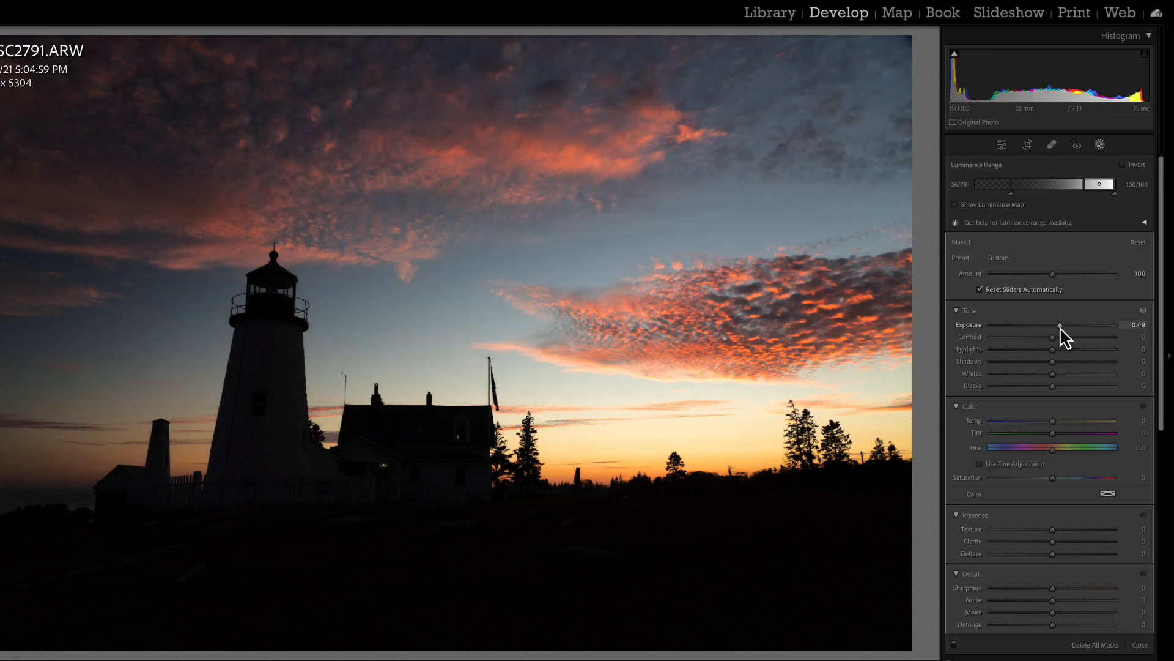
drag(1060, 324, 1057, 324)
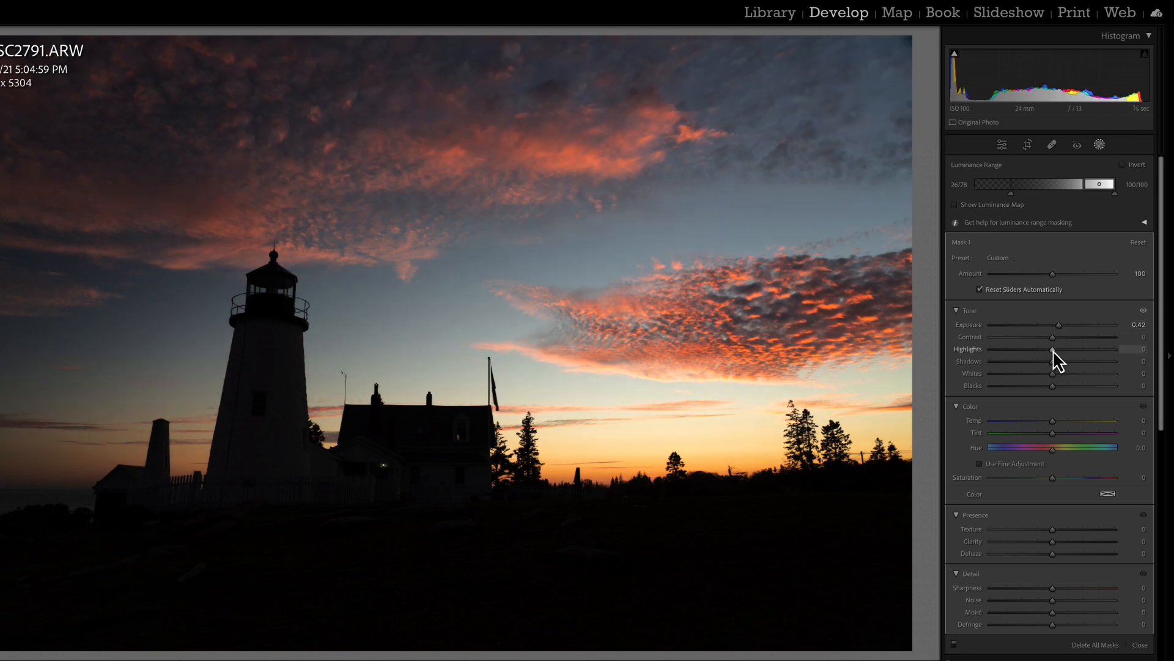
drag(1052, 350, 1011, 350)
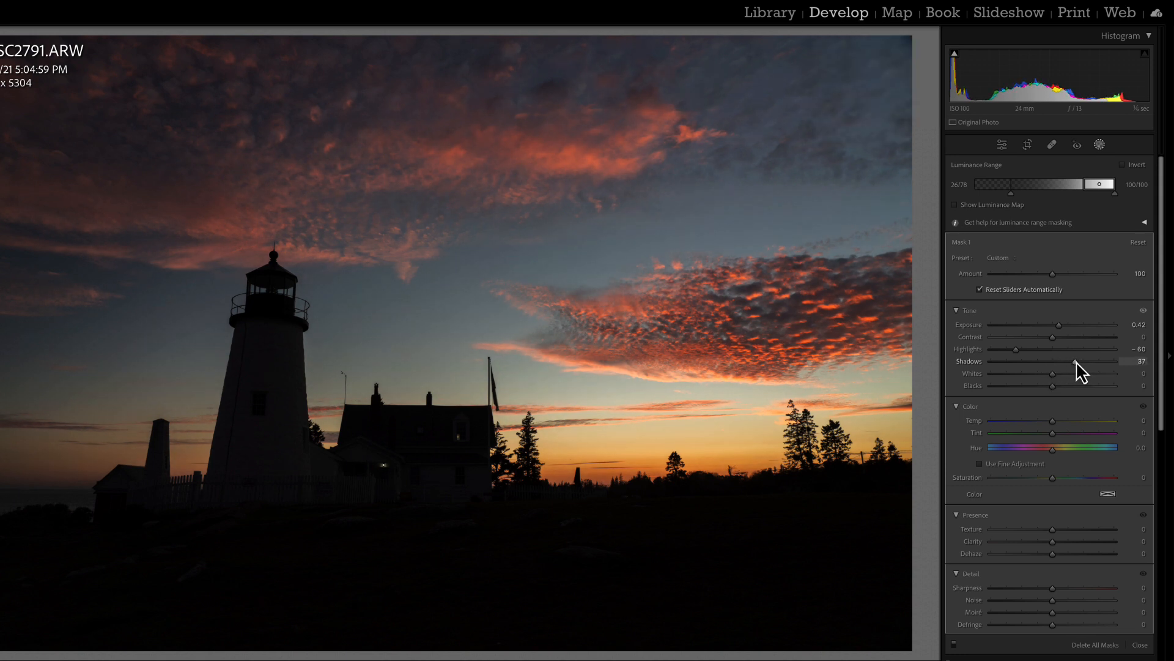
drag(1052, 361, 1057, 361)
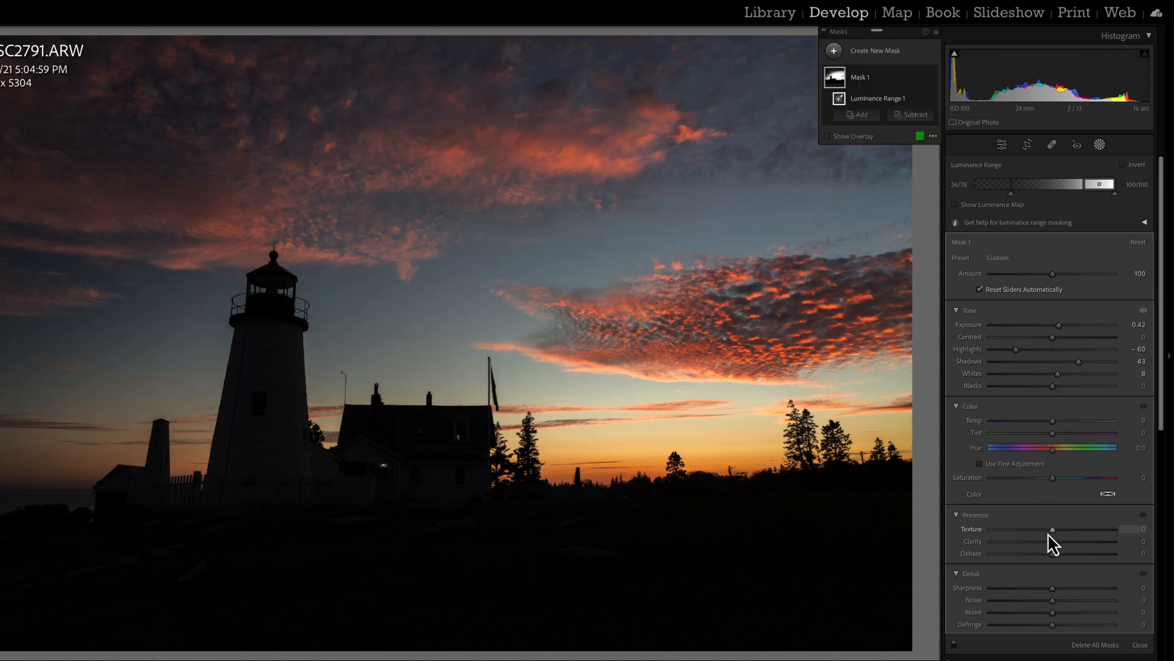
drag(1054, 540, 1086, 540)
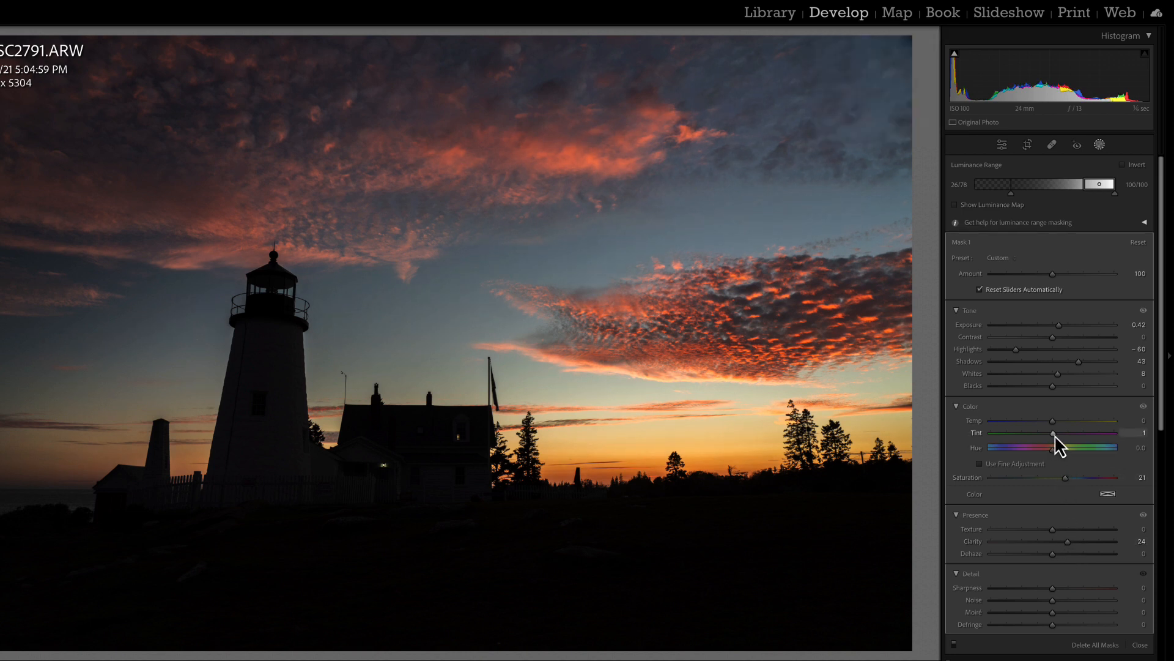
drag(1054, 433, 1074, 433)
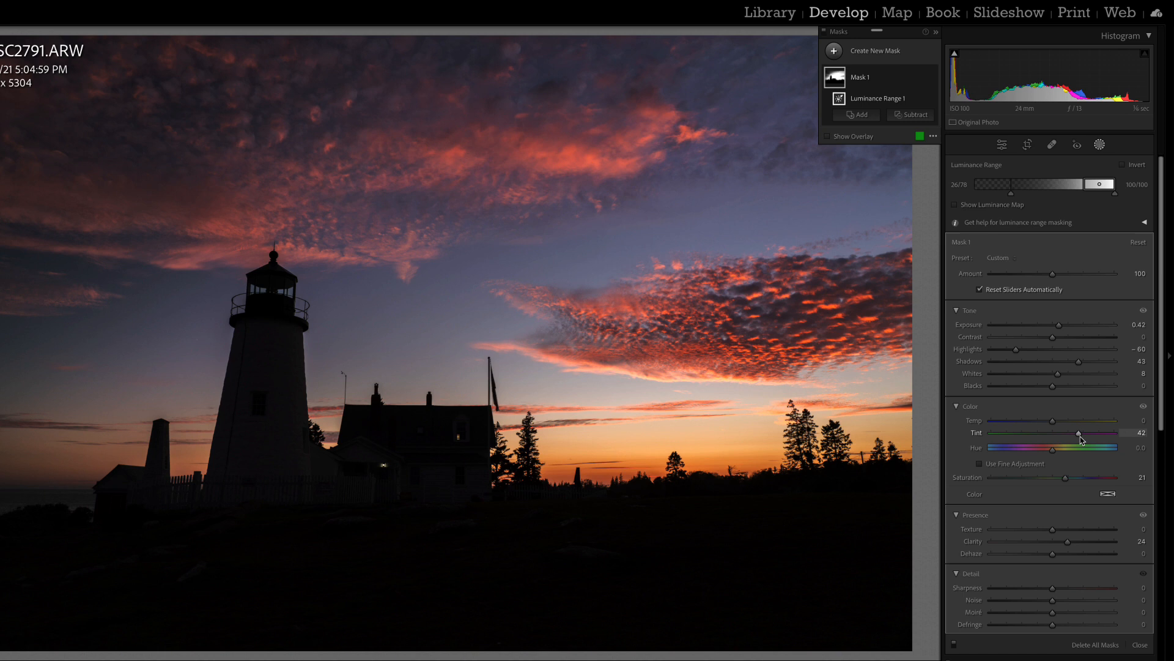
mouse_move(1065, 341)
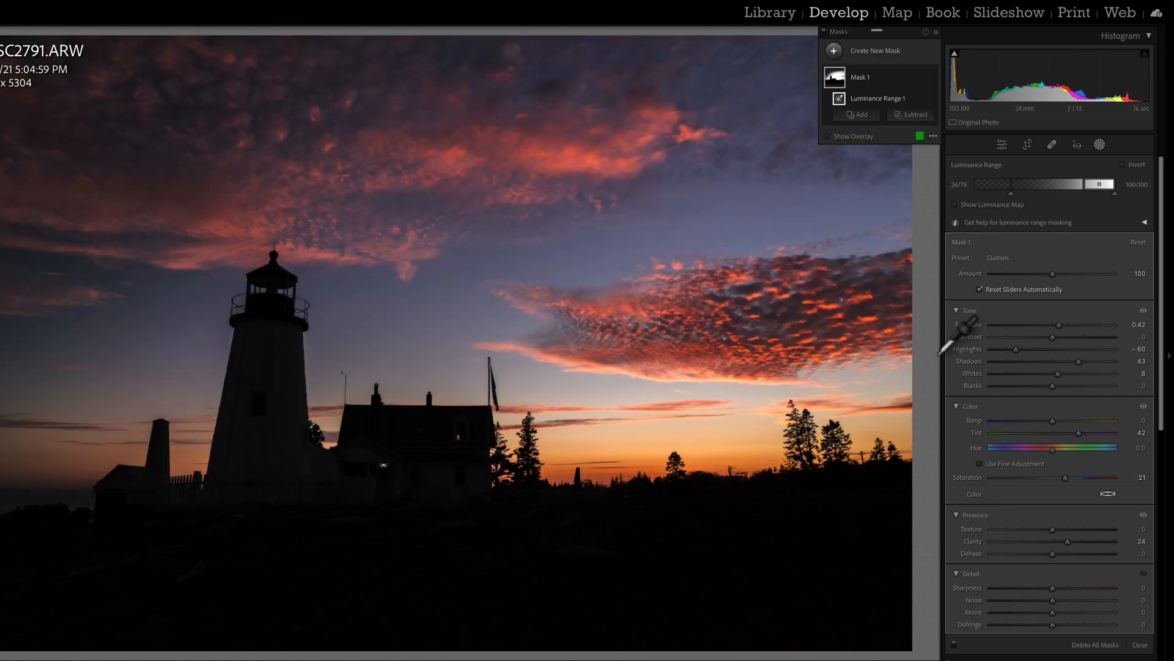
mouse_move(403, 266)
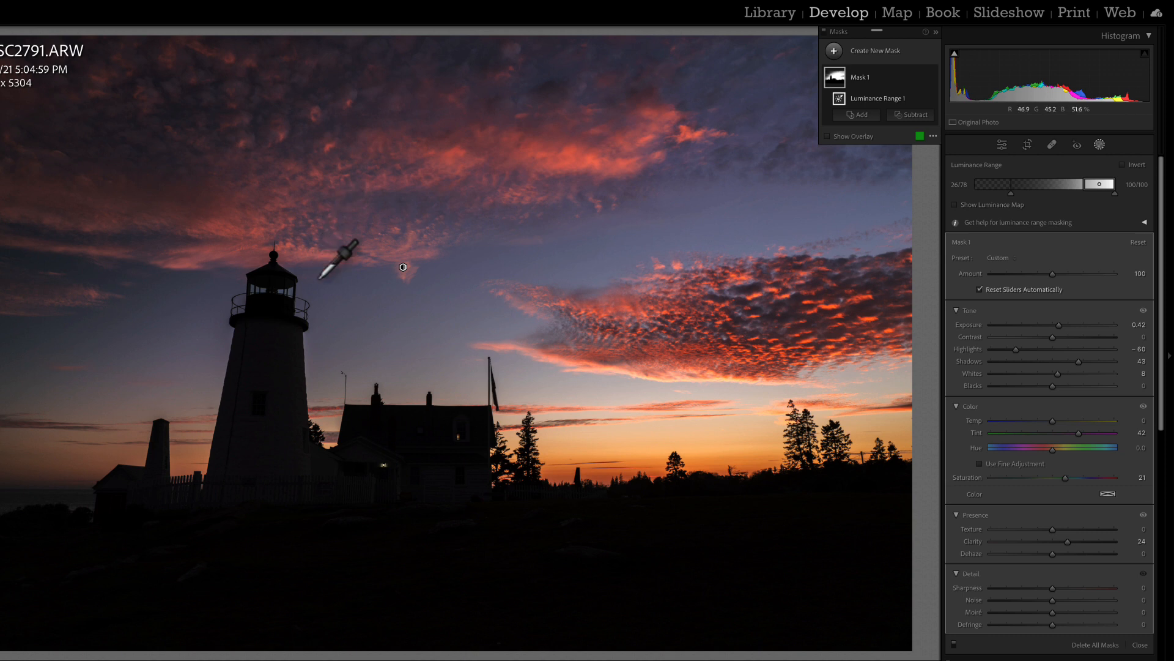
mouse_move(372, 162)
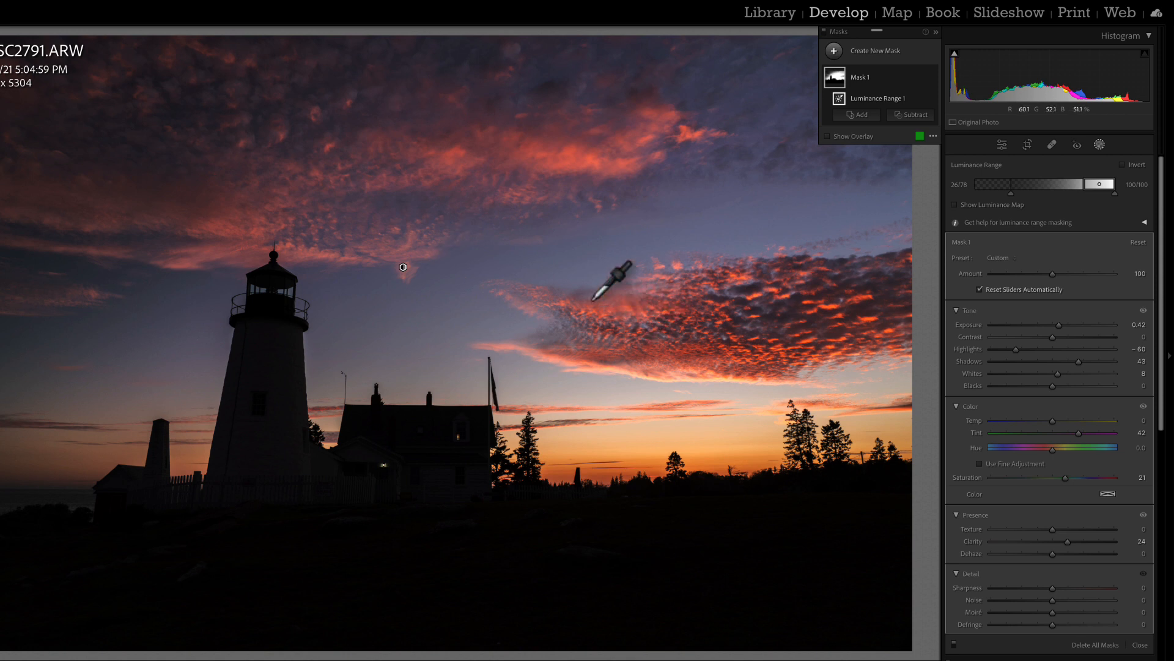
mouse_move(761, 236)
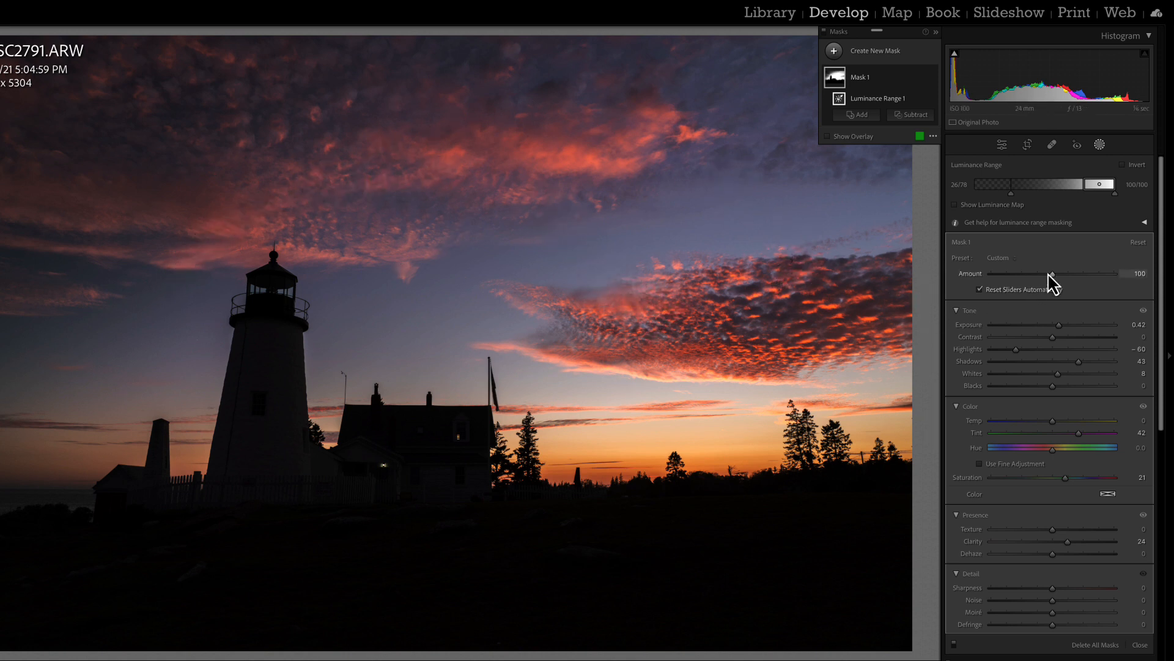
mouse_move(1060, 232)
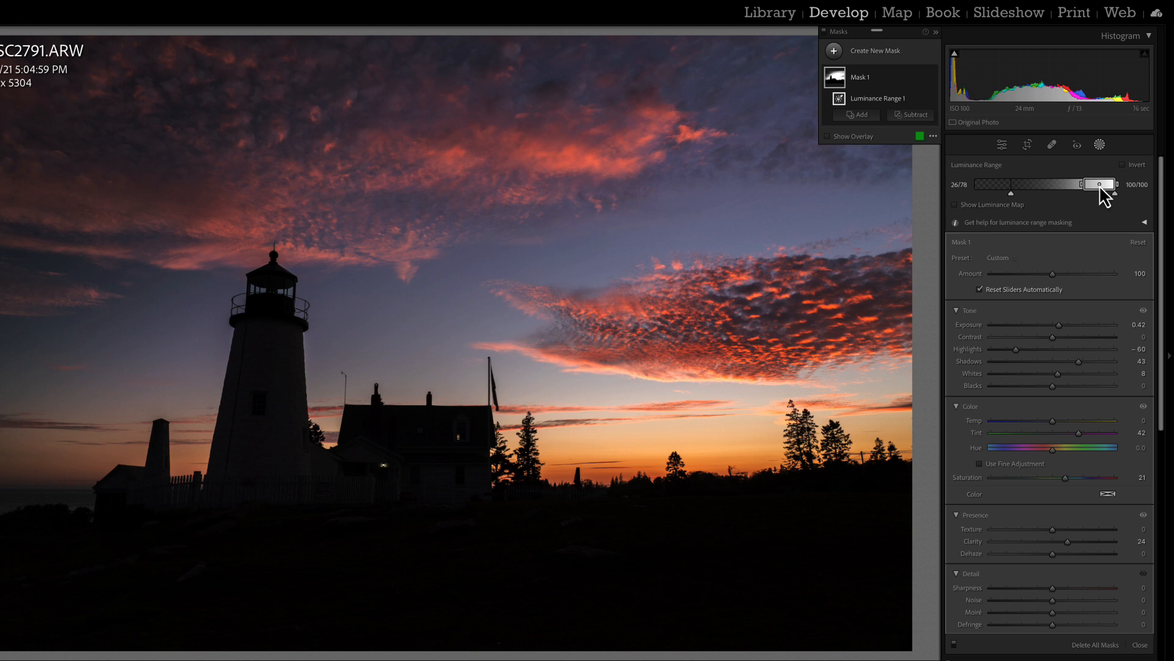
mouse_move(1101, 186)
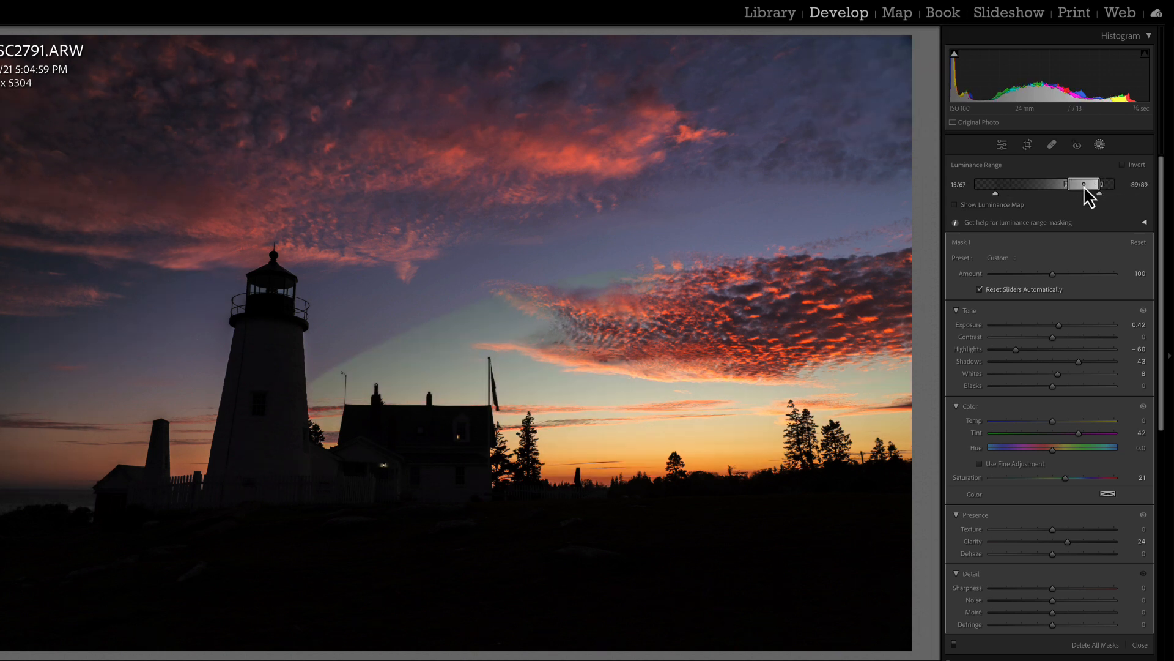
Step: Shift the sky mask's luminance range to darker tones, about 8/60 to 82/82
drag(1082, 184, 1058, 183)
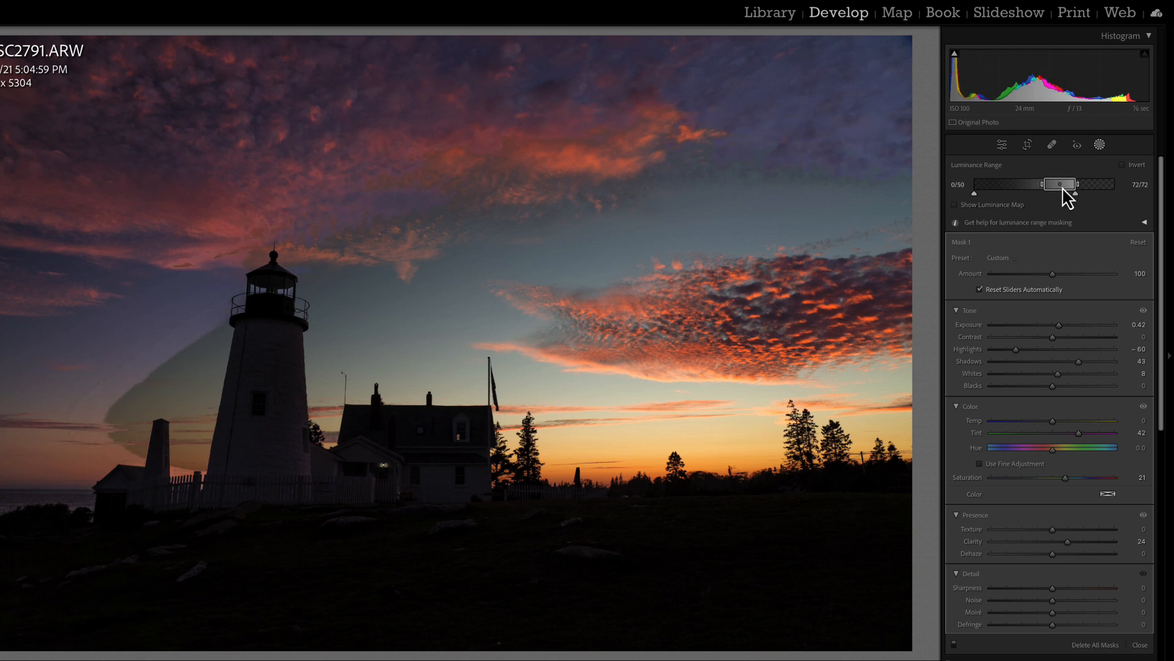
drag(1060, 183, 1078, 184)
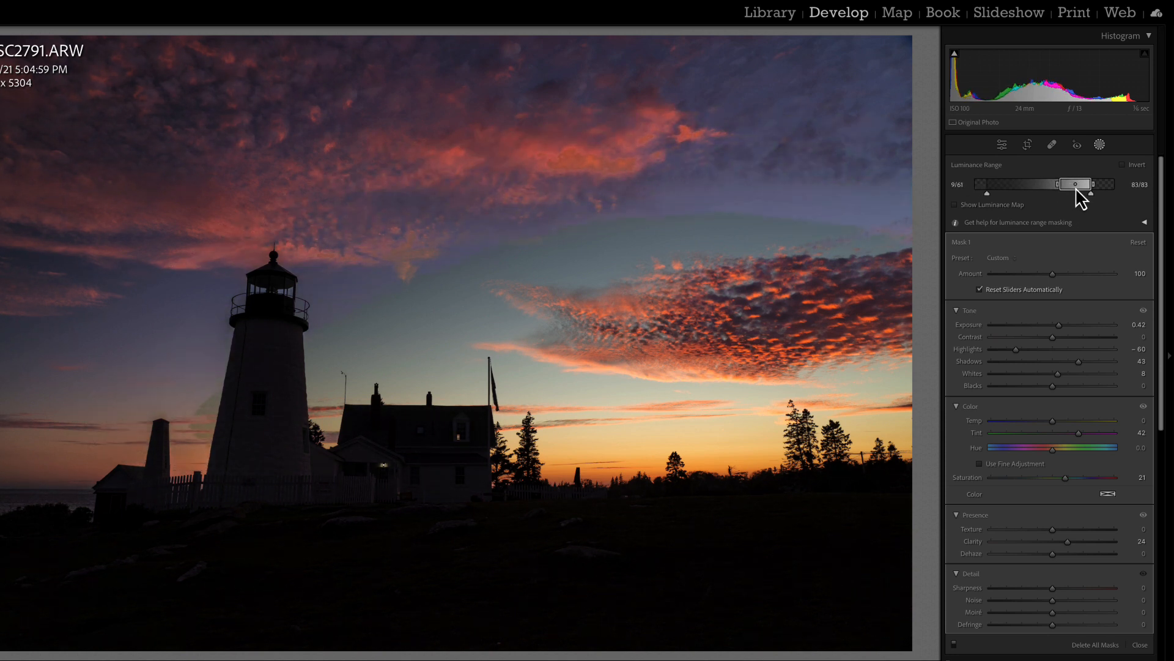
drag(1072, 184, 1077, 184)
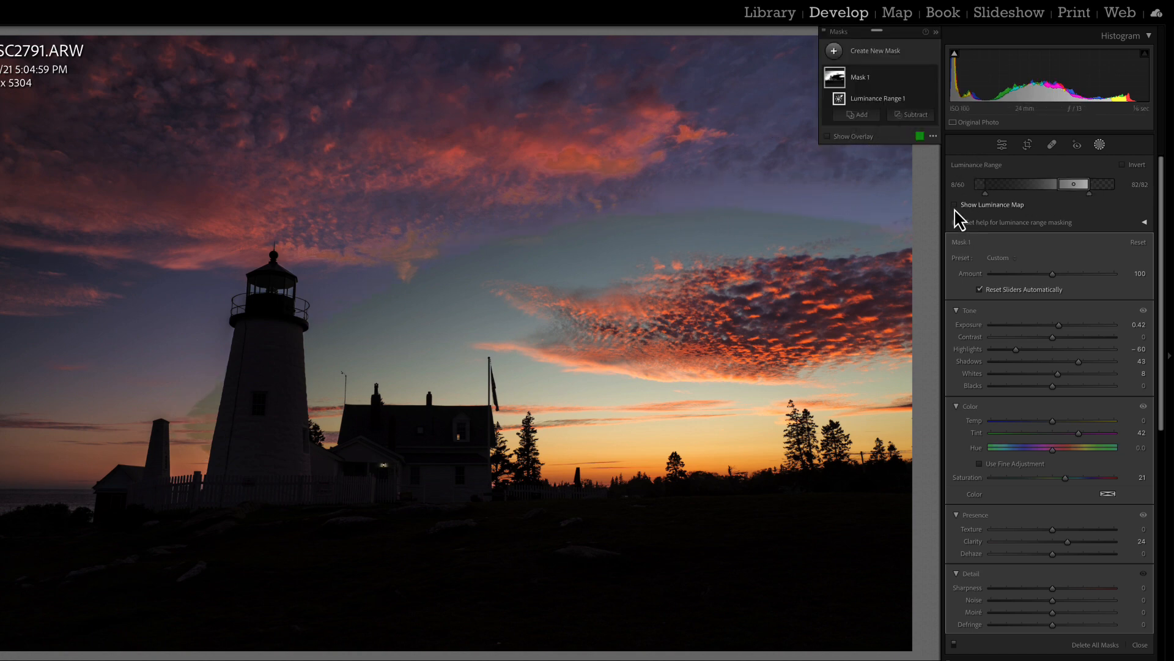
Step: With the luminance map shown, set the sky mask's range handles to 23/60 and 86/100
click(954, 204)
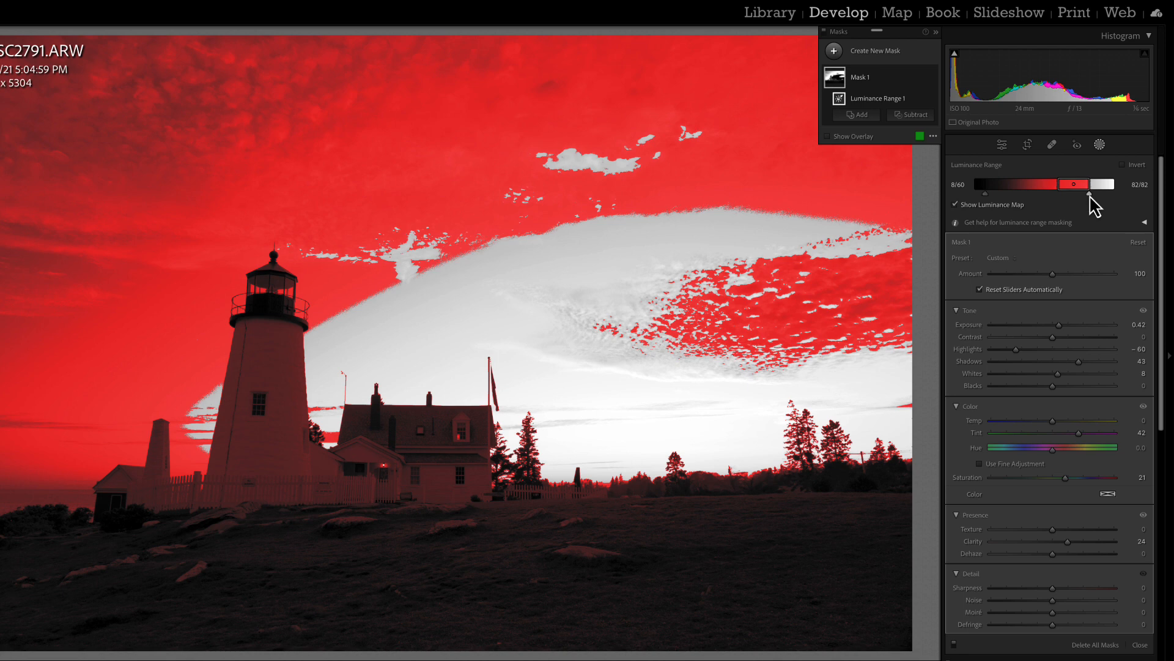
drag(1115, 192, 1098, 192)
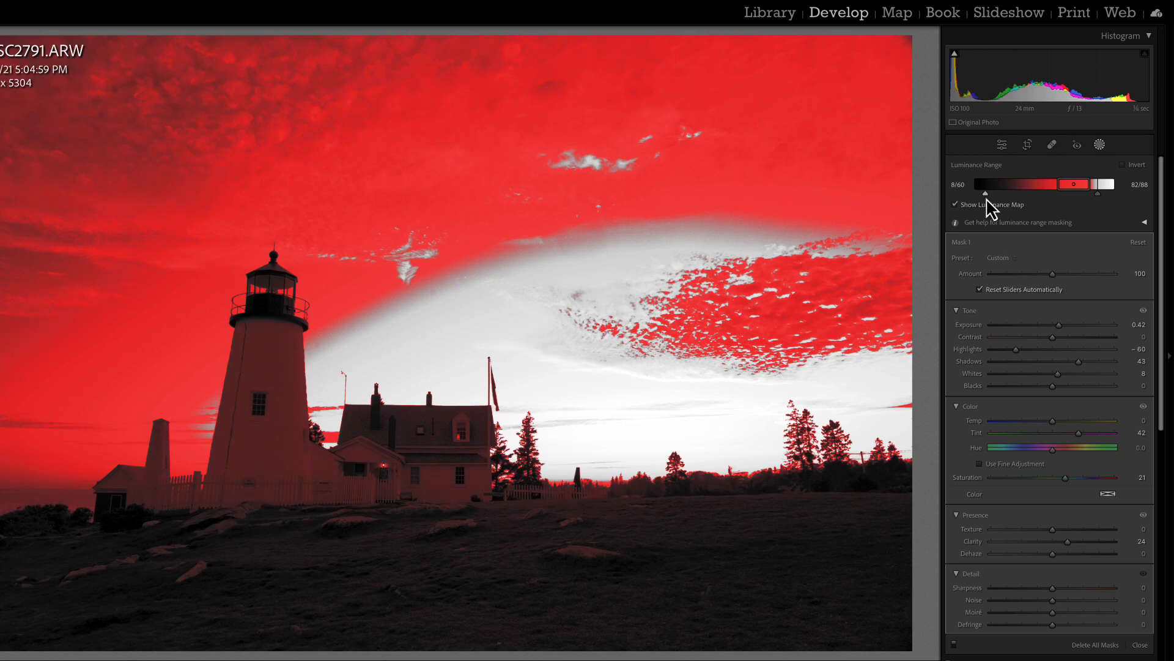
drag(985, 193, 1039, 193)
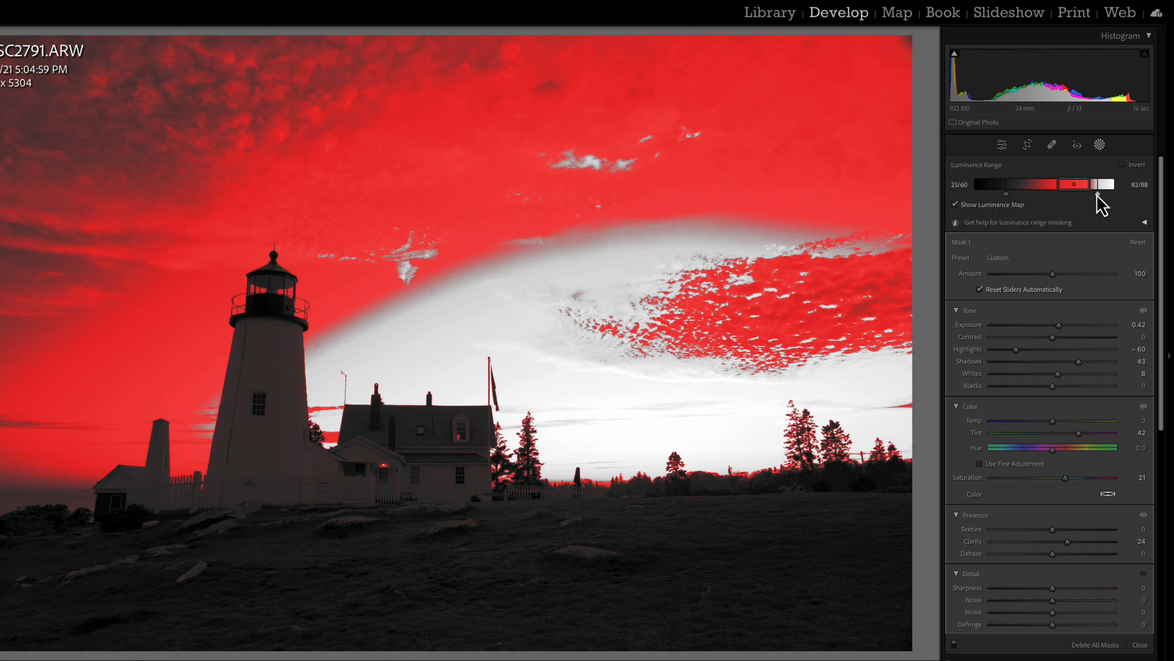
drag(1112, 193, 1132, 193)
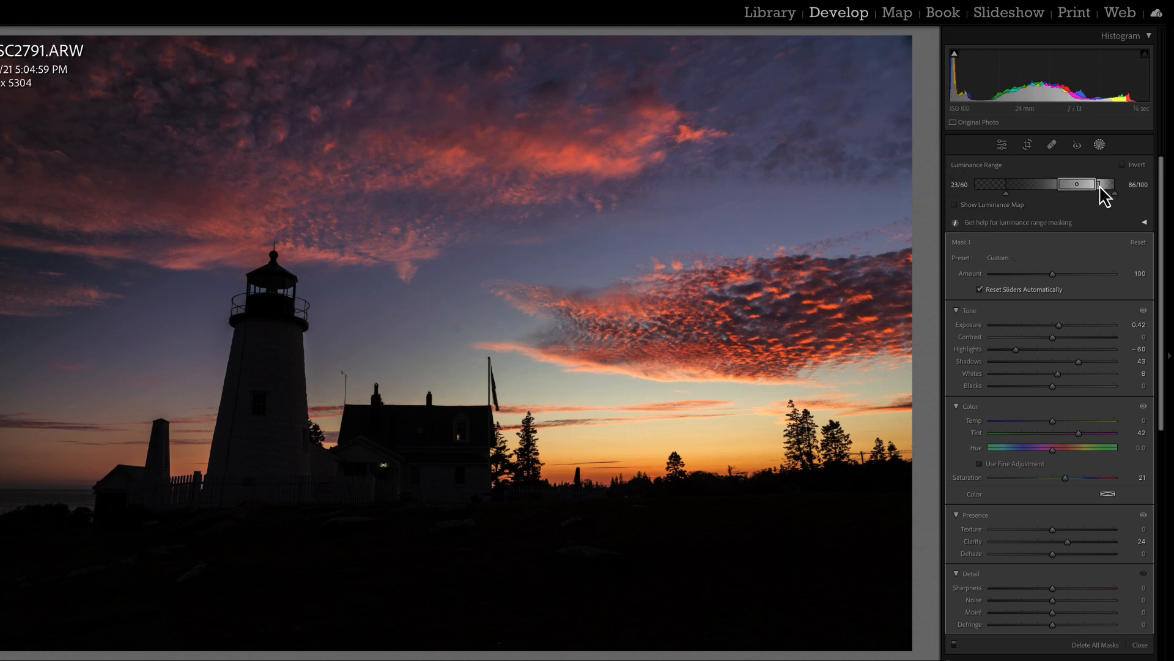
drag(1107, 184, 1115, 185)
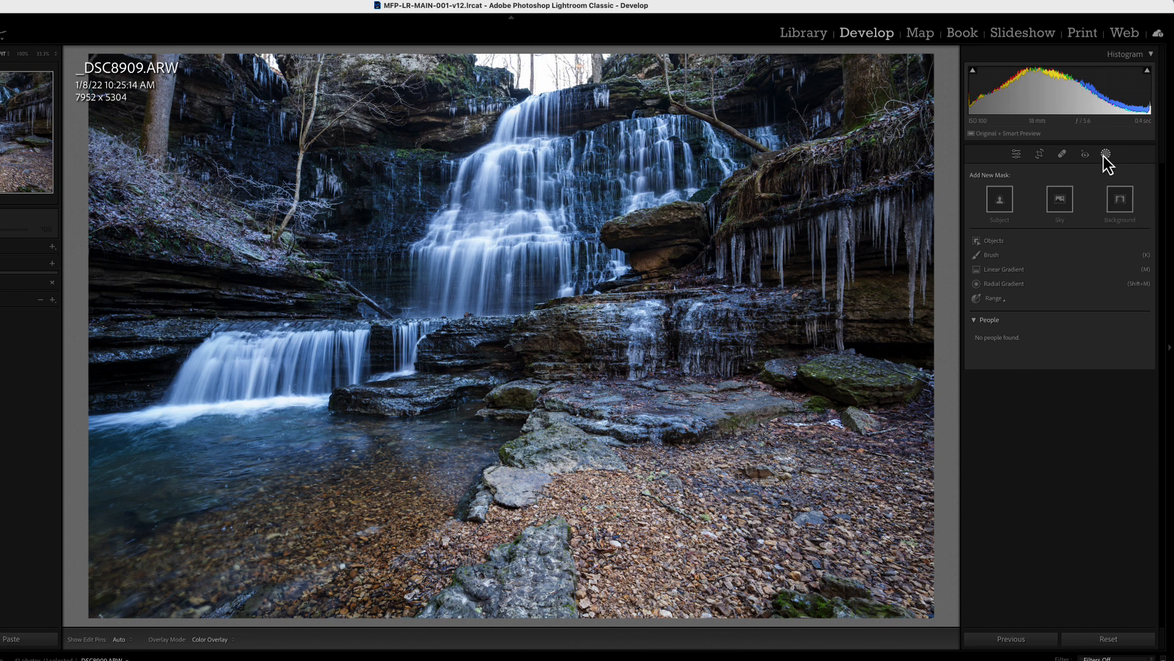
Step: Show the basic global adjustments of the waterfall photo _DSC8909.ARW
click(1016, 153)
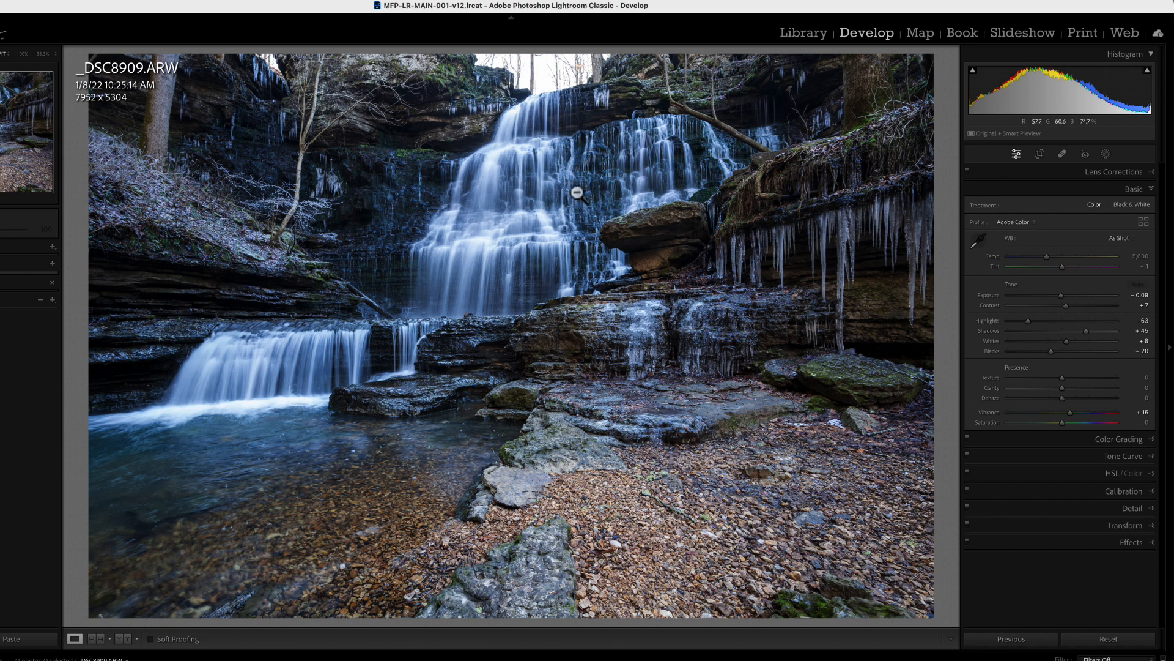
mouse_move(796, 248)
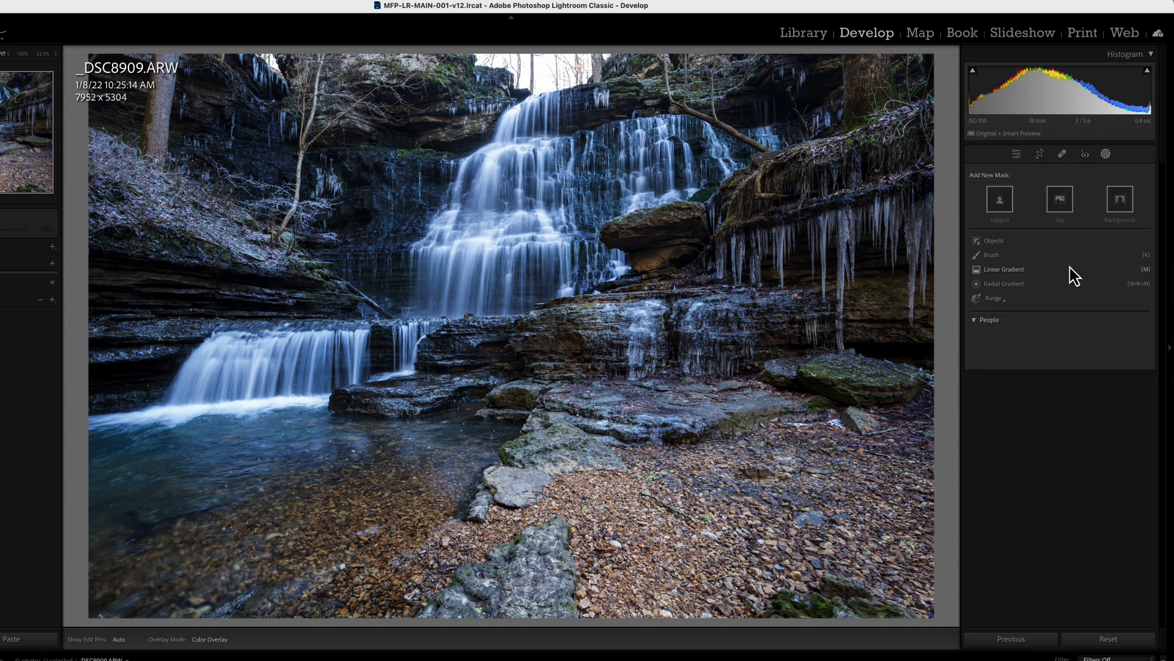
Step: Create a Luminance Range mask on the waterfall photo and adjust its range handles
click(994, 298)
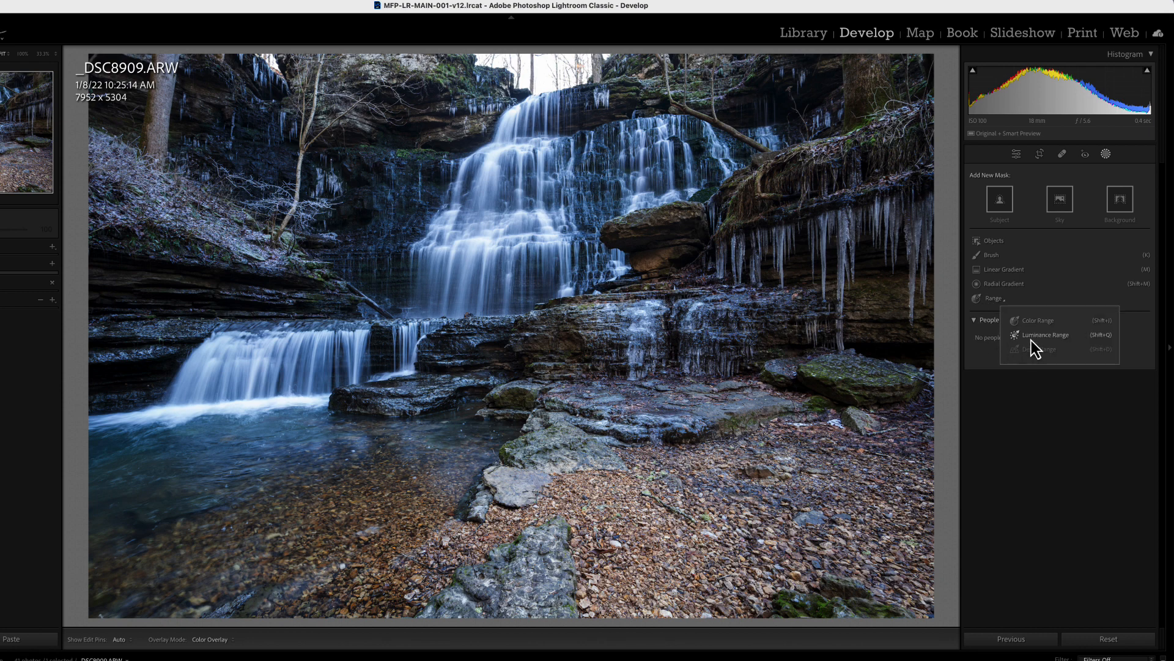
click(1045, 334)
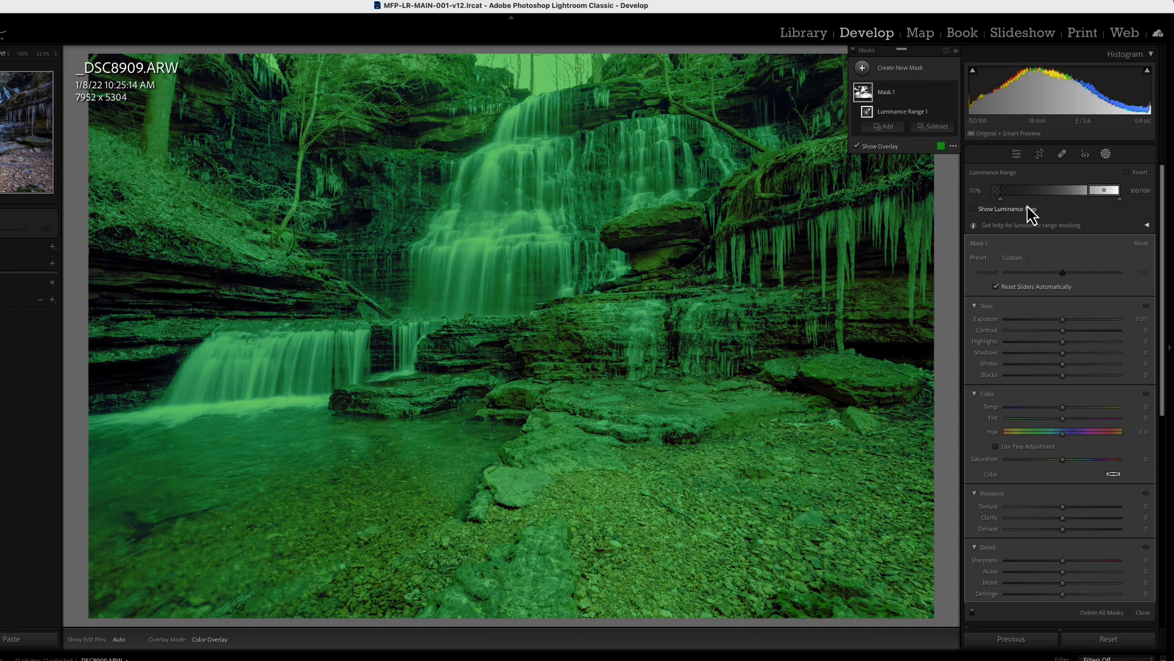
drag(998, 190, 1015, 190)
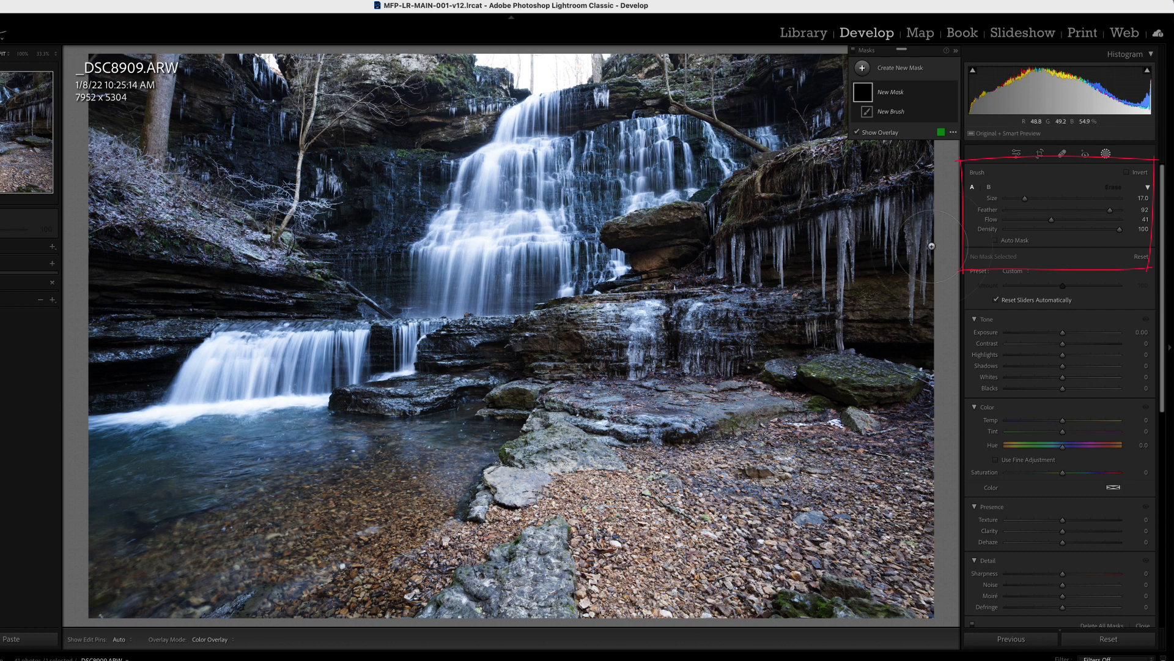
Step: Raise brush feather and flow to 100, then paint Mask 1 over the icicles and rock below
drag(1051, 220, 1112, 220)
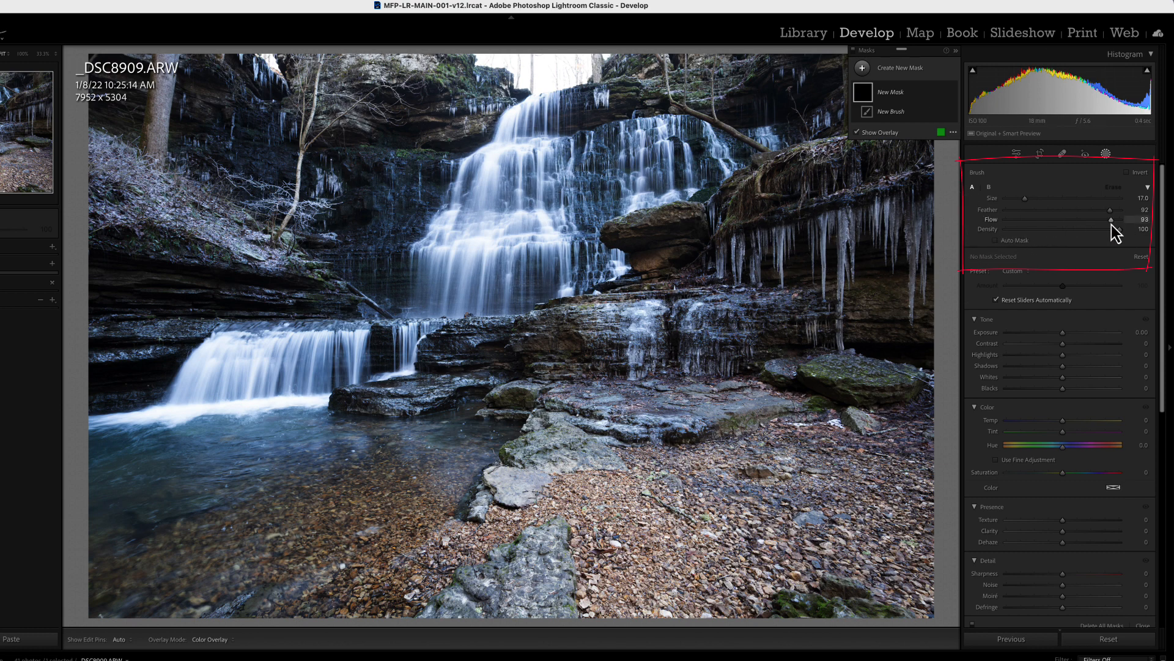
drag(1111, 210, 1121, 209)
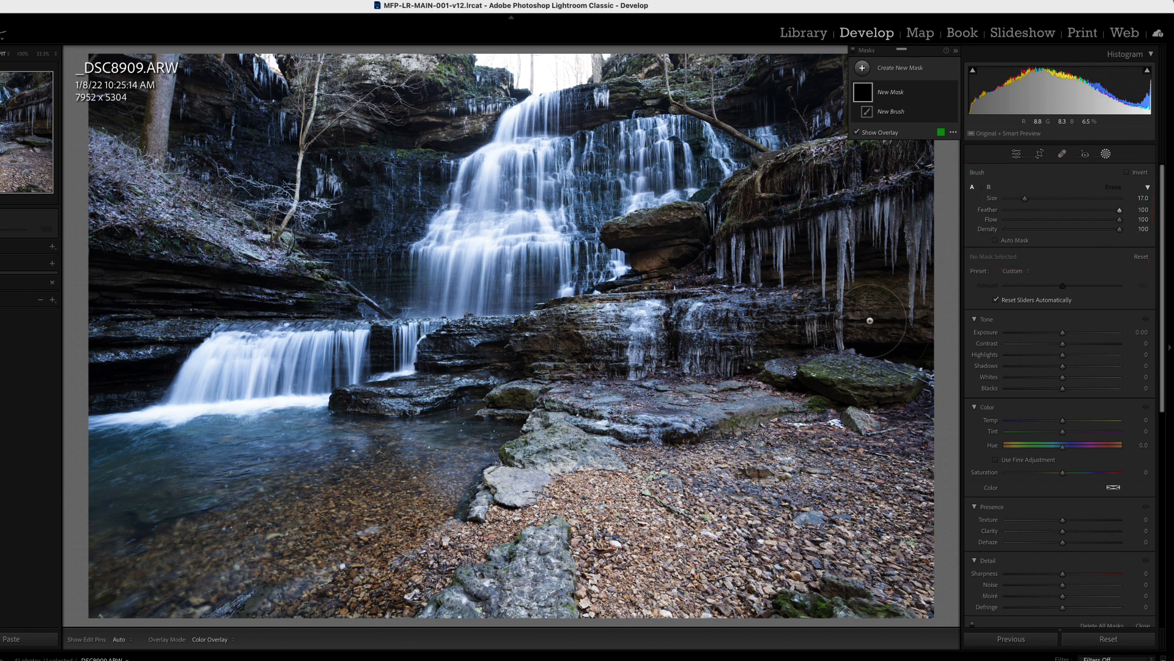
mouse_move(760, 279)
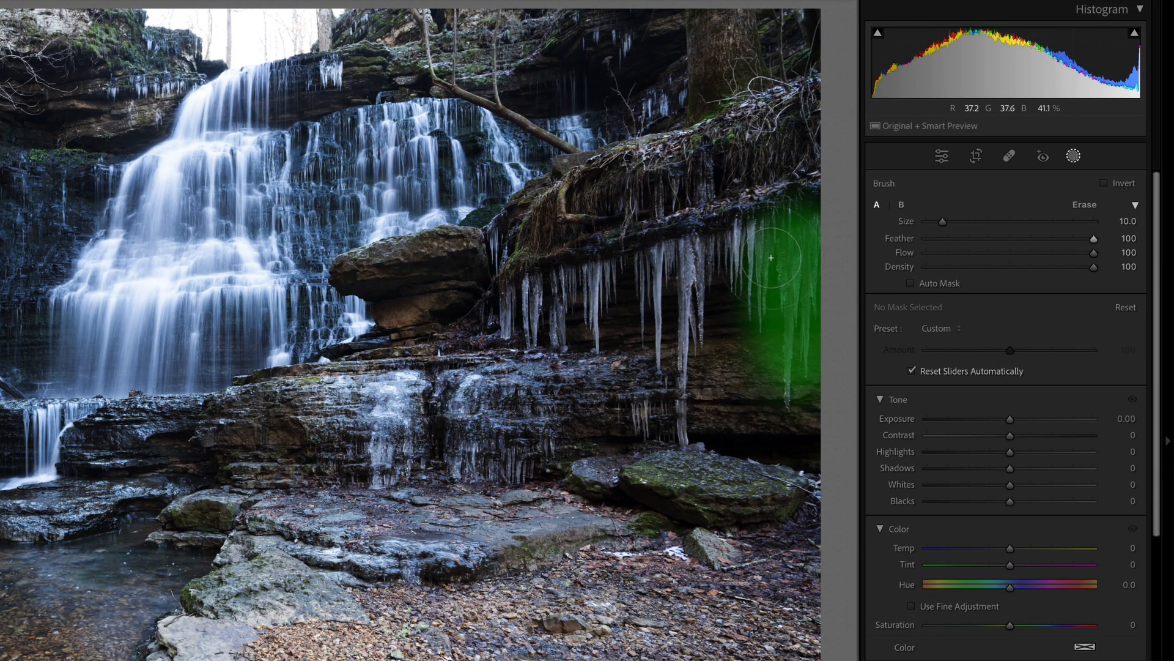
drag(770, 258, 675, 288)
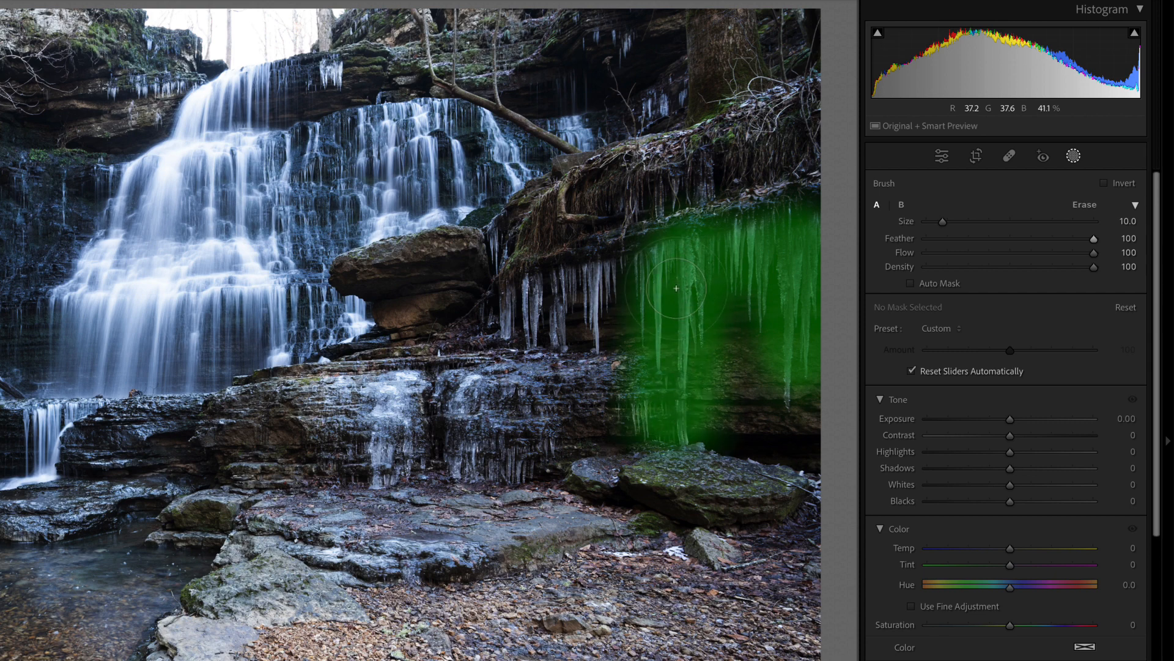
drag(674, 288, 580, 324)
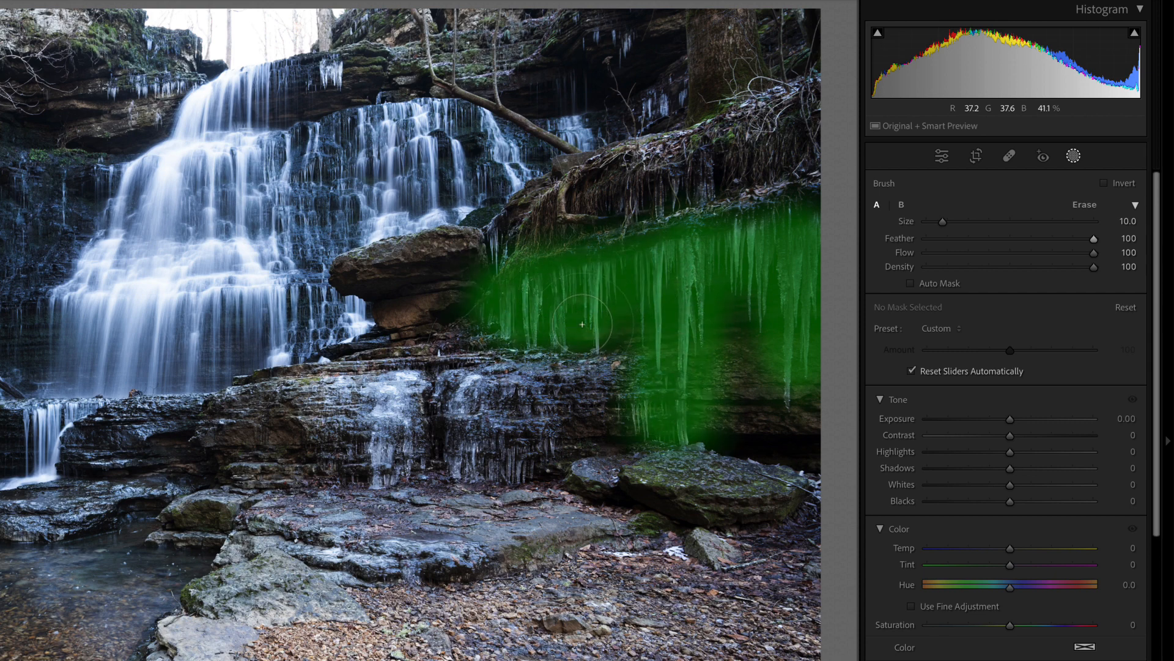
drag(580, 323, 465, 449)
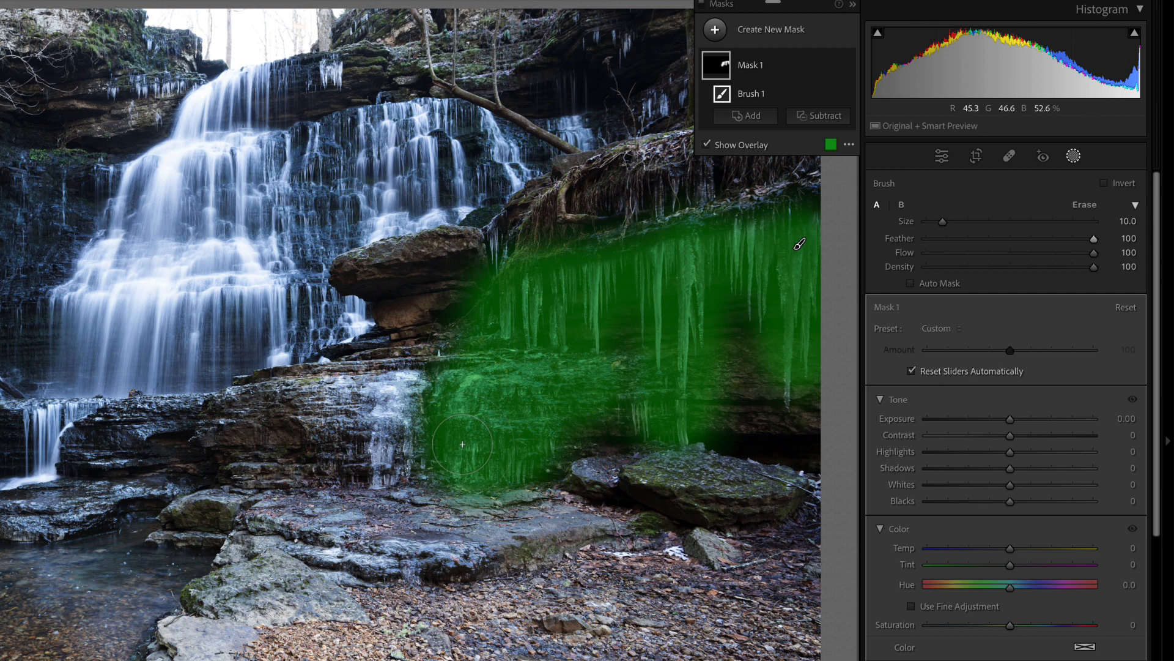
drag(463, 444, 690, 287)
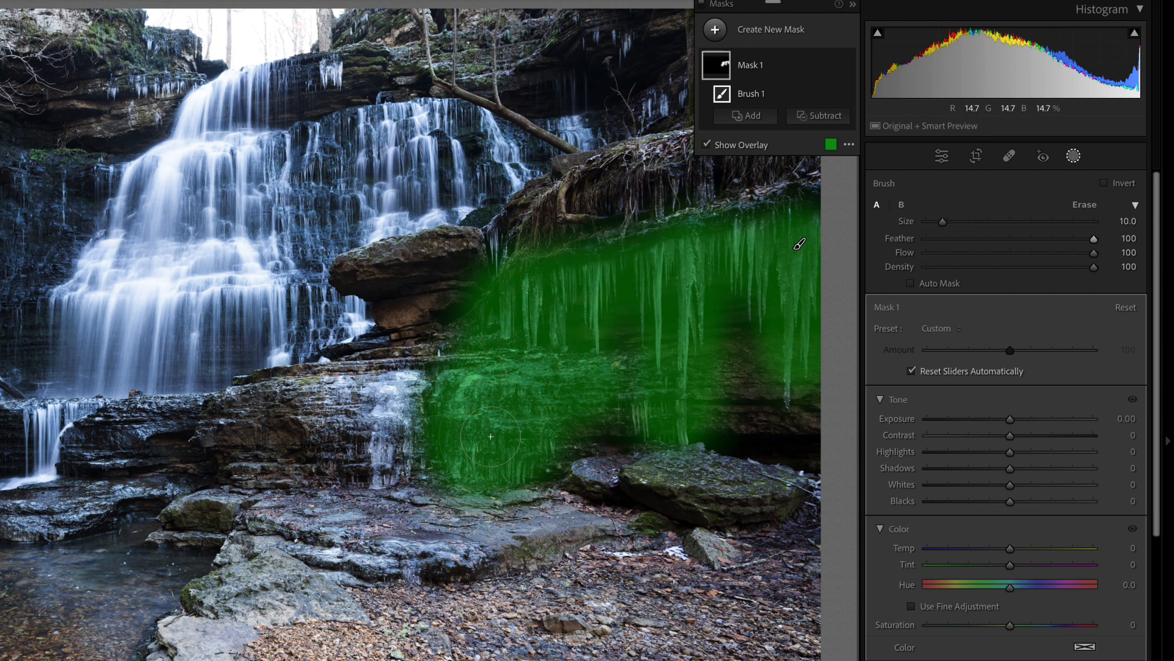
mouse_move(834, 83)
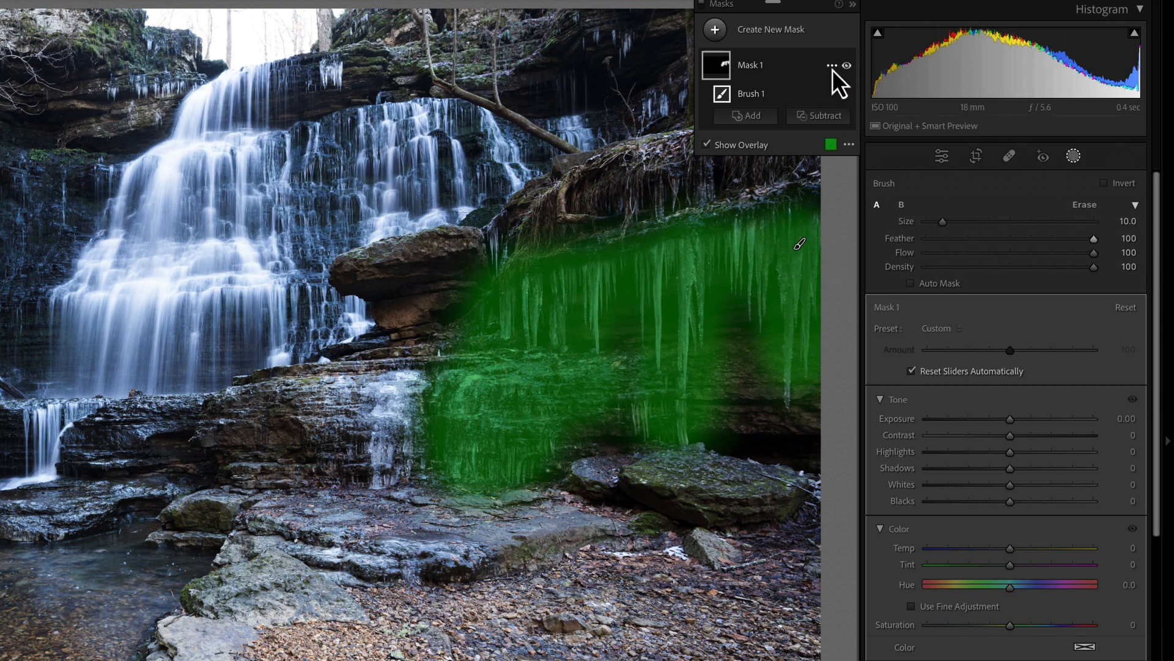
Step: Intersect Mask 1 with a Luminance Range of about 26/61 to 100/100
click(832, 65)
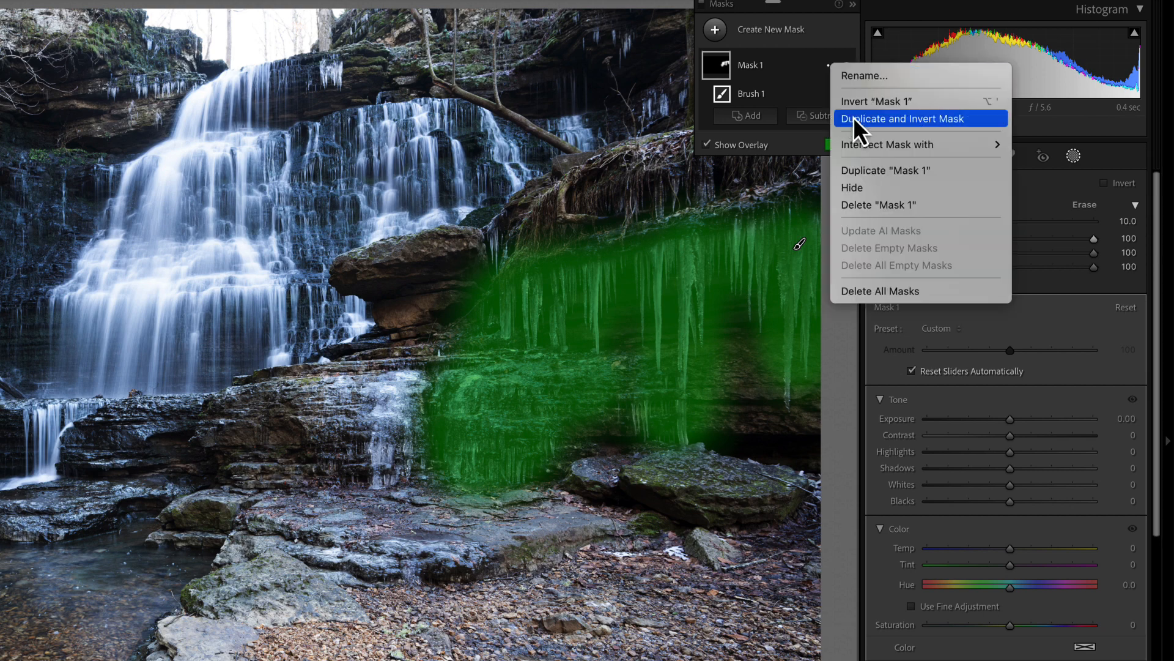
mouse_move(887, 145)
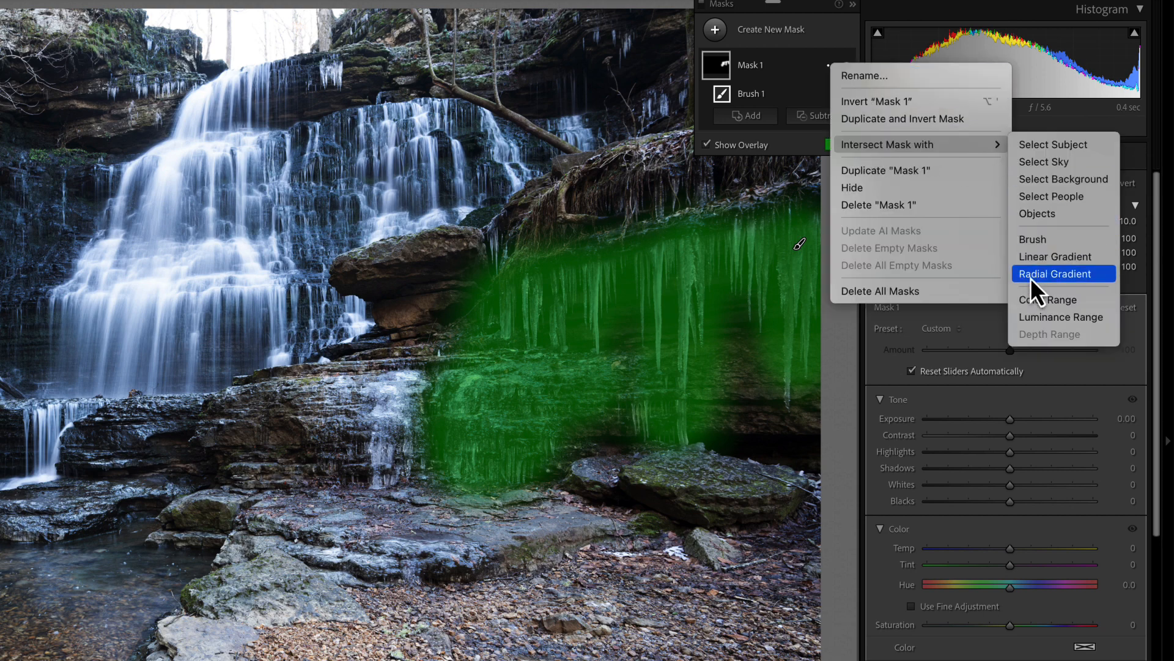
click(1060, 317)
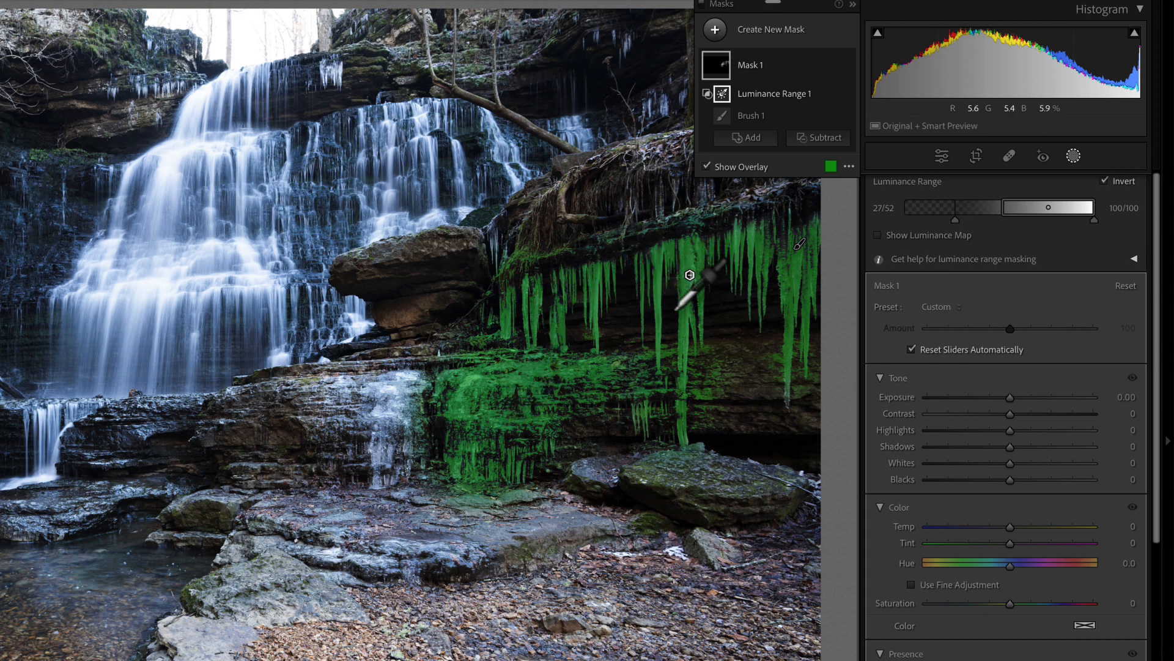
mouse_move(988, 264)
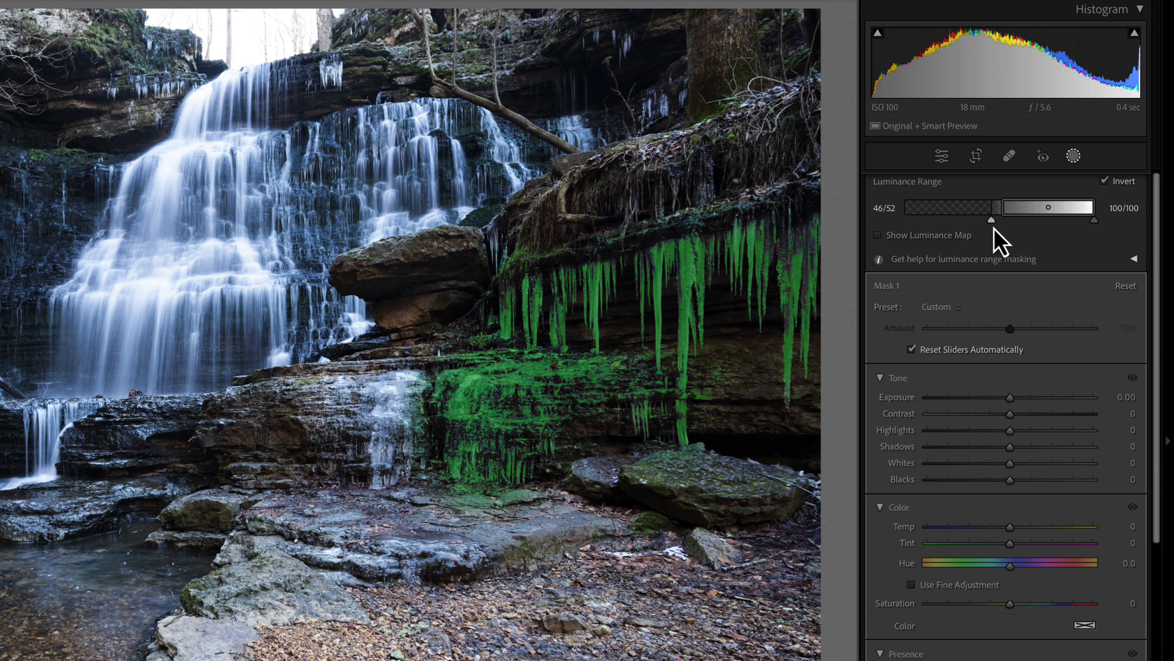
drag(991, 219, 957, 219)
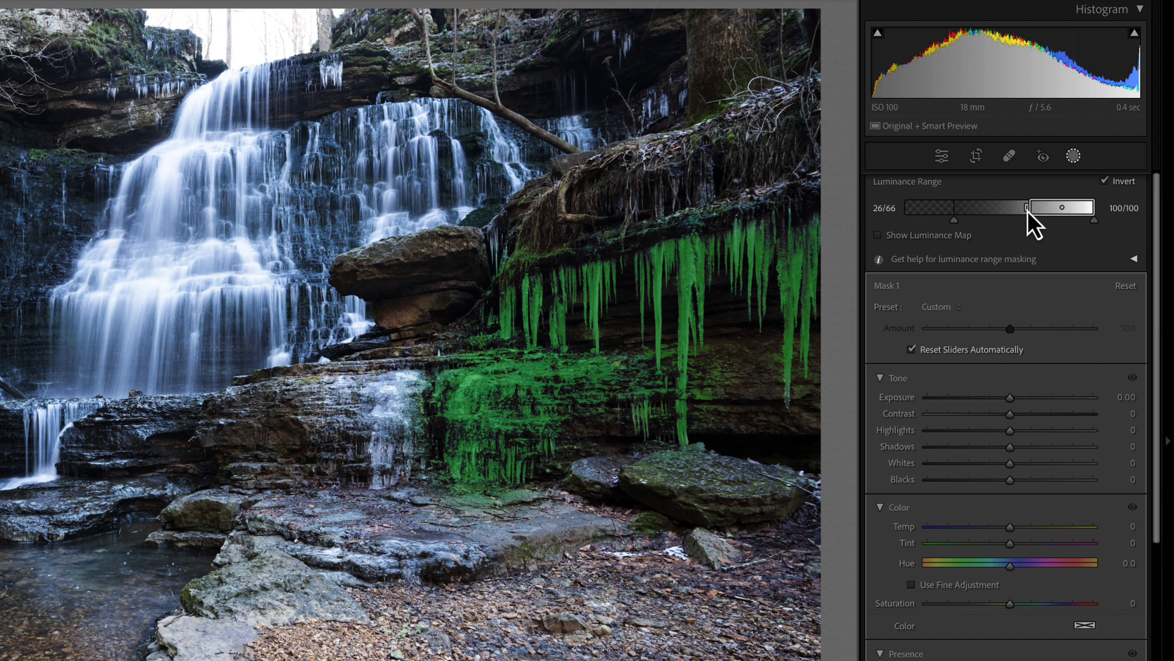
drag(1045, 207, 1018, 207)
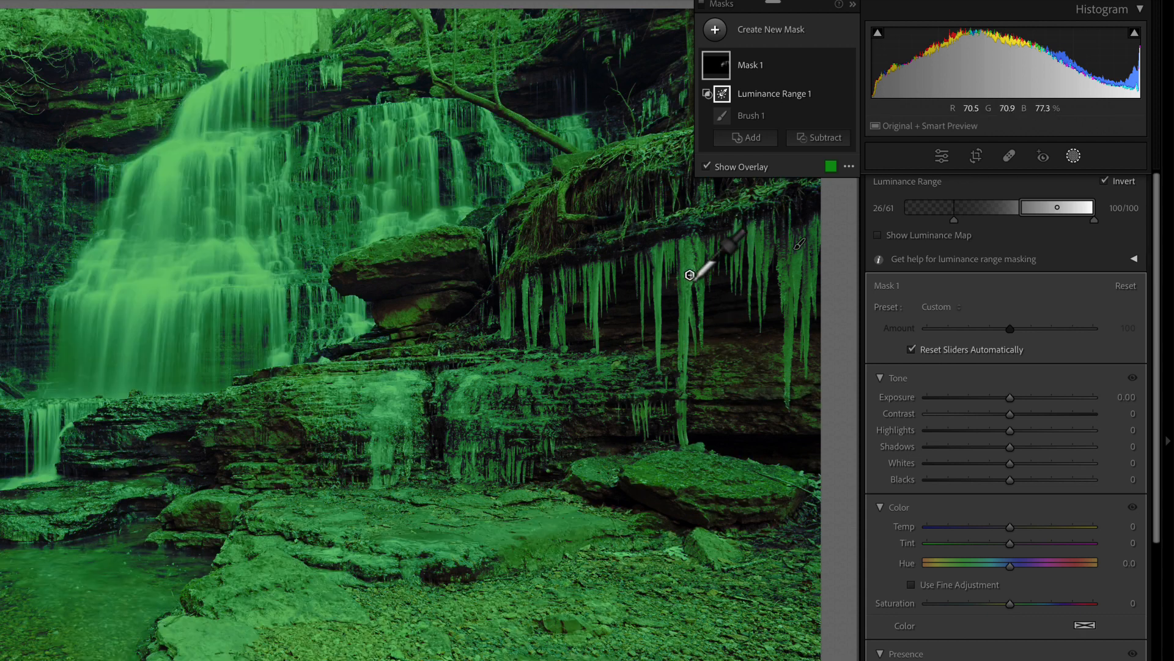
Step: Move the icicle mask's lower luminance handle to 10 while checking the luminance map
click(878, 235)
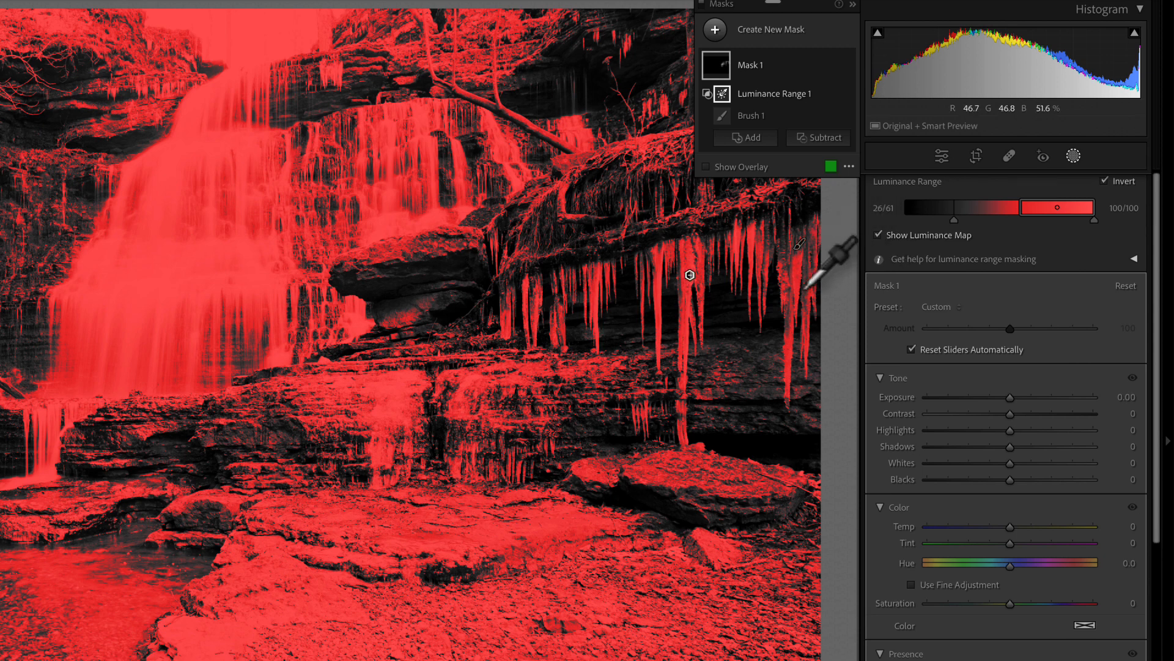
drag(927, 219, 942, 219)
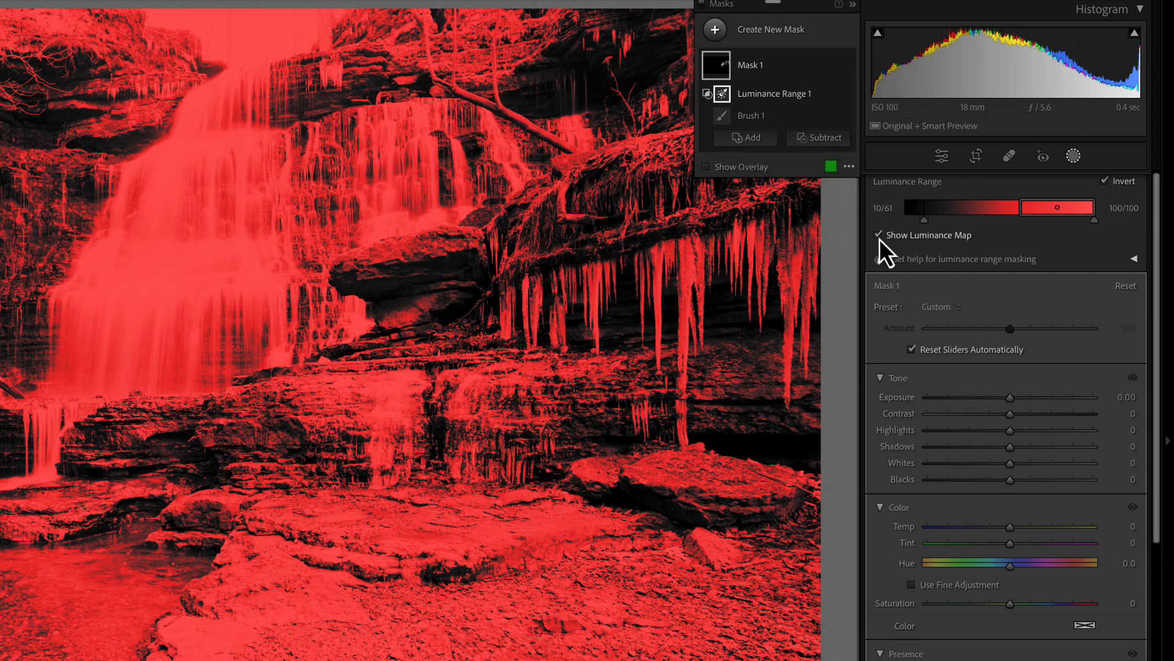
click(878, 235)
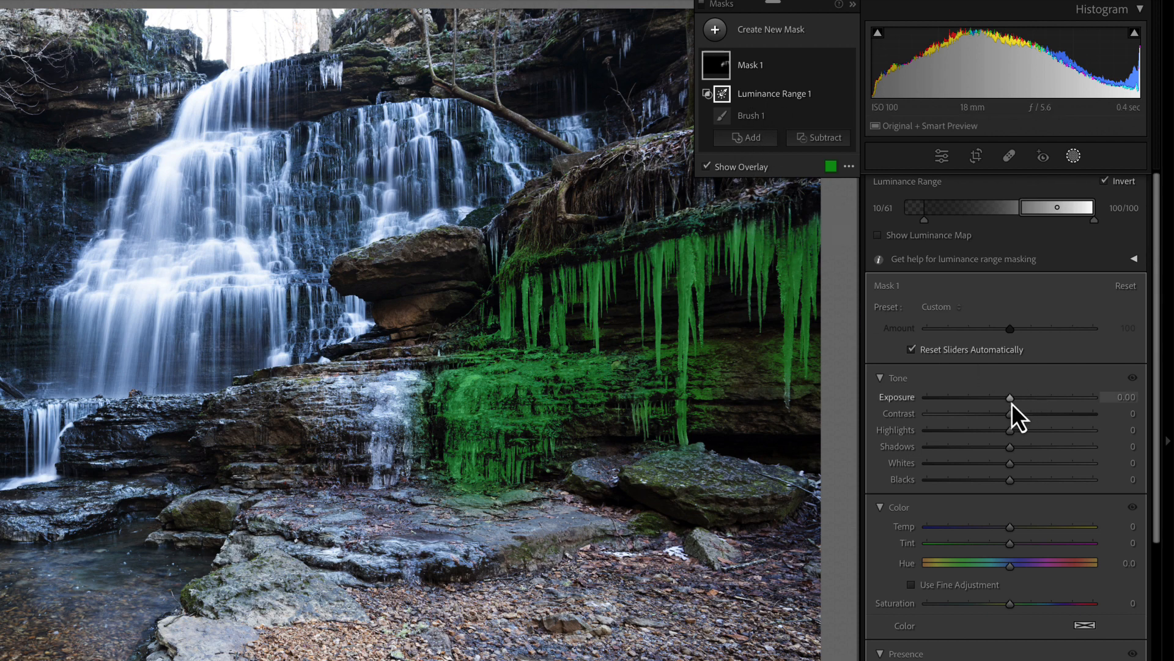
Step: Raise the icicle mask's exposure to about +0.71 and set dehaze to 6
drag(1009, 397, 1030, 397)
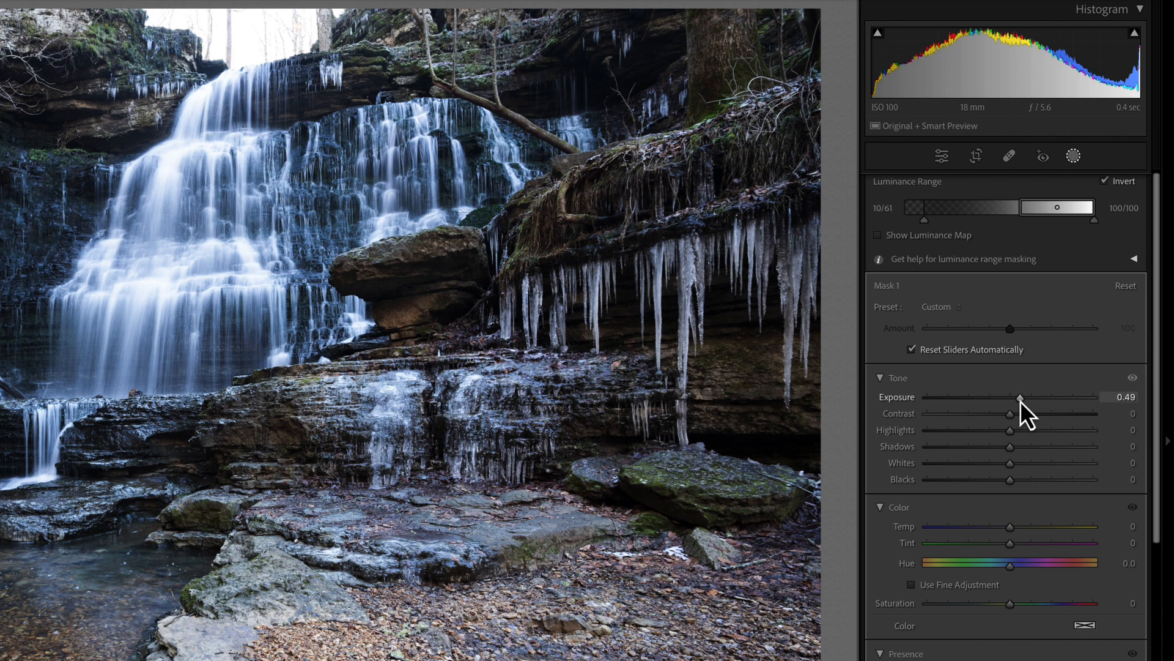
drag(1008, 397, 1027, 397)
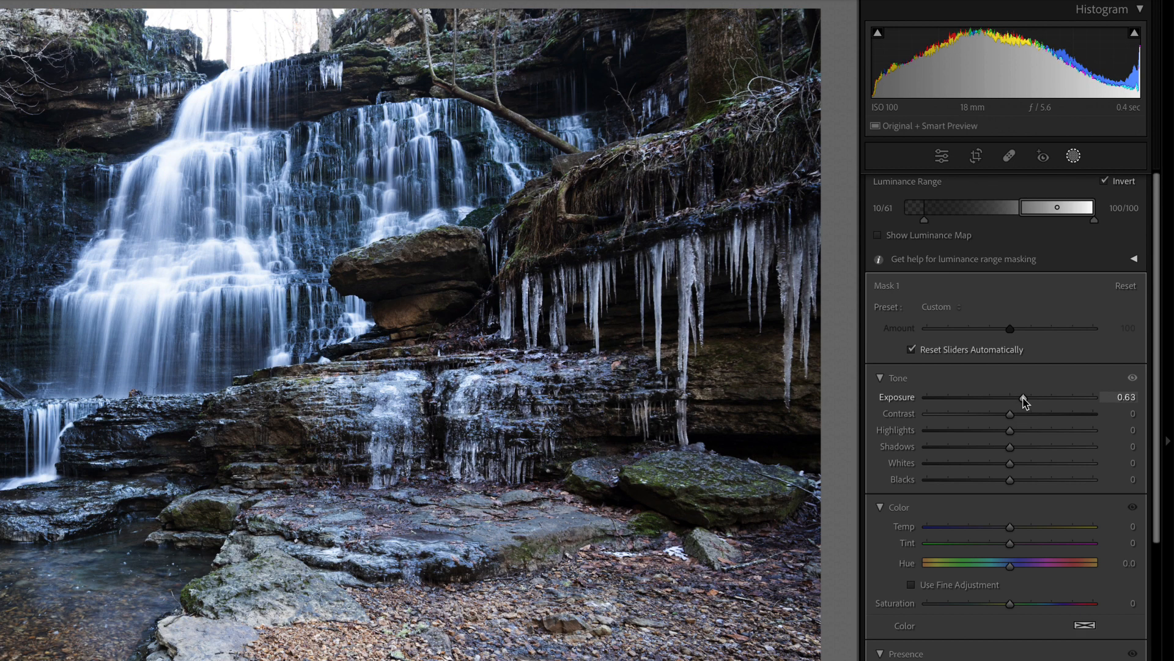
drag(1010, 397, 1027, 397)
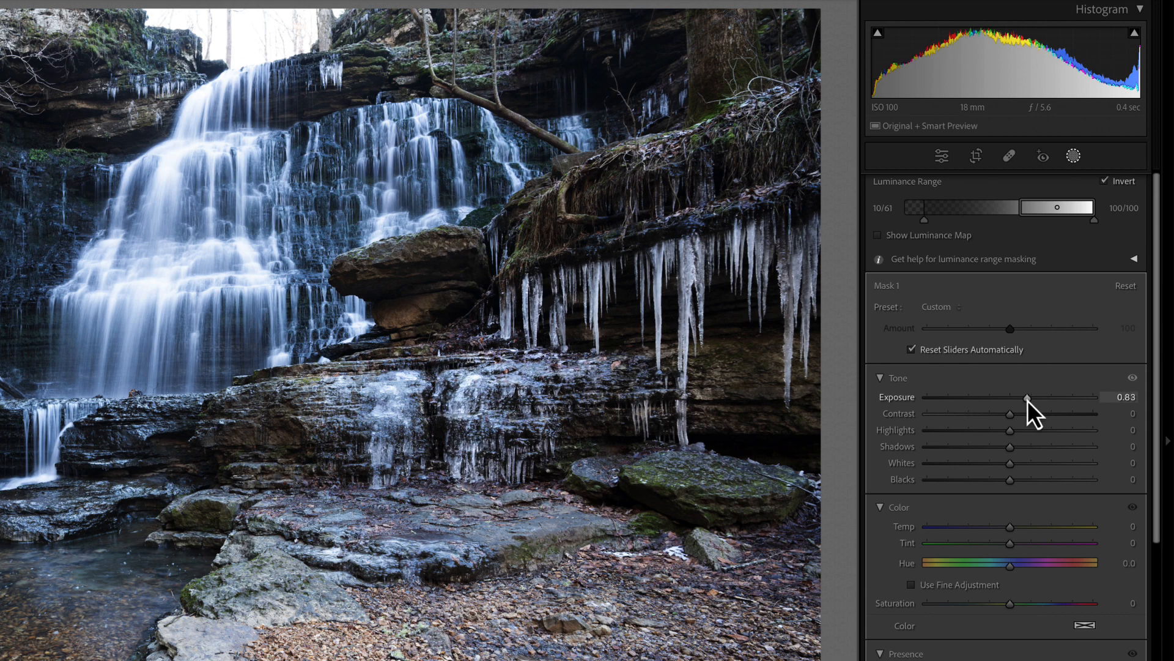
drag(1027, 397, 1023, 397)
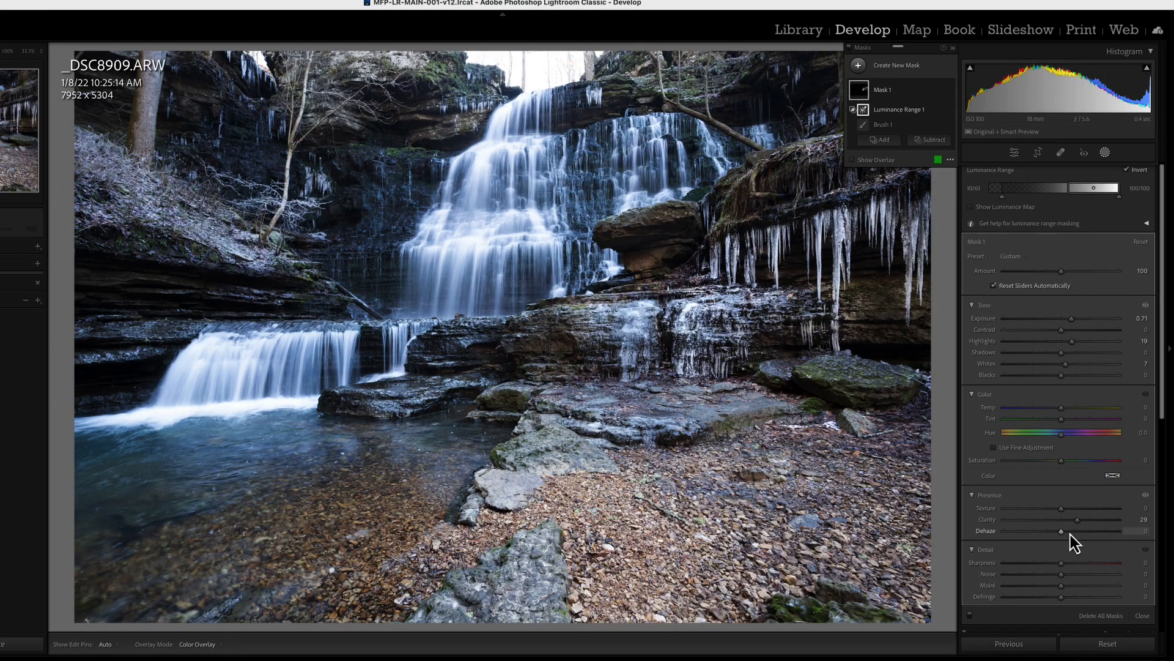
drag(1082, 531, 1051, 531)
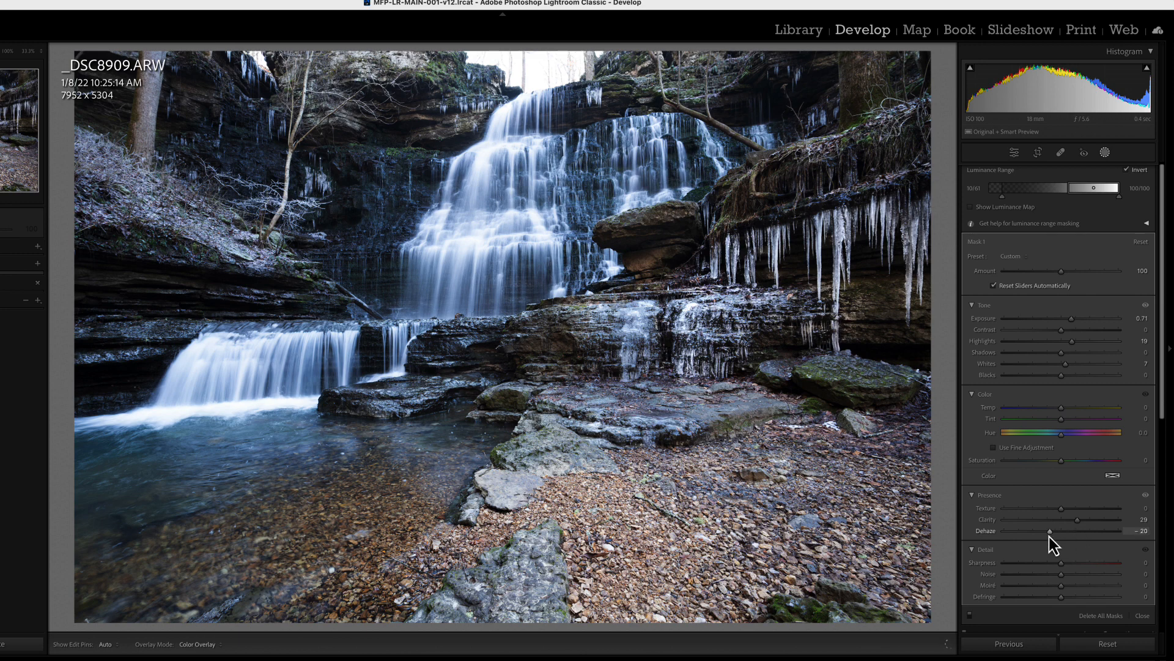
drag(1029, 530, 1072, 530)
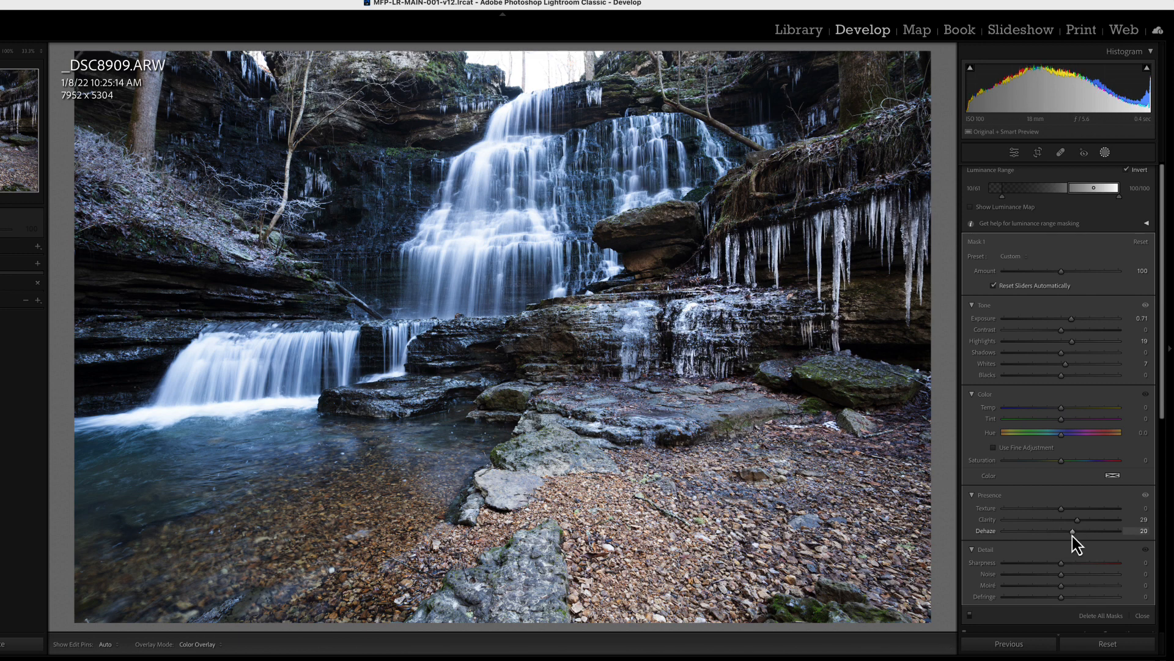
drag(1072, 531, 1064, 530)
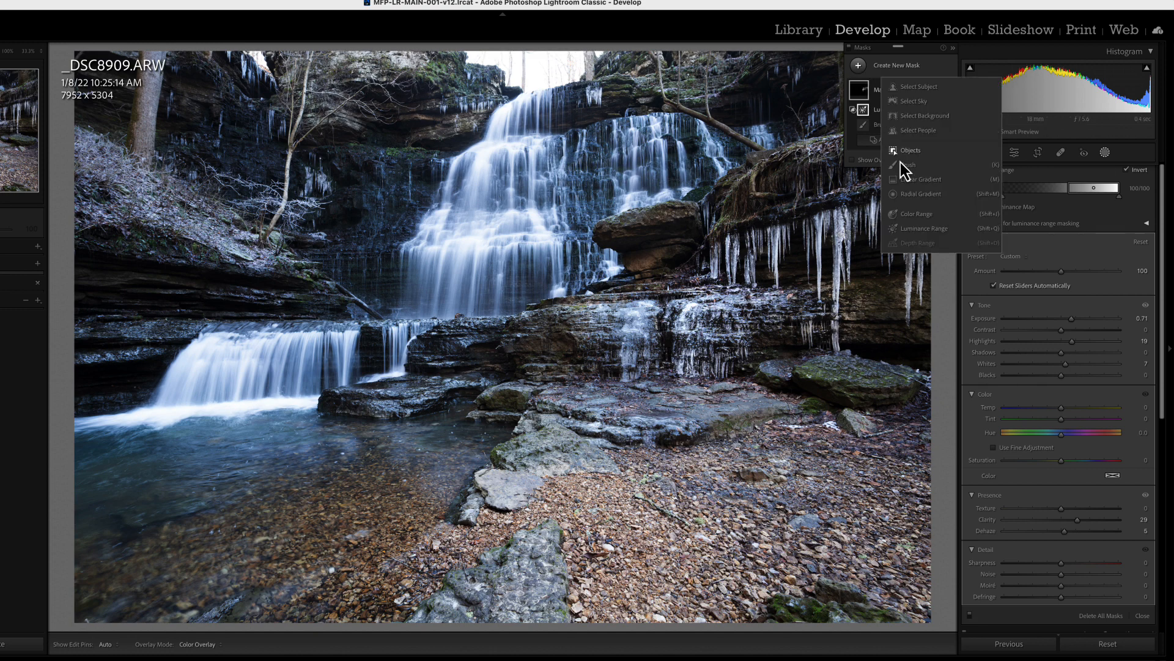
Step: Start a new brush mask and paint it down the upper waterfall's flowing water
click(908, 164)
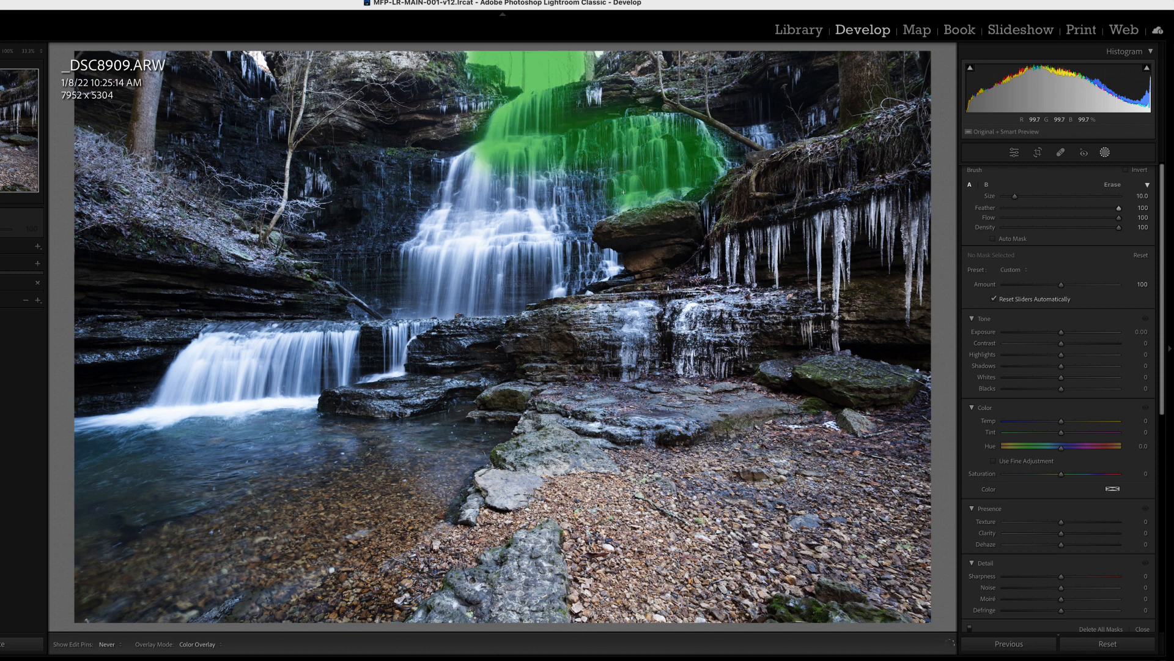
drag(621, 193, 468, 281)
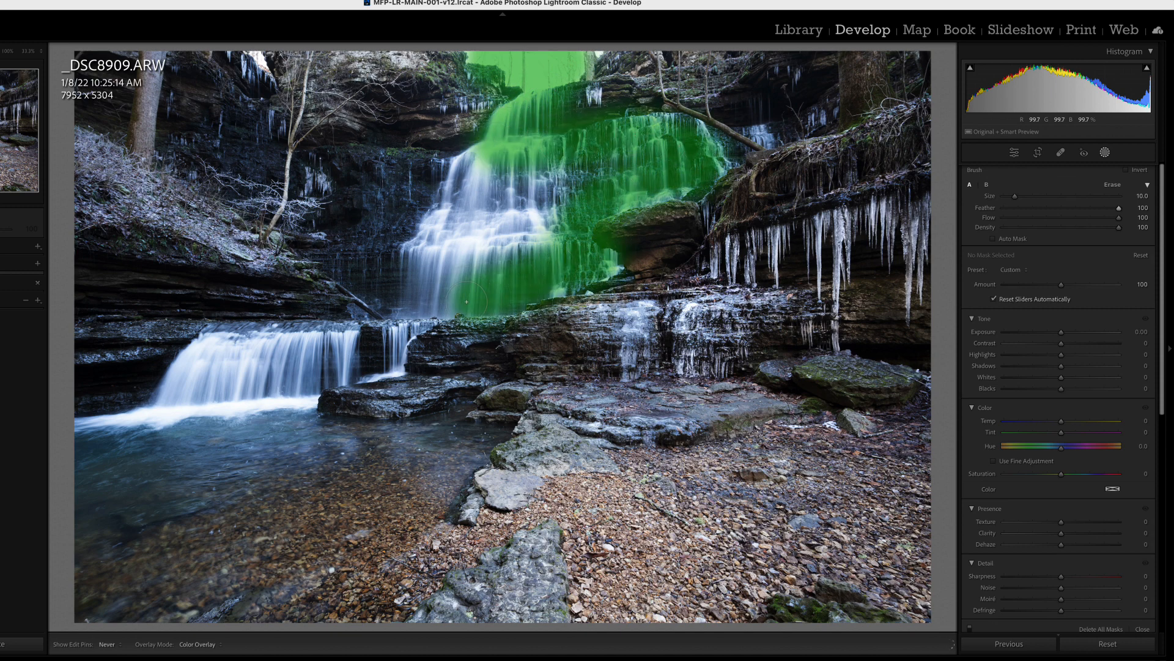
drag(464, 284, 329, 378)
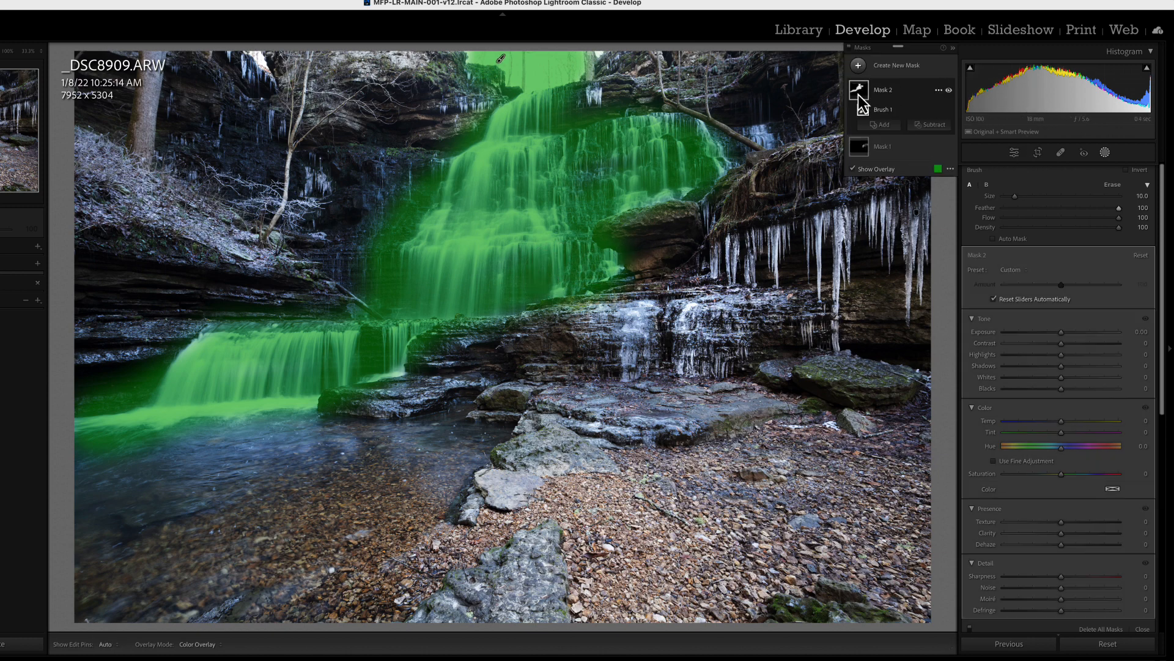
Step: Intersect Mask 2 with a luminance range sampled from the waterfall, about 70/95–100/100
click(935, 89)
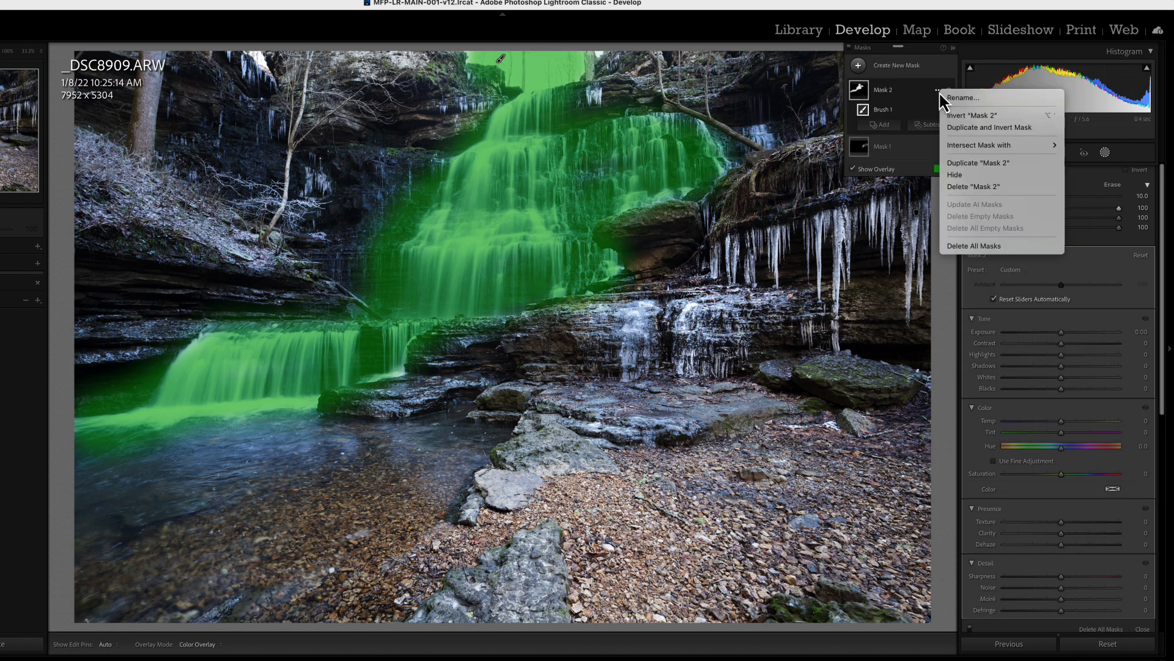
mouse_move(1002, 145)
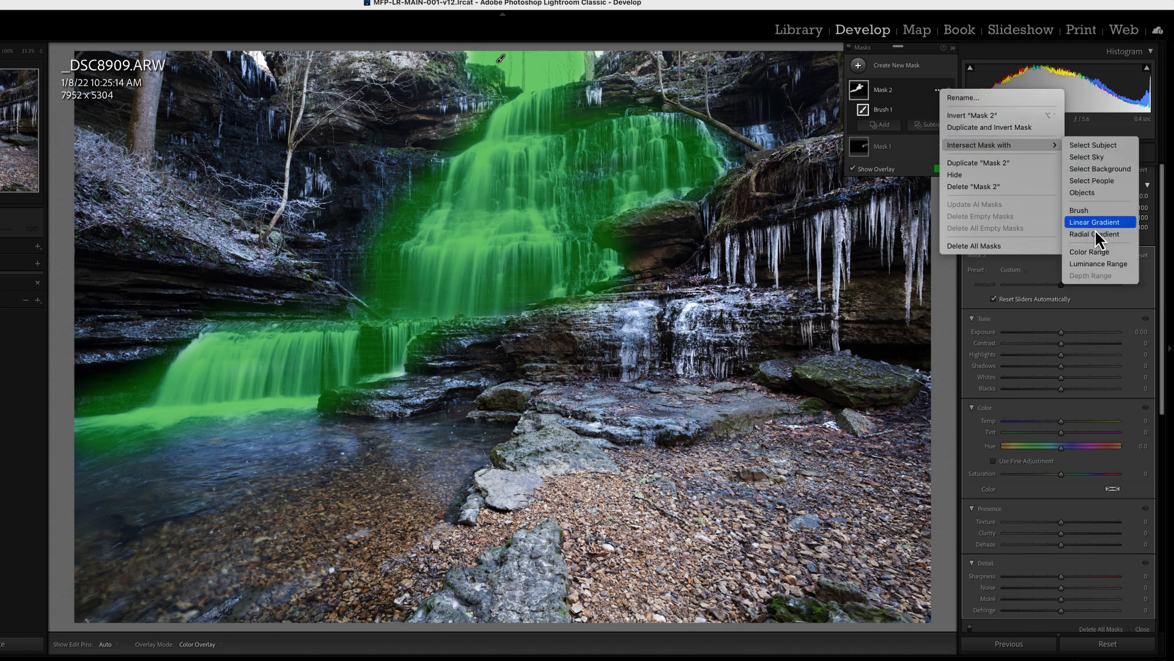
click(1098, 263)
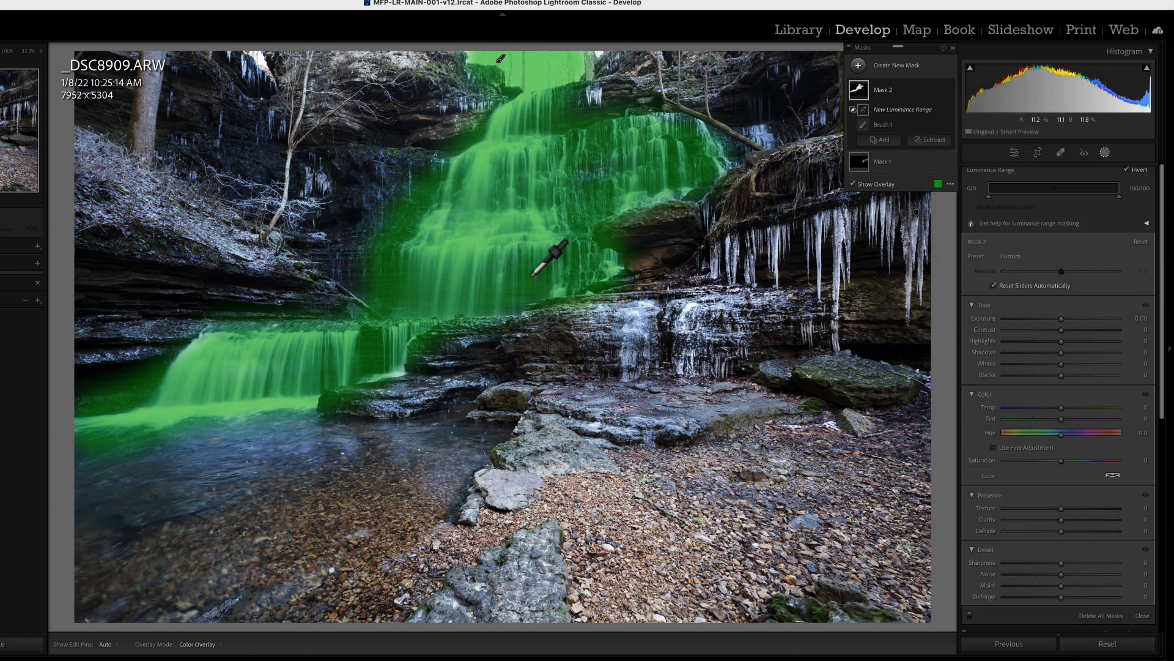
mouse_move(483, 250)
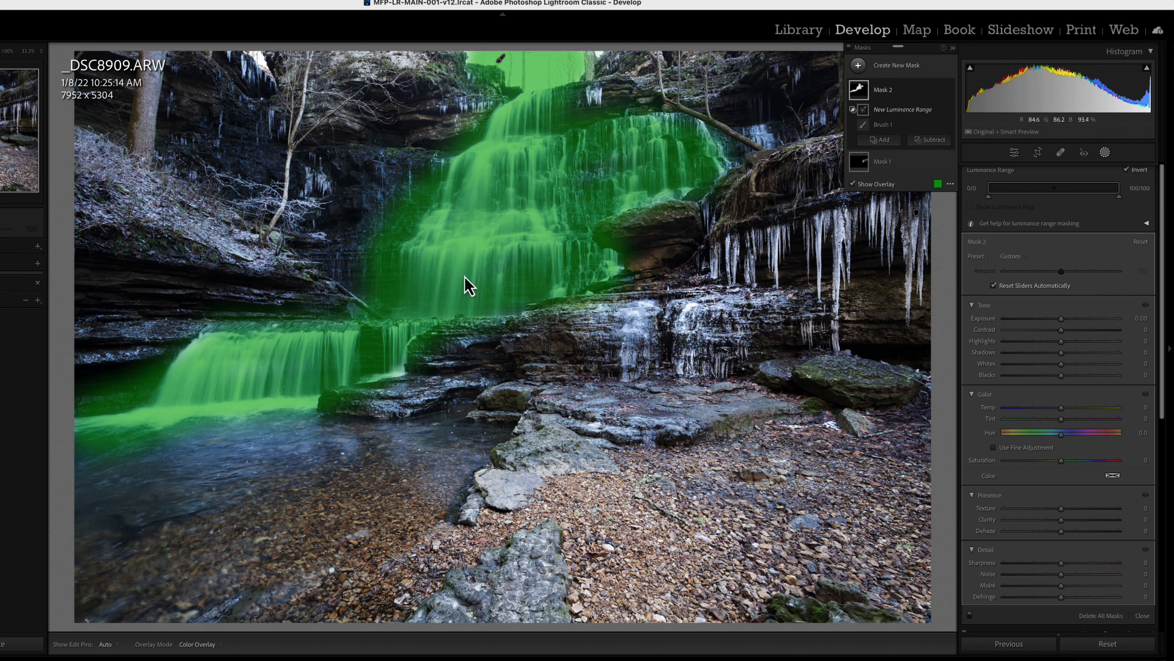
click(459, 266)
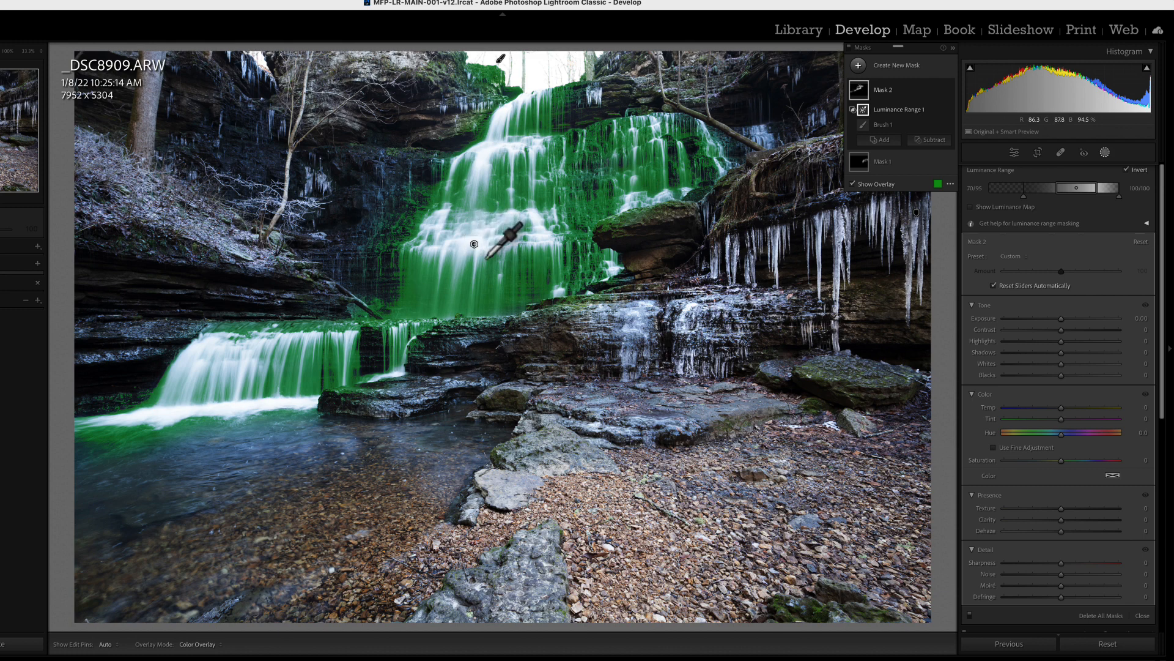
drag(1093, 187, 1113, 187)
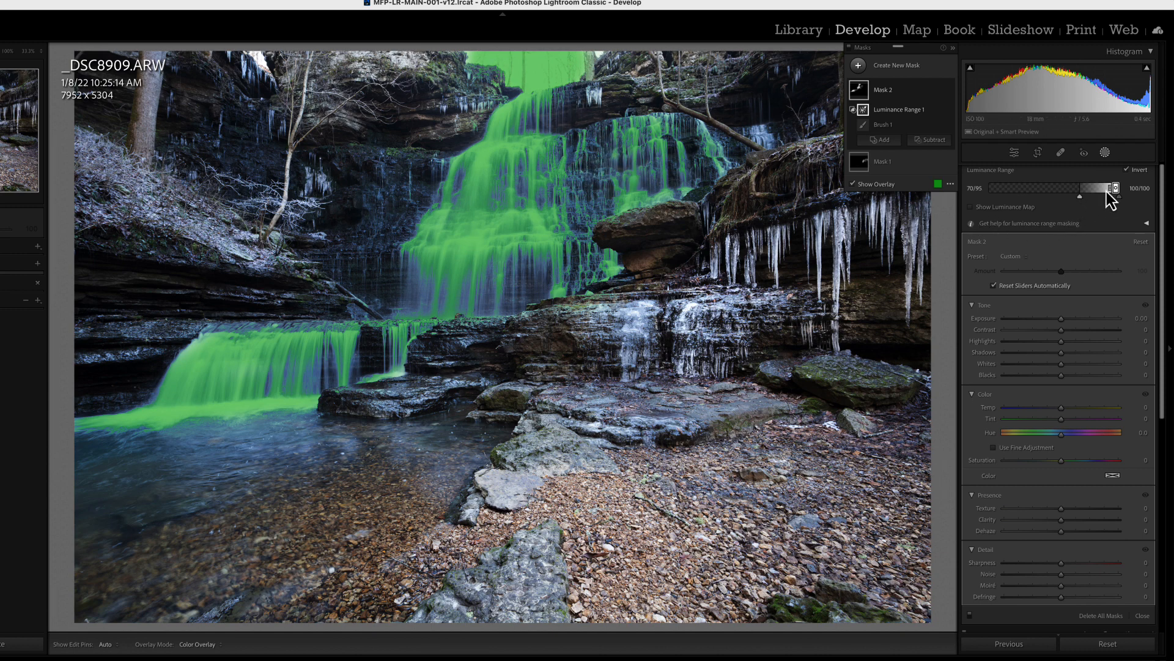
Step: Lower the water mask's luminance range to about 40/82–100/100 to include more falling water
drag(1116, 187, 1110, 188)
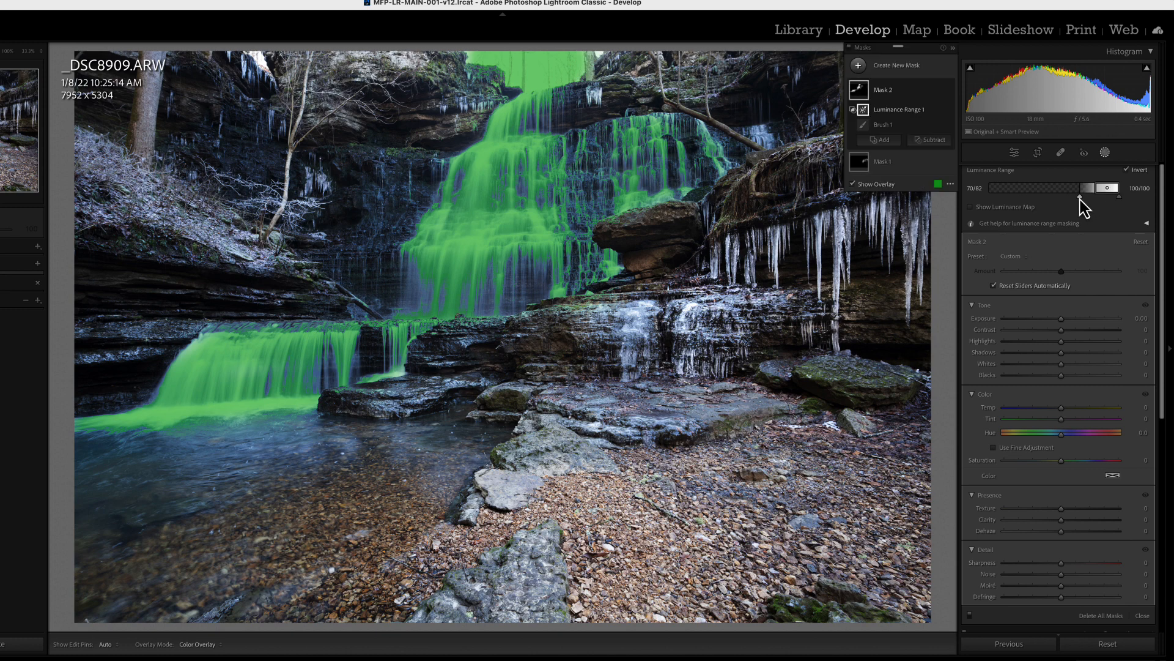
drag(1072, 188, 1067, 187)
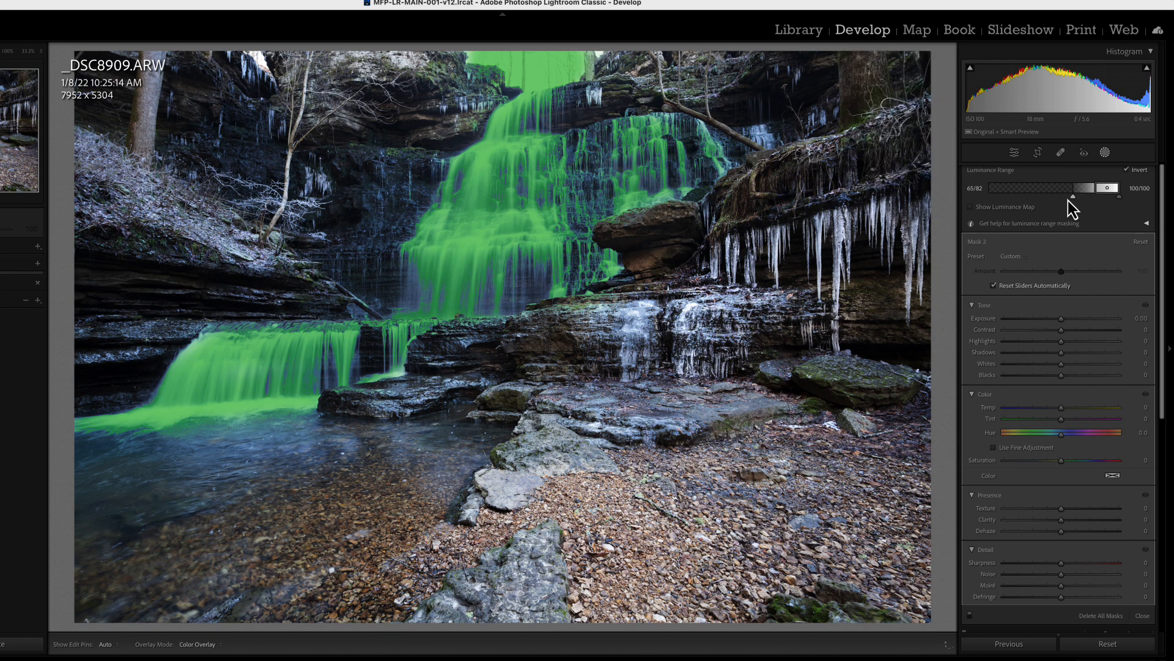
drag(1071, 196, 1065, 197)
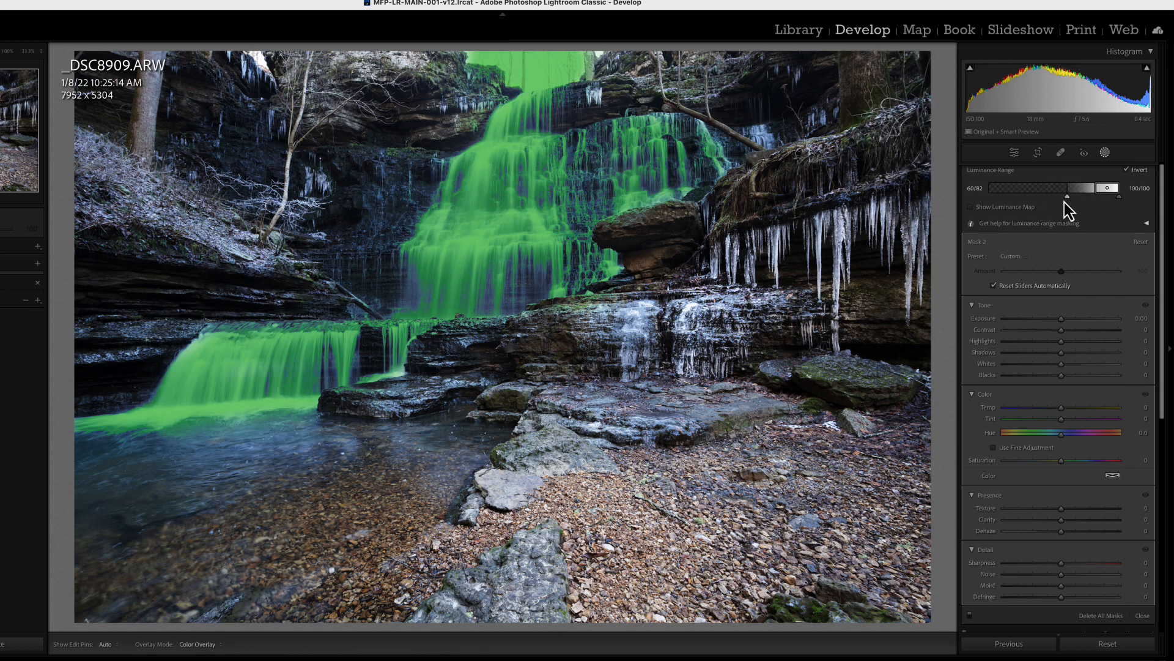
drag(1067, 197, 1009, 196)
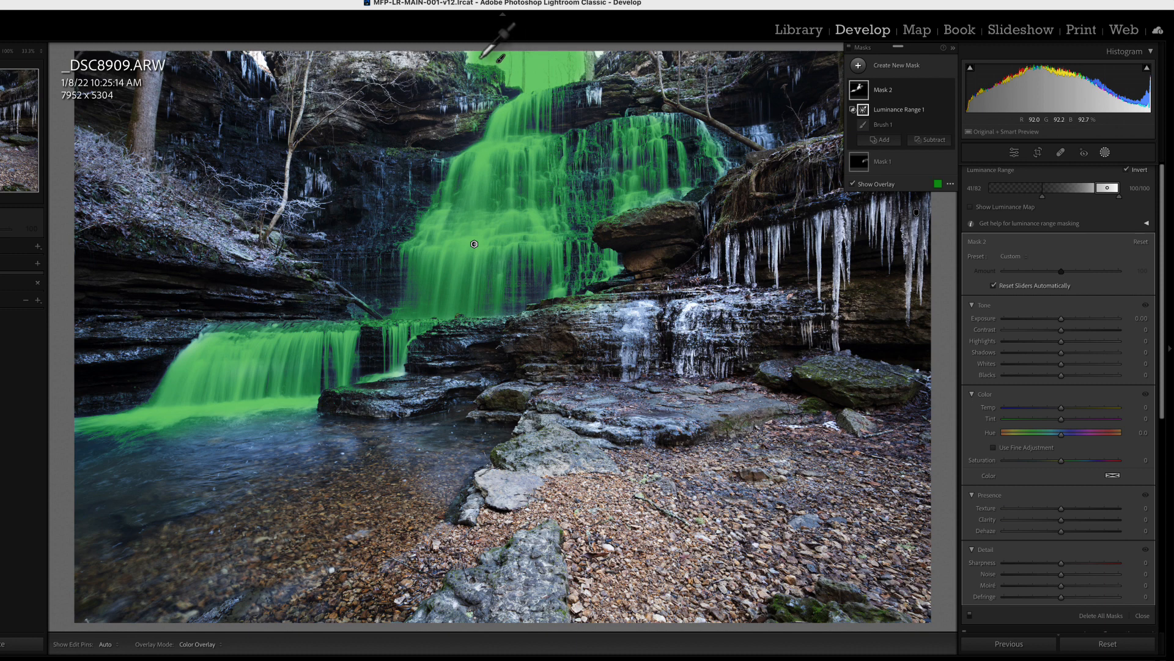
mouse_move(512, 135)
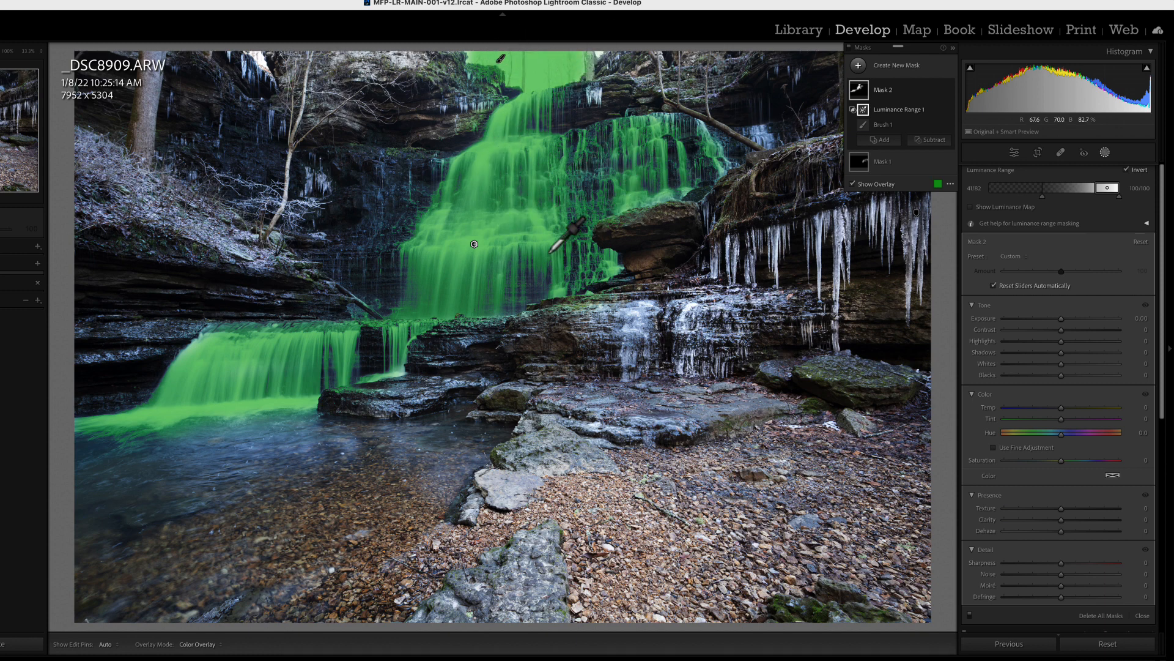
mouse_move(214, 384)
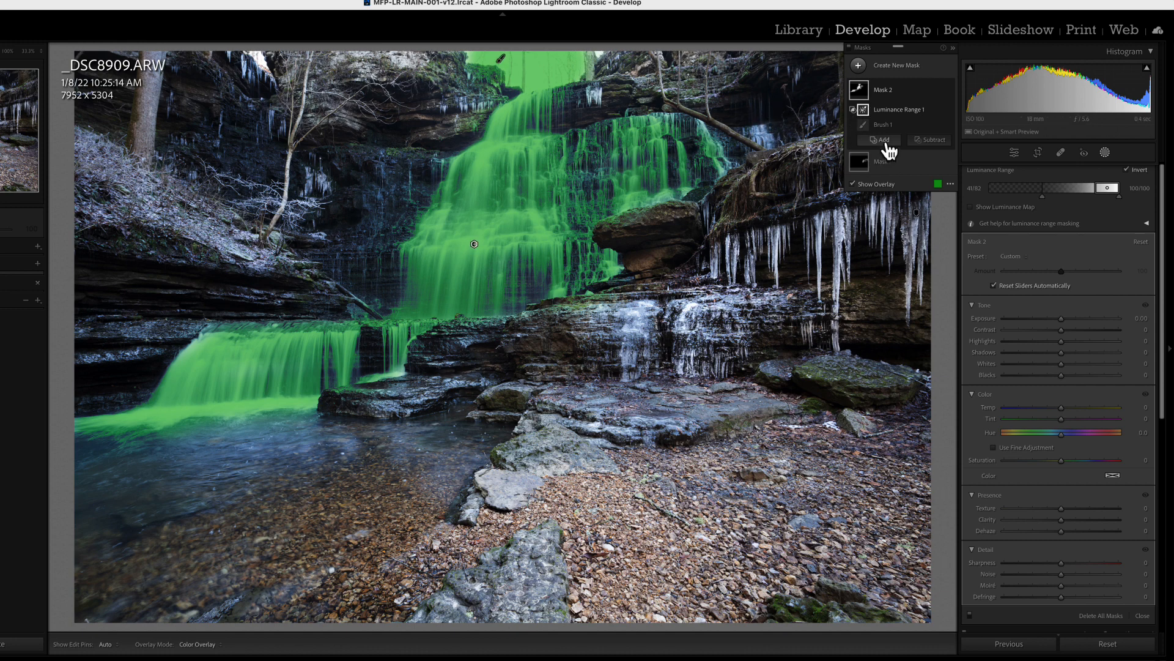
Step: Add a brush to Mask 2 for painting missed water at the top right
click(880, 140)
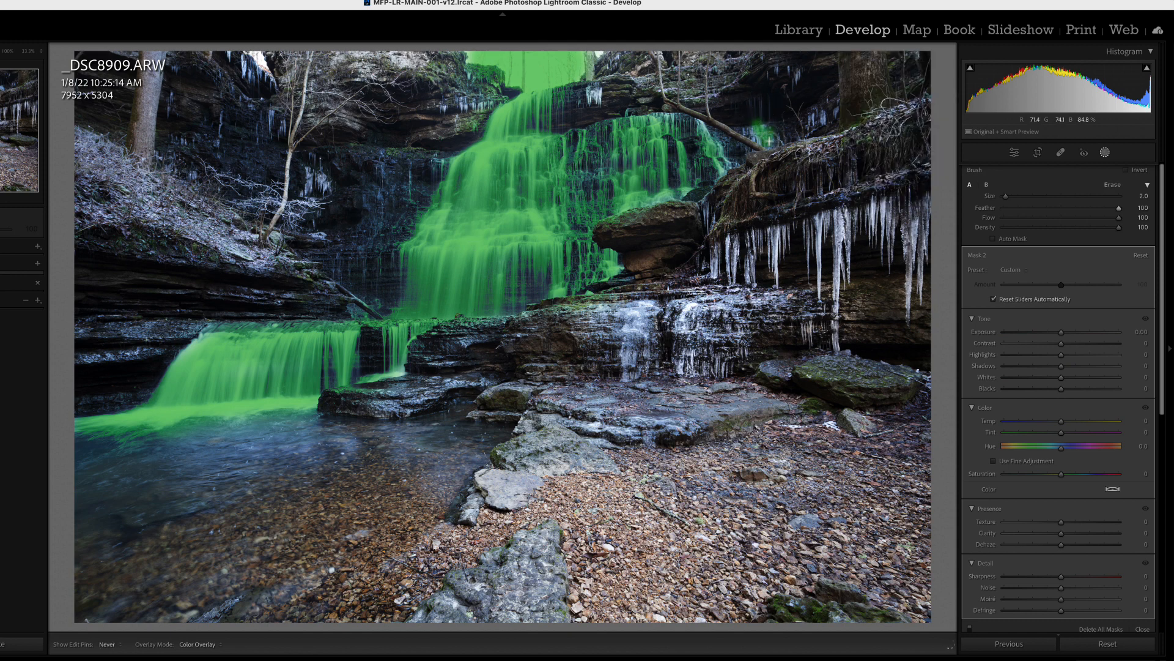
mouse_move(769, 131)
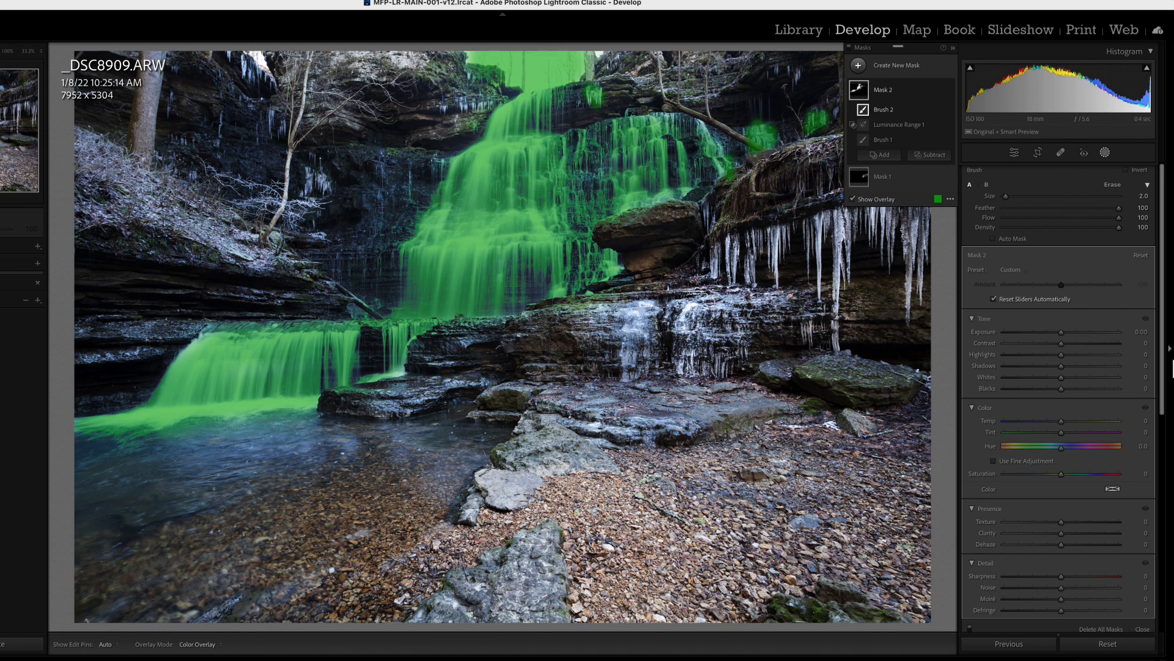
mouse_move(860, 208)
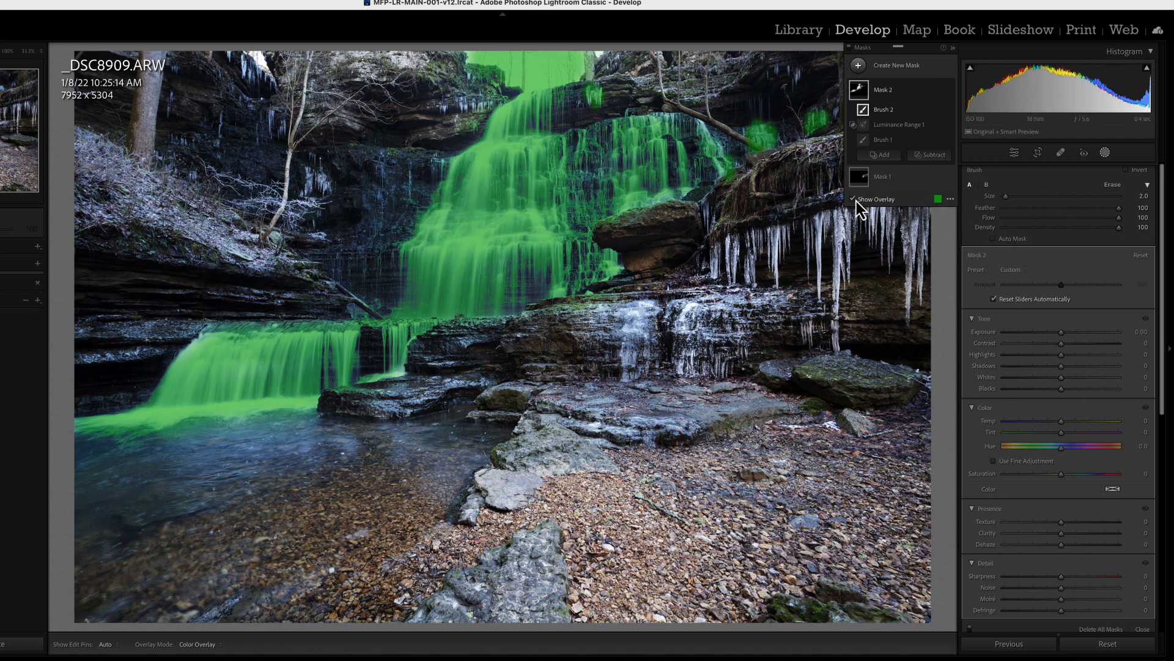
Step: Hide the mask overlay and lower the water mask's exposure to about −0.52
click(854, 199)
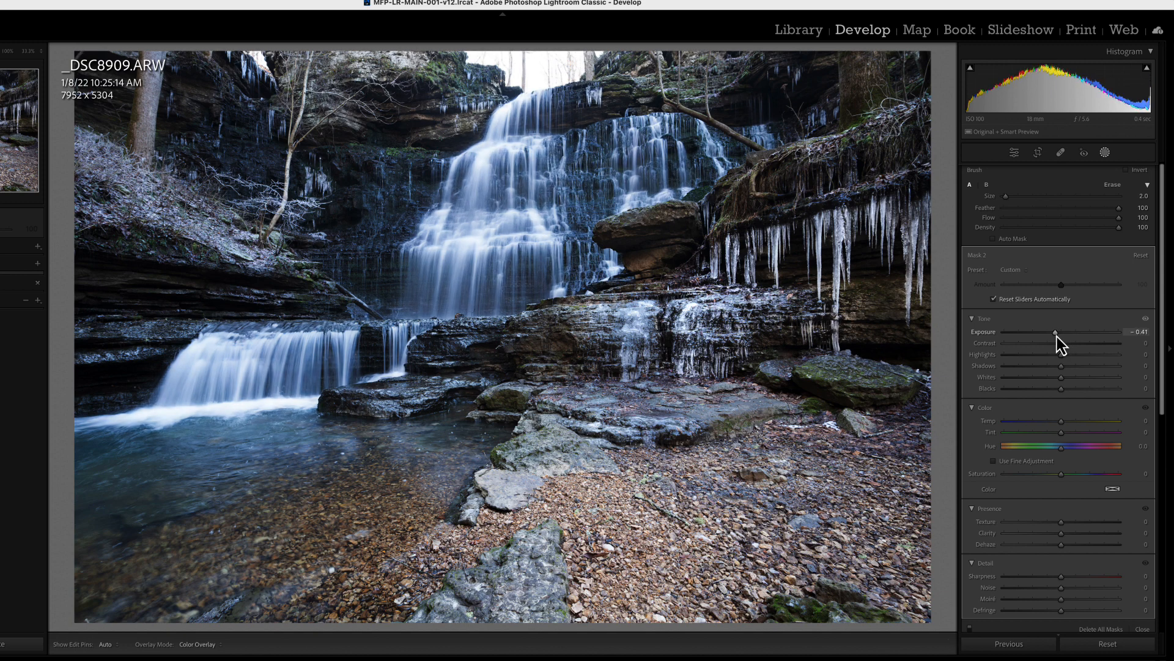
drag(1056, 331, 1054, 332)
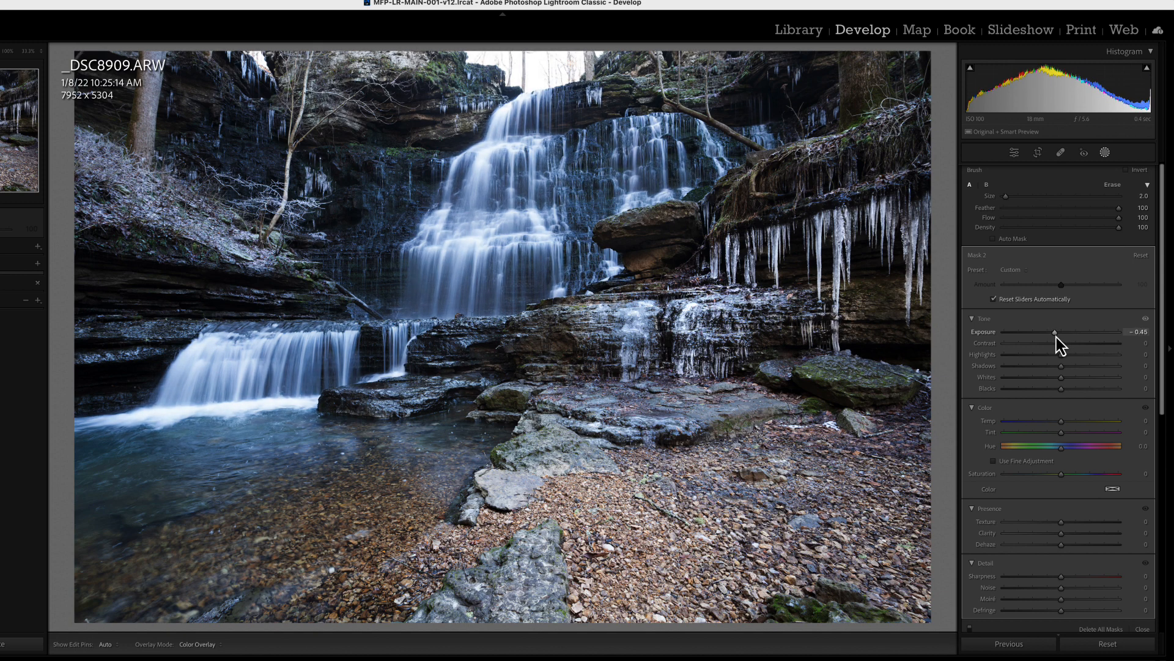
drag(1055, 331, 1052, 331)
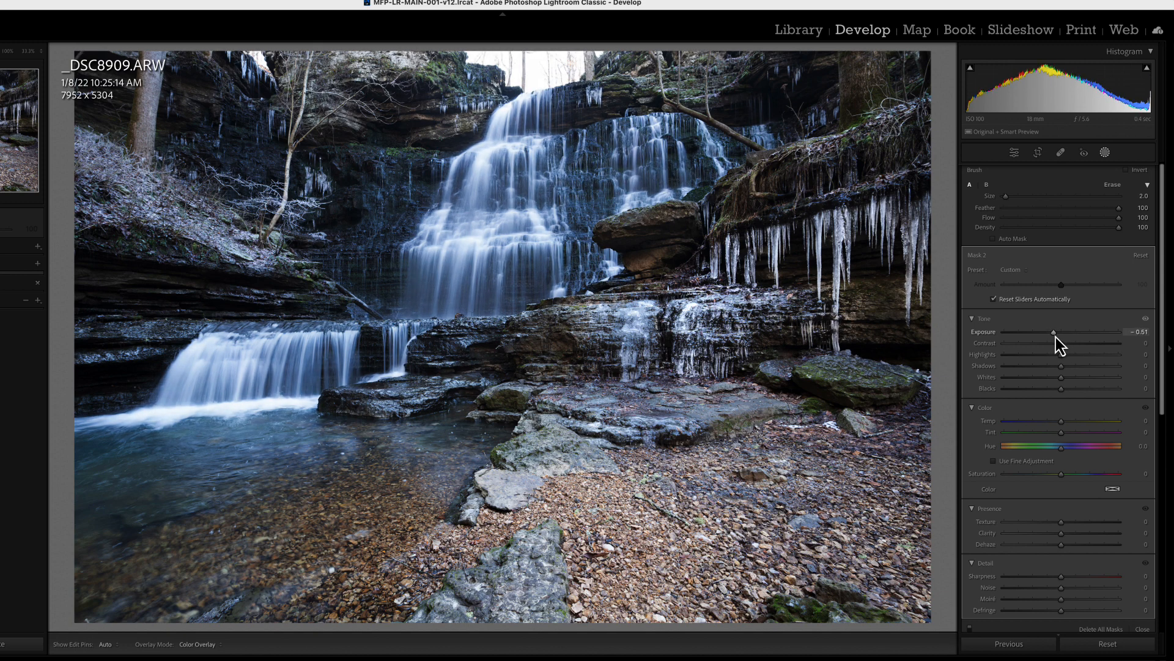
drag(1054, 331, 1052, 332)
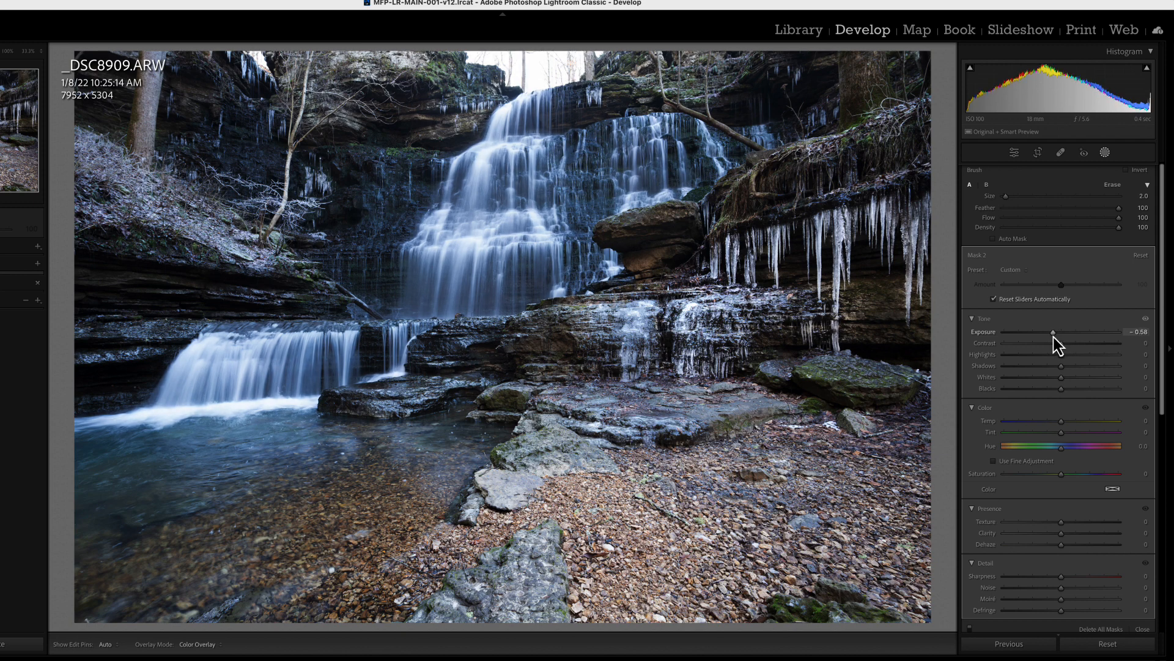
drag(1053, 331, 1050, 331)
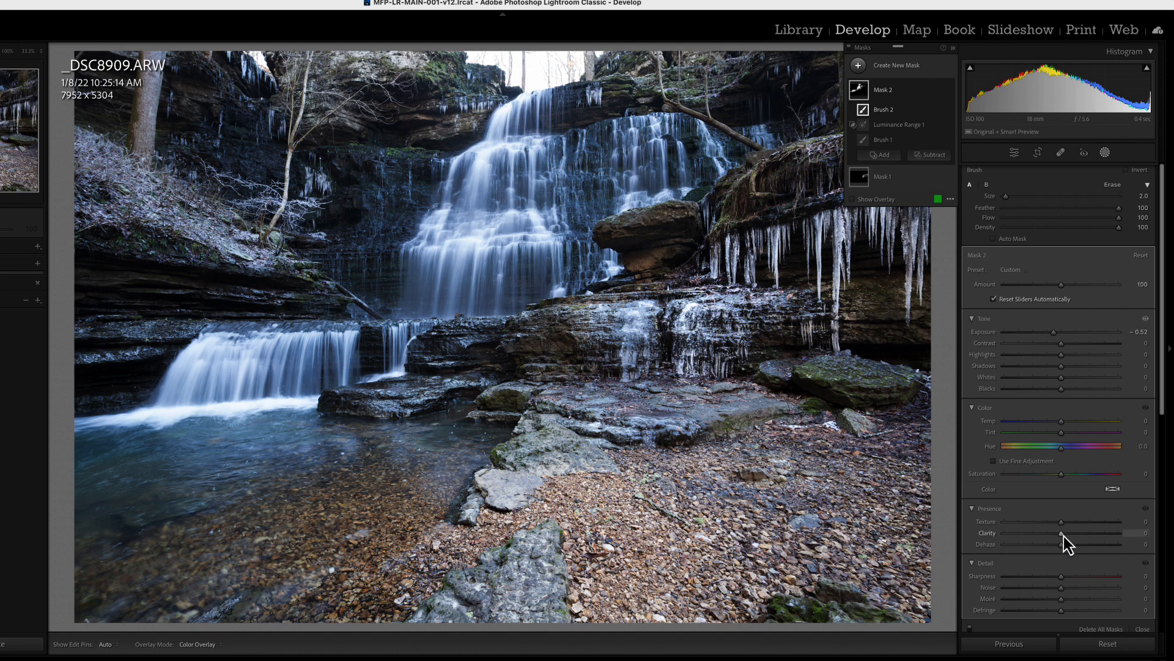
Step: Give the masked water clarity 17, temperature 8 and sharpness 44
drag(1058, 532, 1068, 533)
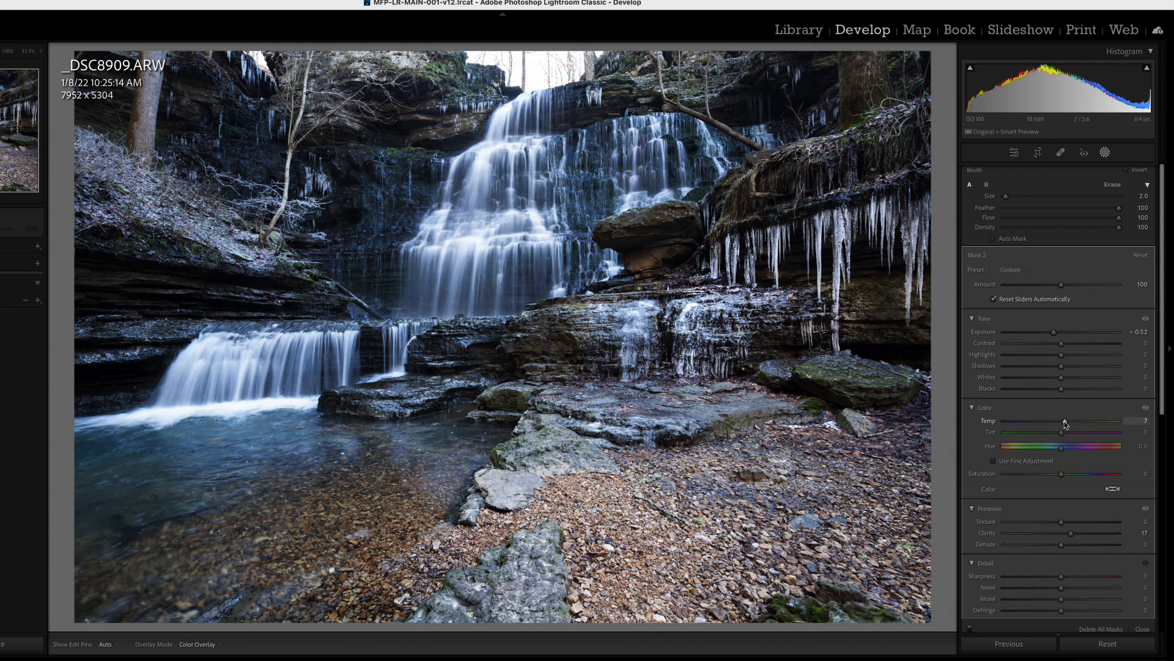
drag(1067, 420, 1061, 420)
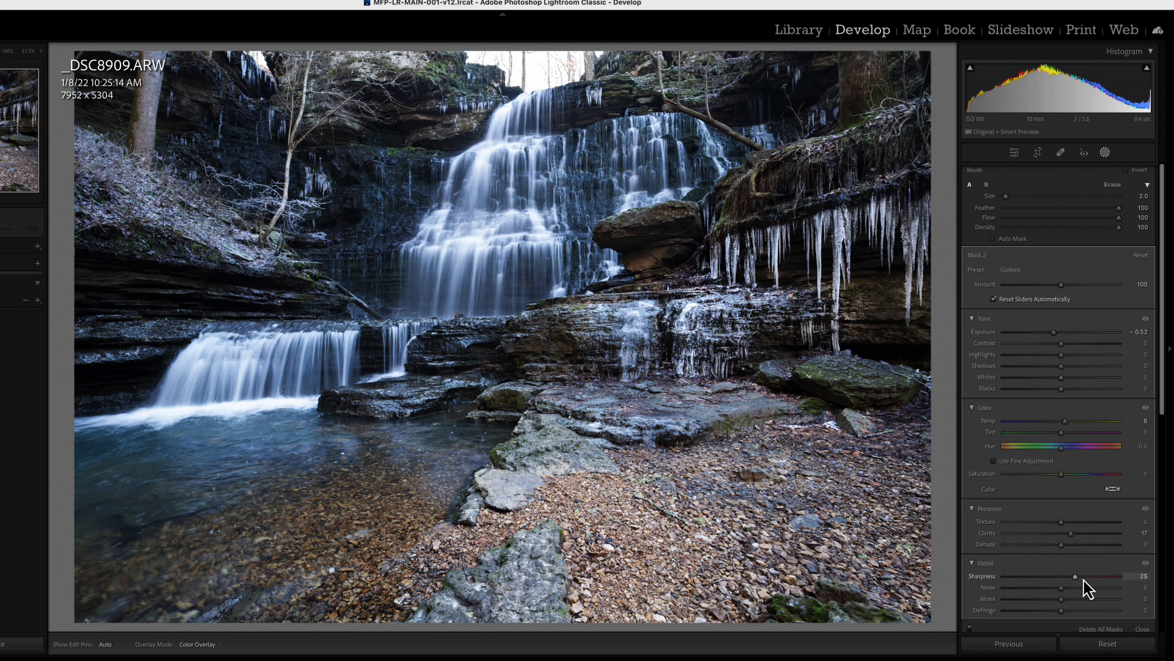
drag(1076, 576, 1087, 576)
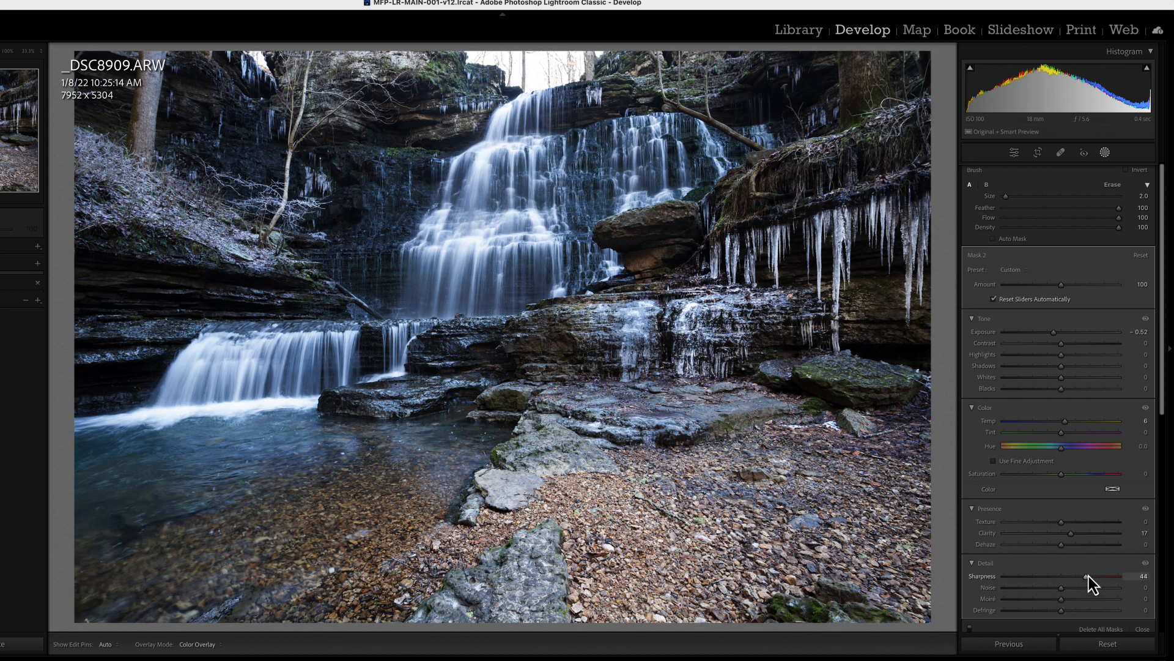
drag(1086, 577, 1058, 576)
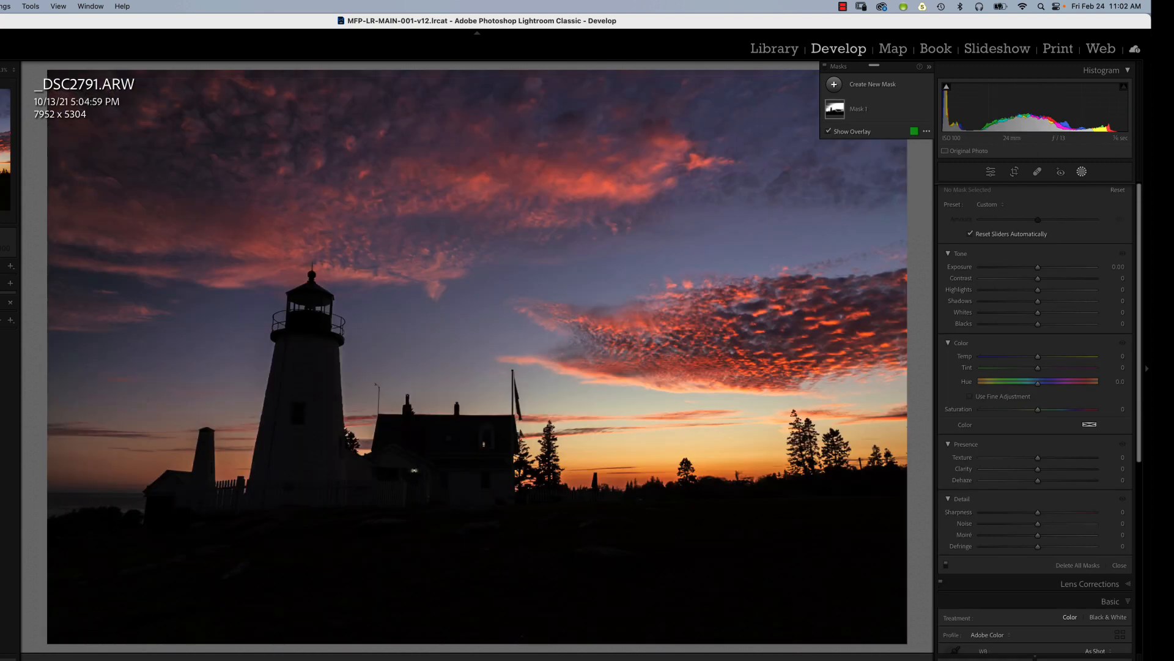
mouse_move(499, 204)
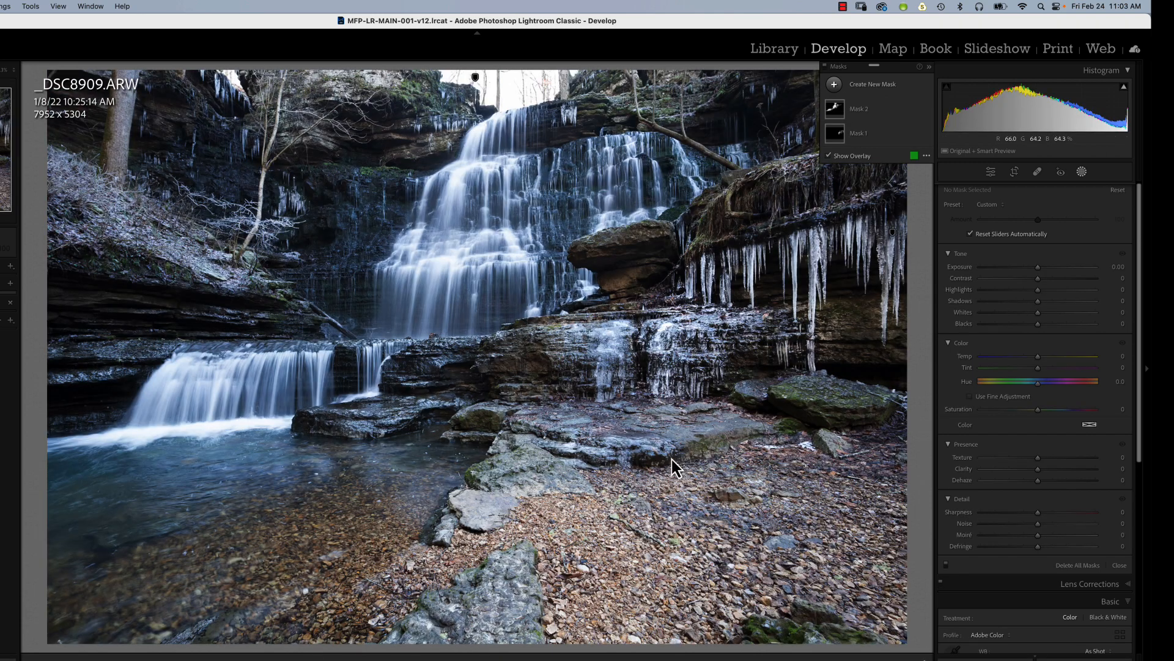
mouse_move(847, 244)
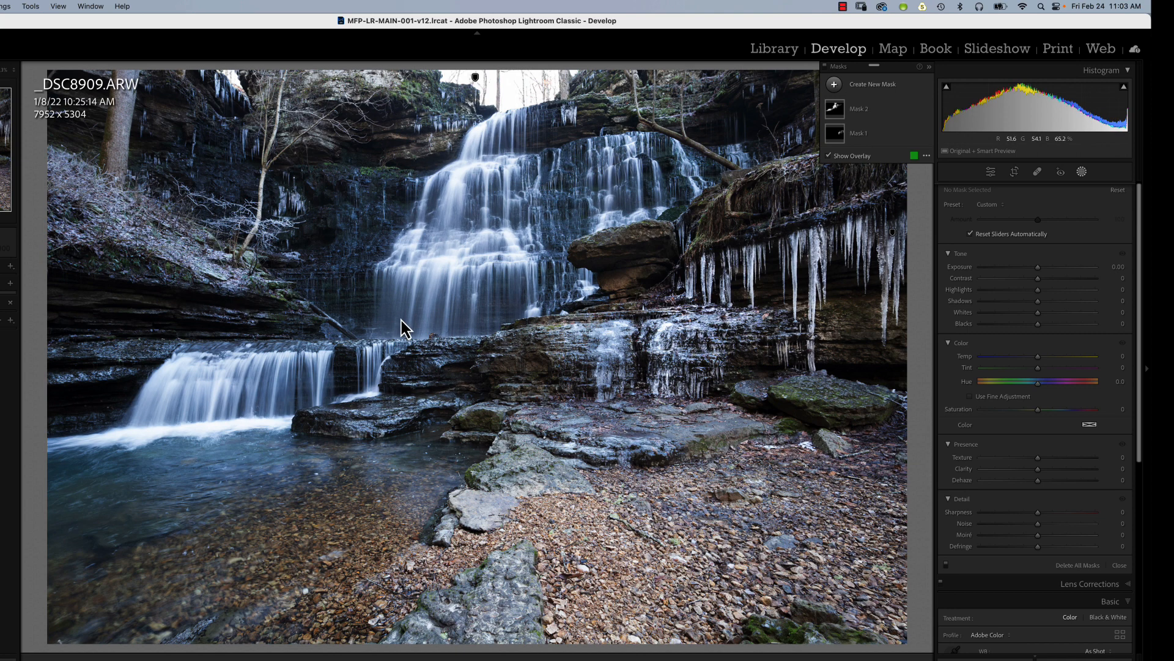
mouse_move(400, 322)
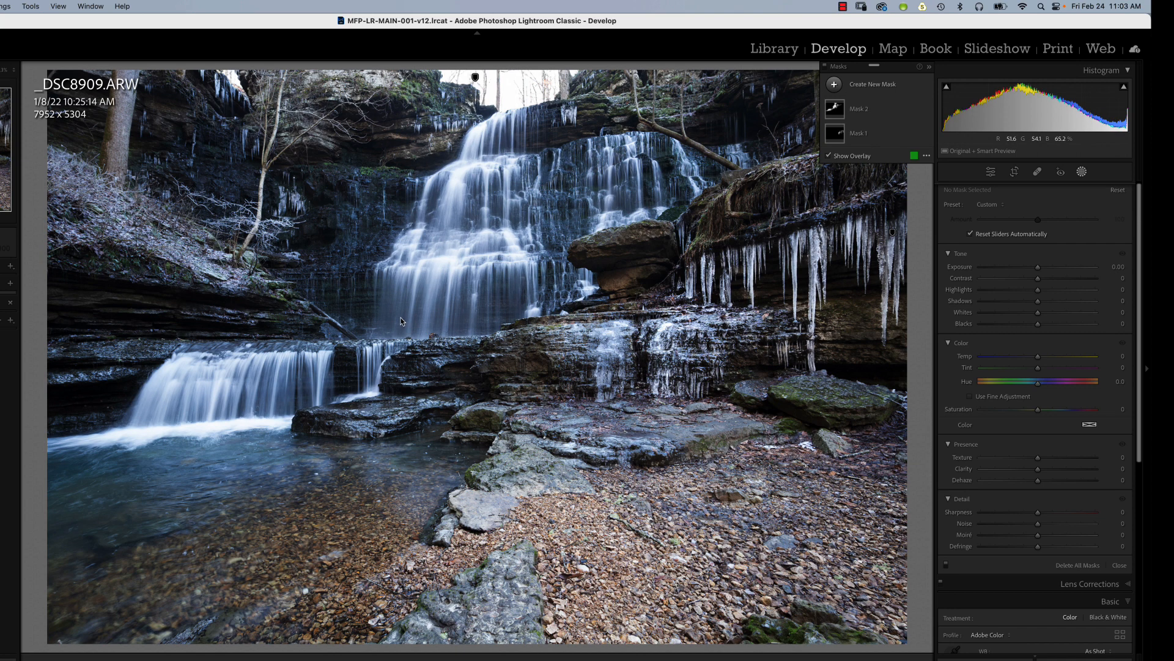